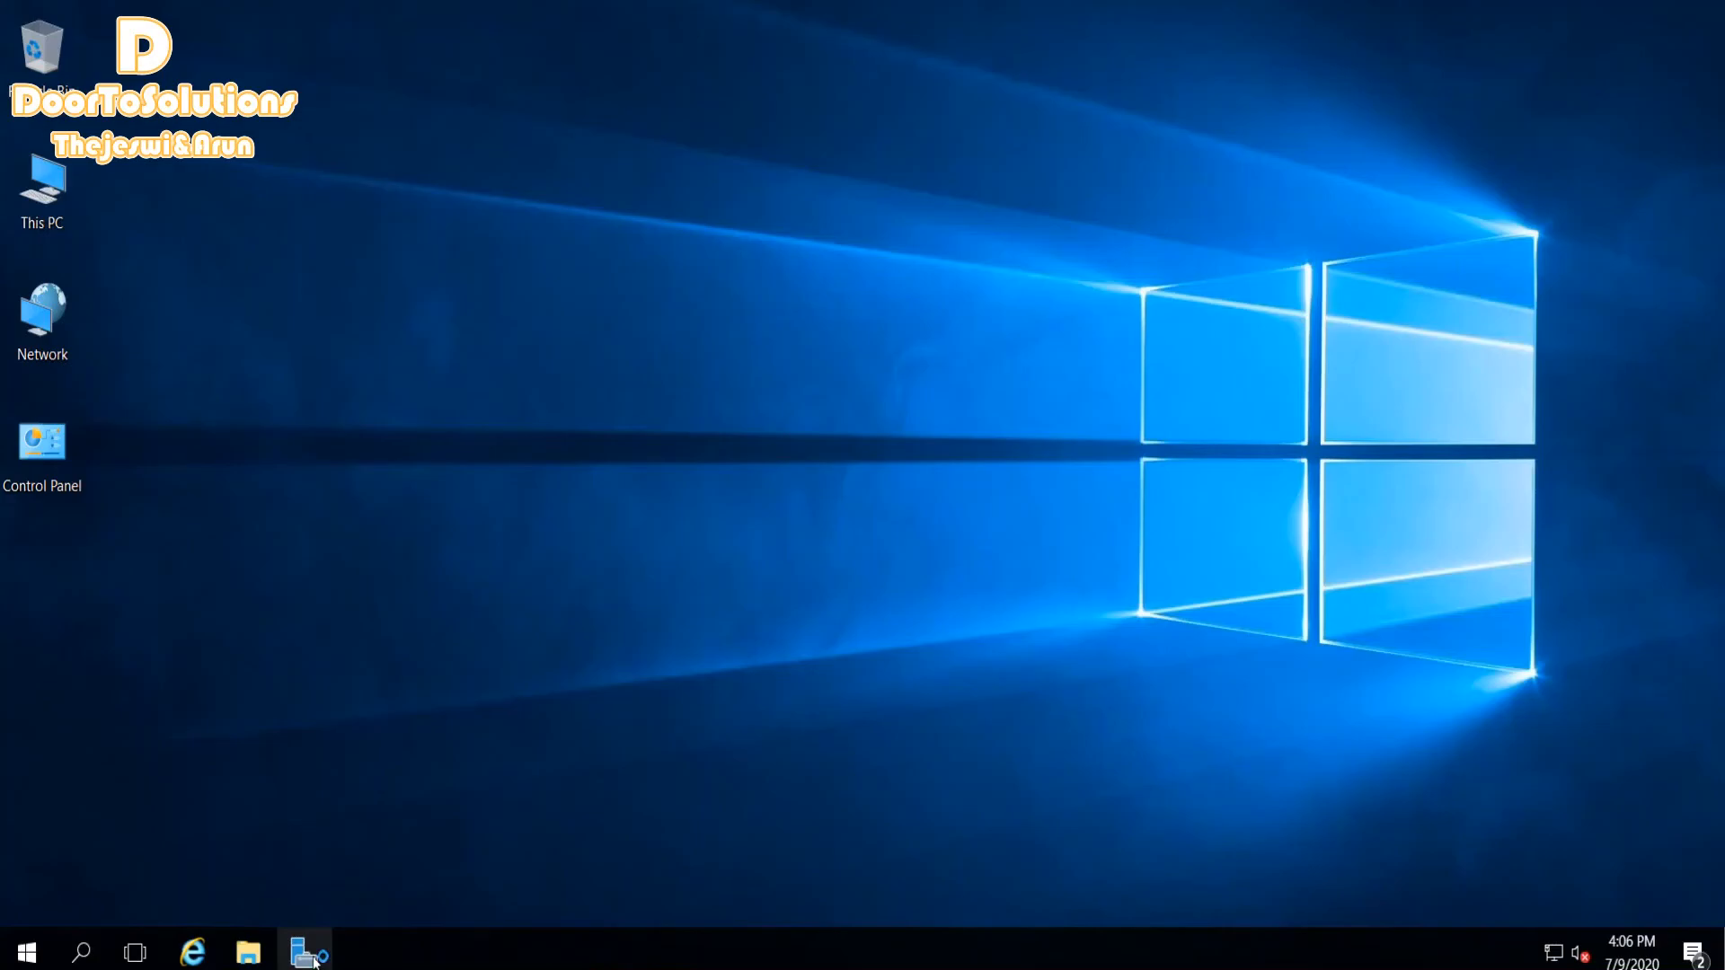
Launch Server Manager from the taskbar and reach its Dashboard
{"action": "left_click", "coordinate": [306, 952]}
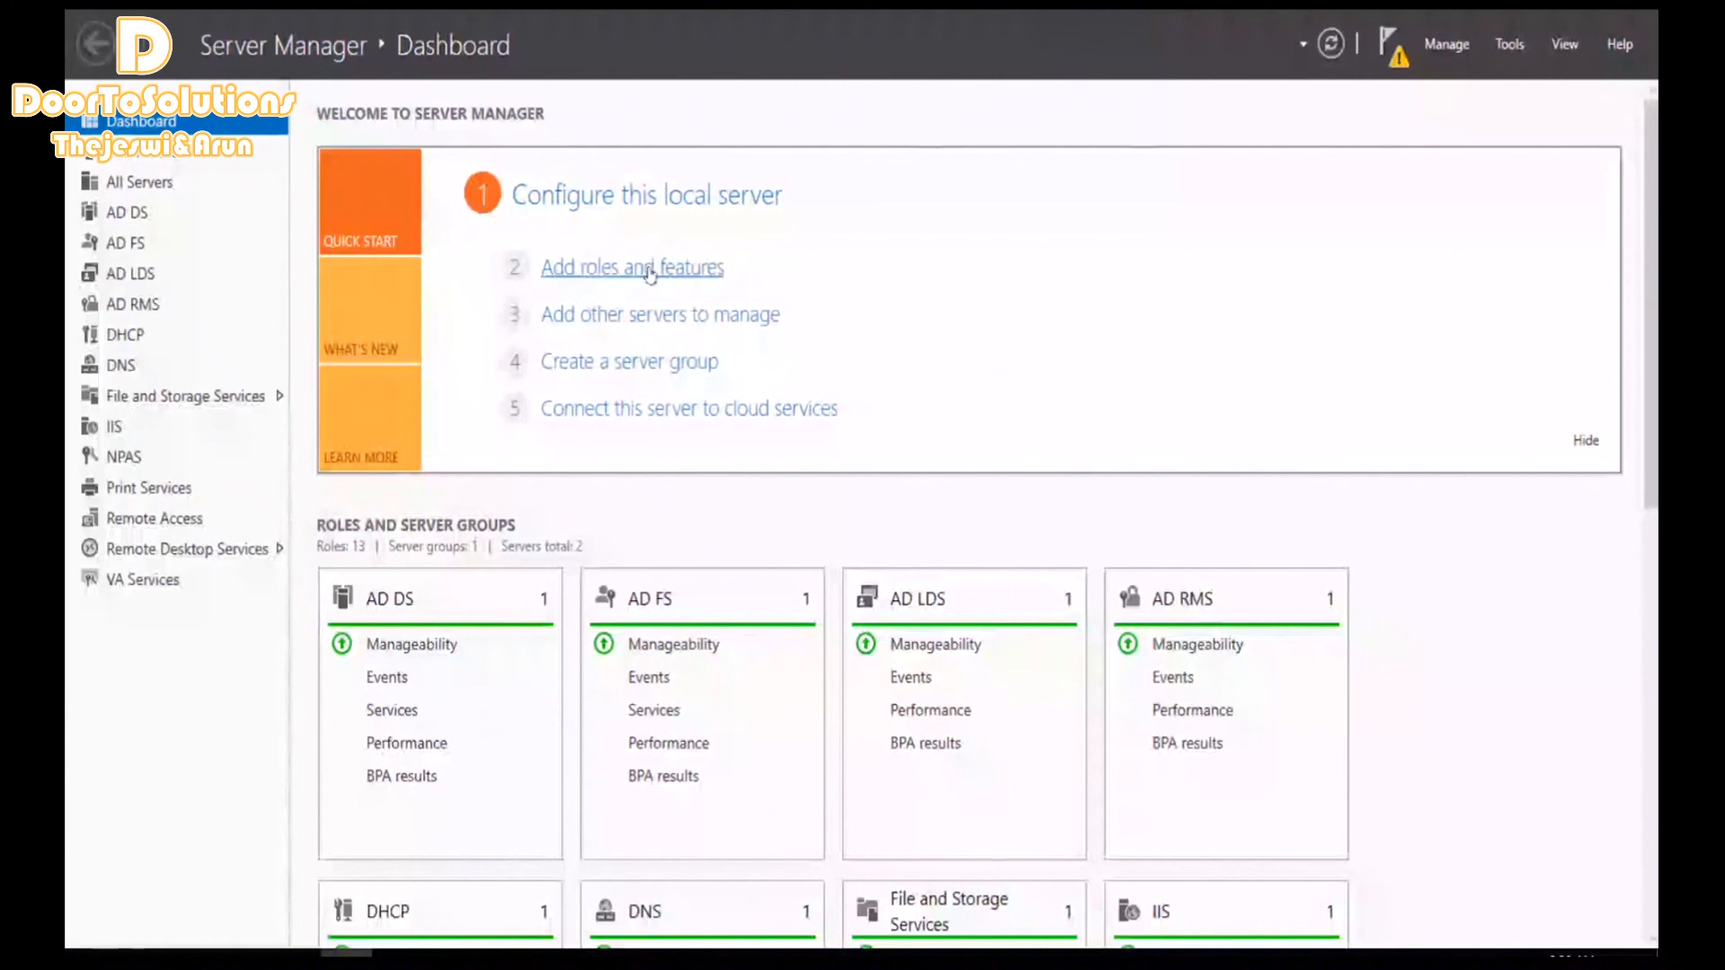
Start the Add Roles and Features Wizard with role-based installation on the local server, up to Server Roles
{"action": "left_click", "coordinate": [631, 268]}
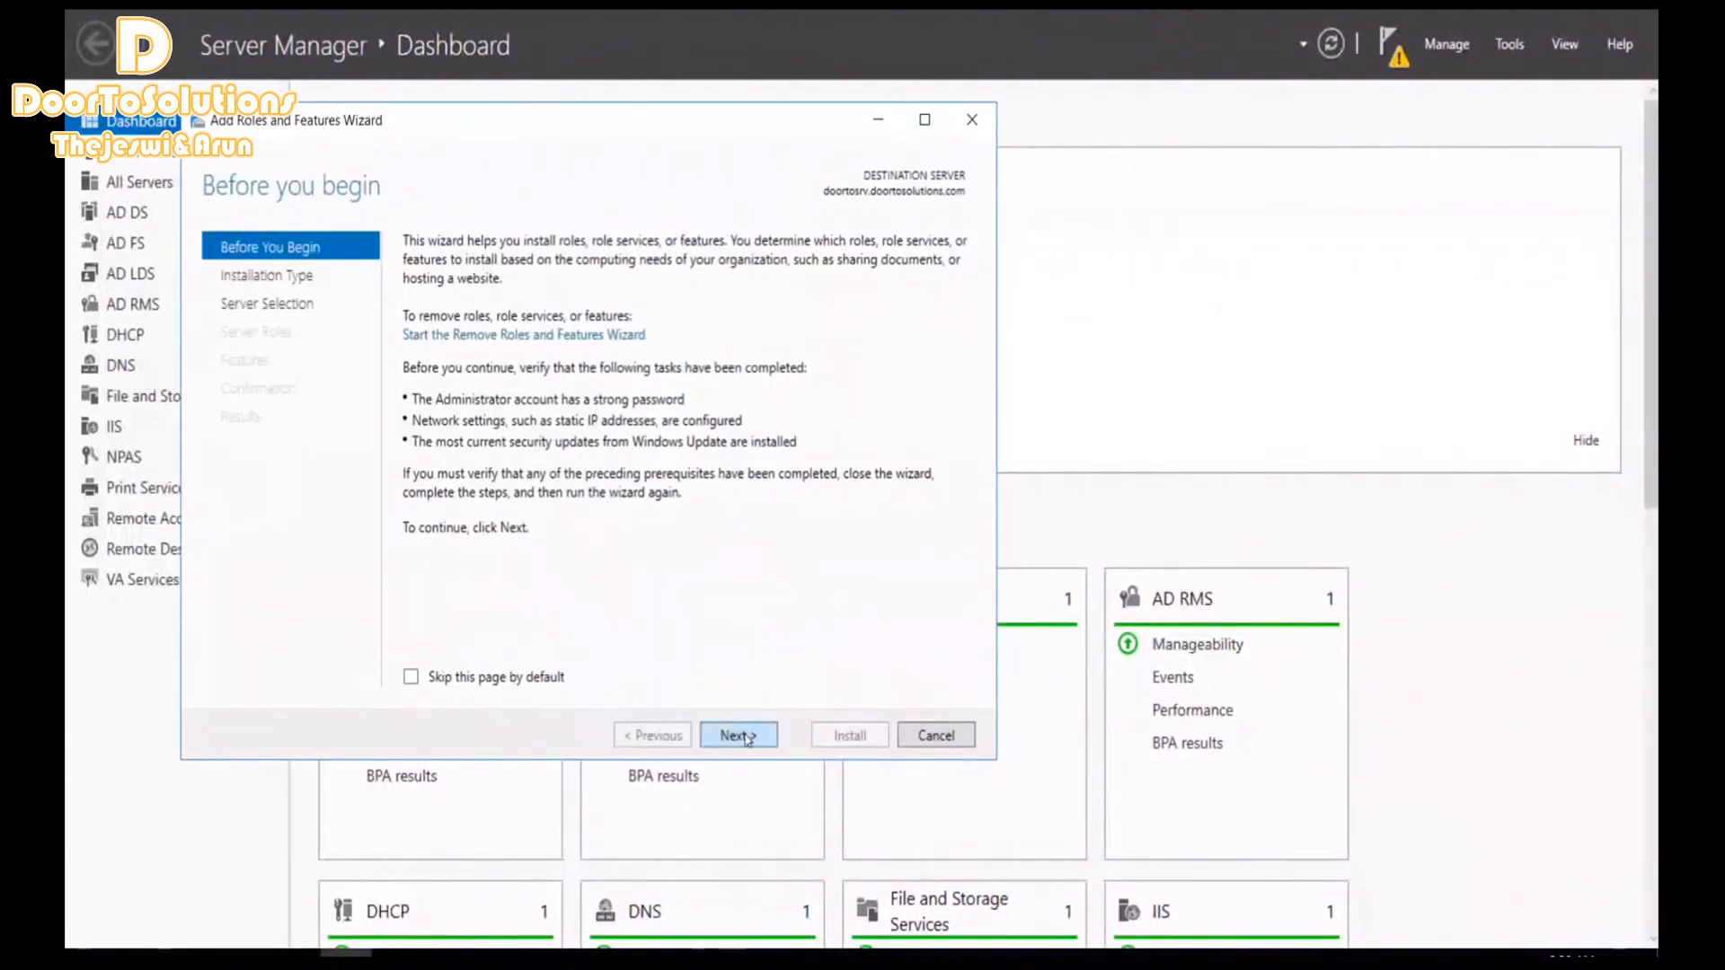
{"action": "left_click", "coordinate": [737, 735]}
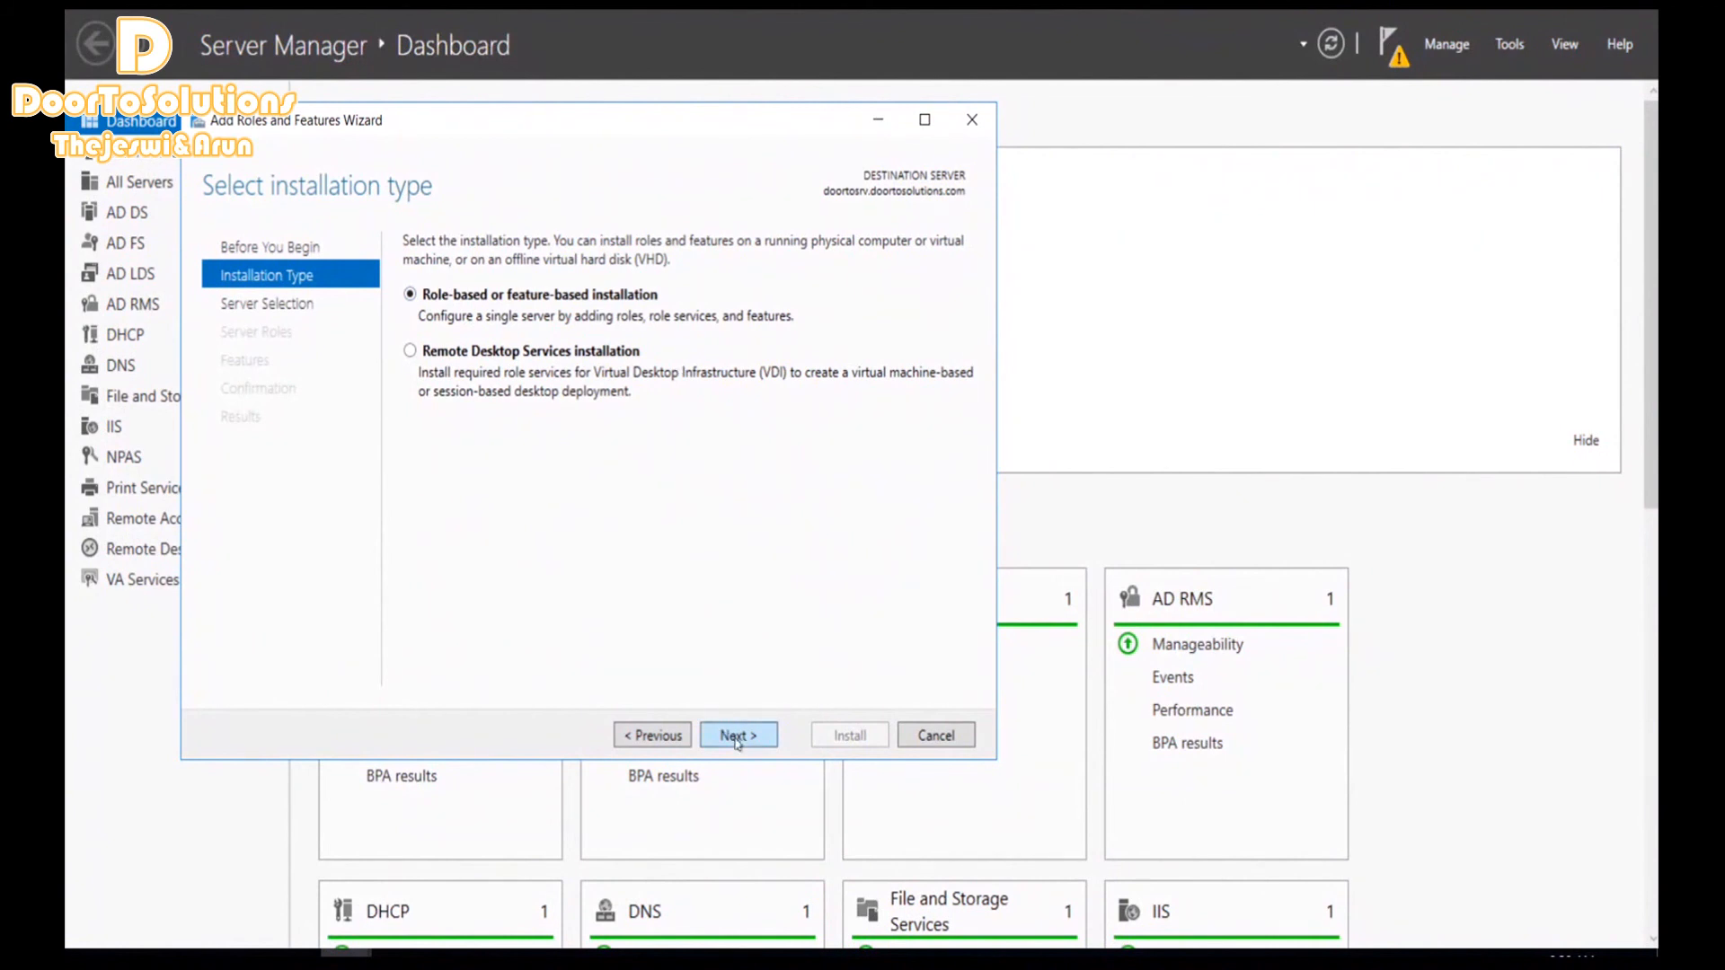
{"action": "left_click", "coordinate": [737, 735]}
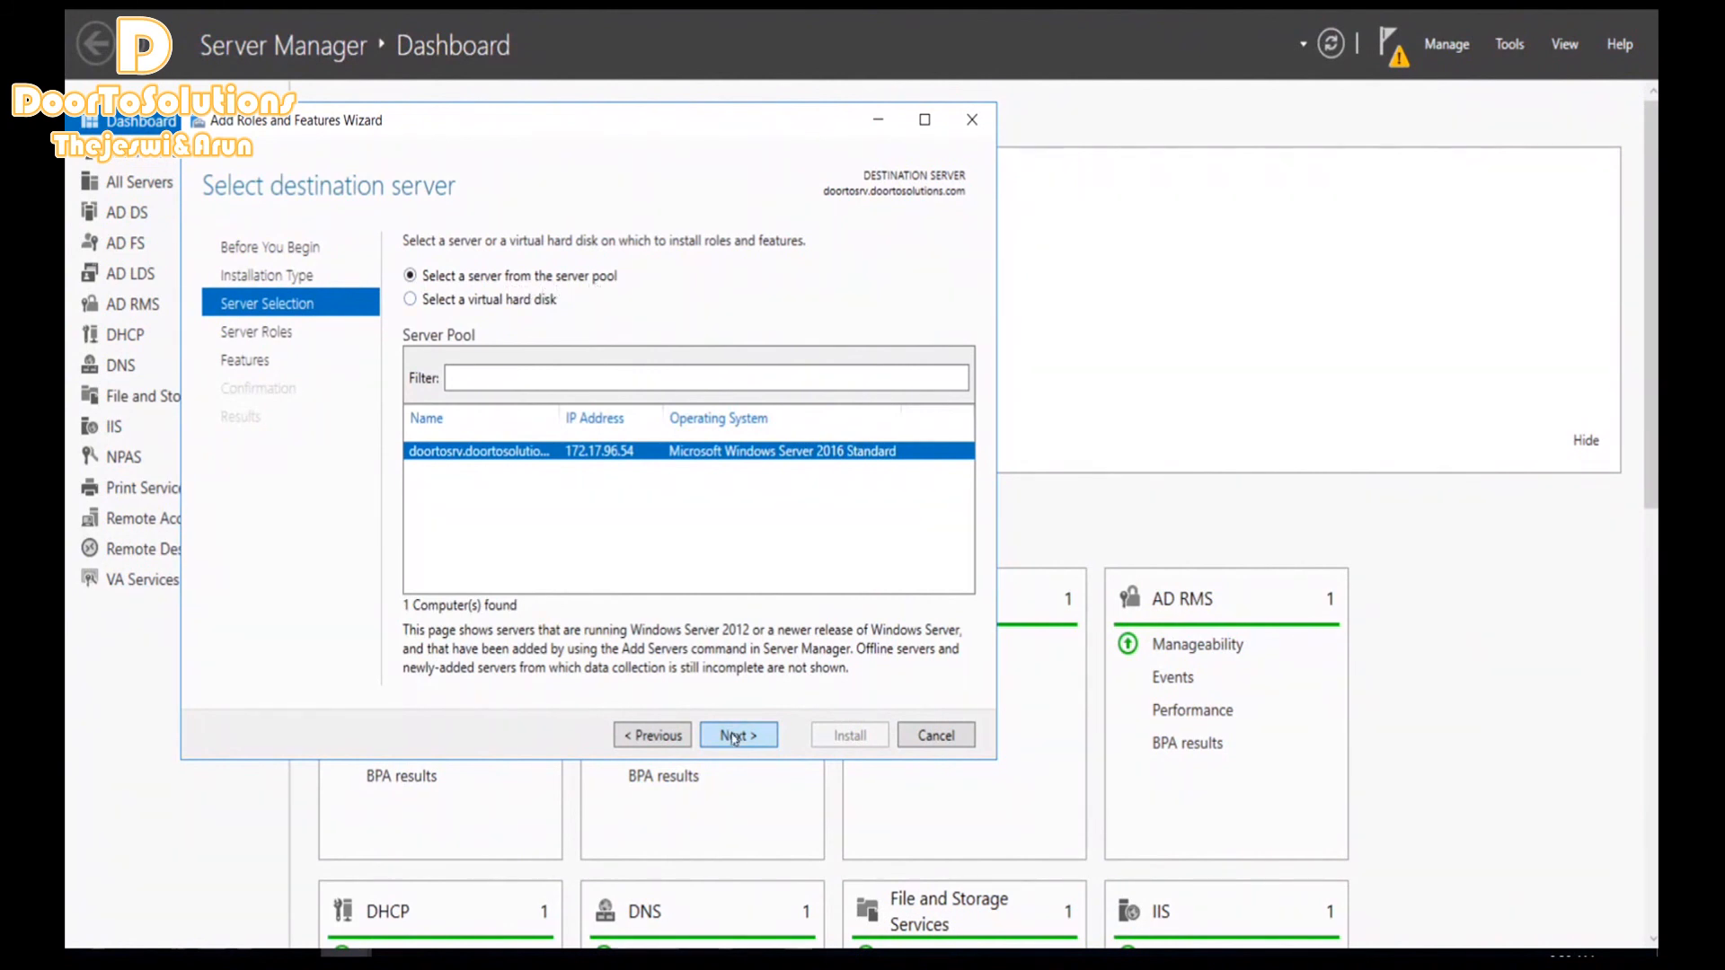
{"action": "left_click", "coordinate": [737, 735]}
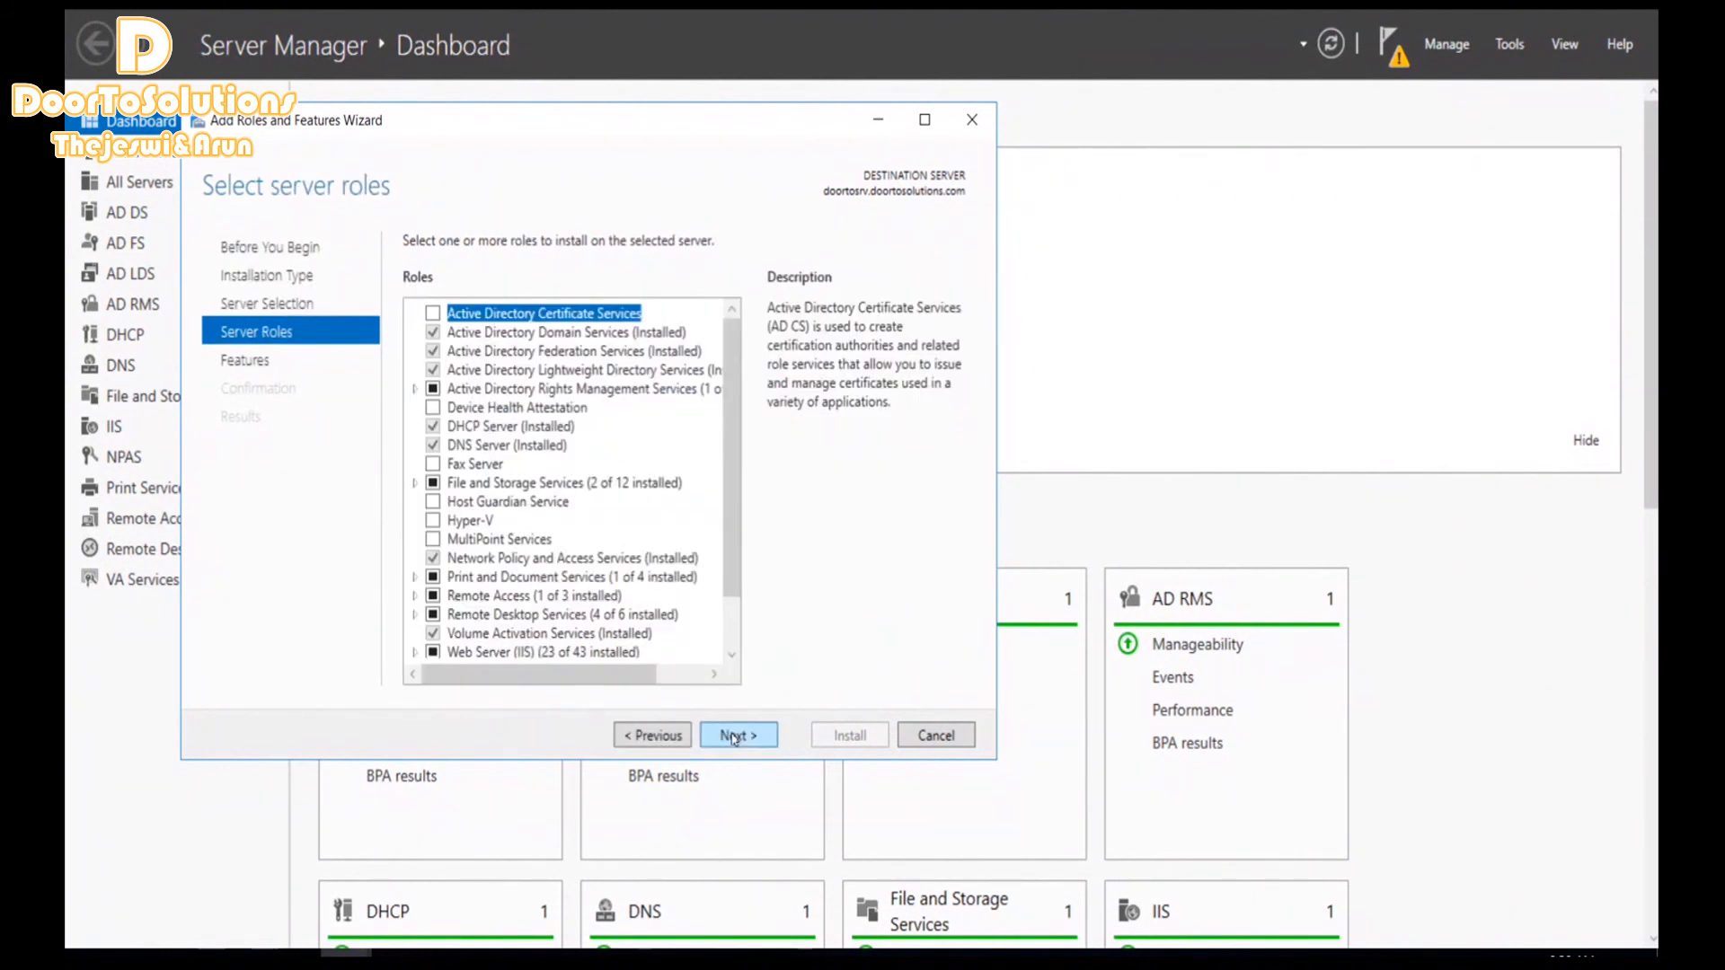
Select the Failover Clustering feature with its required management tools and reach the Confirmation page
{"action": "left_click", "coordinate": [736, 735]}
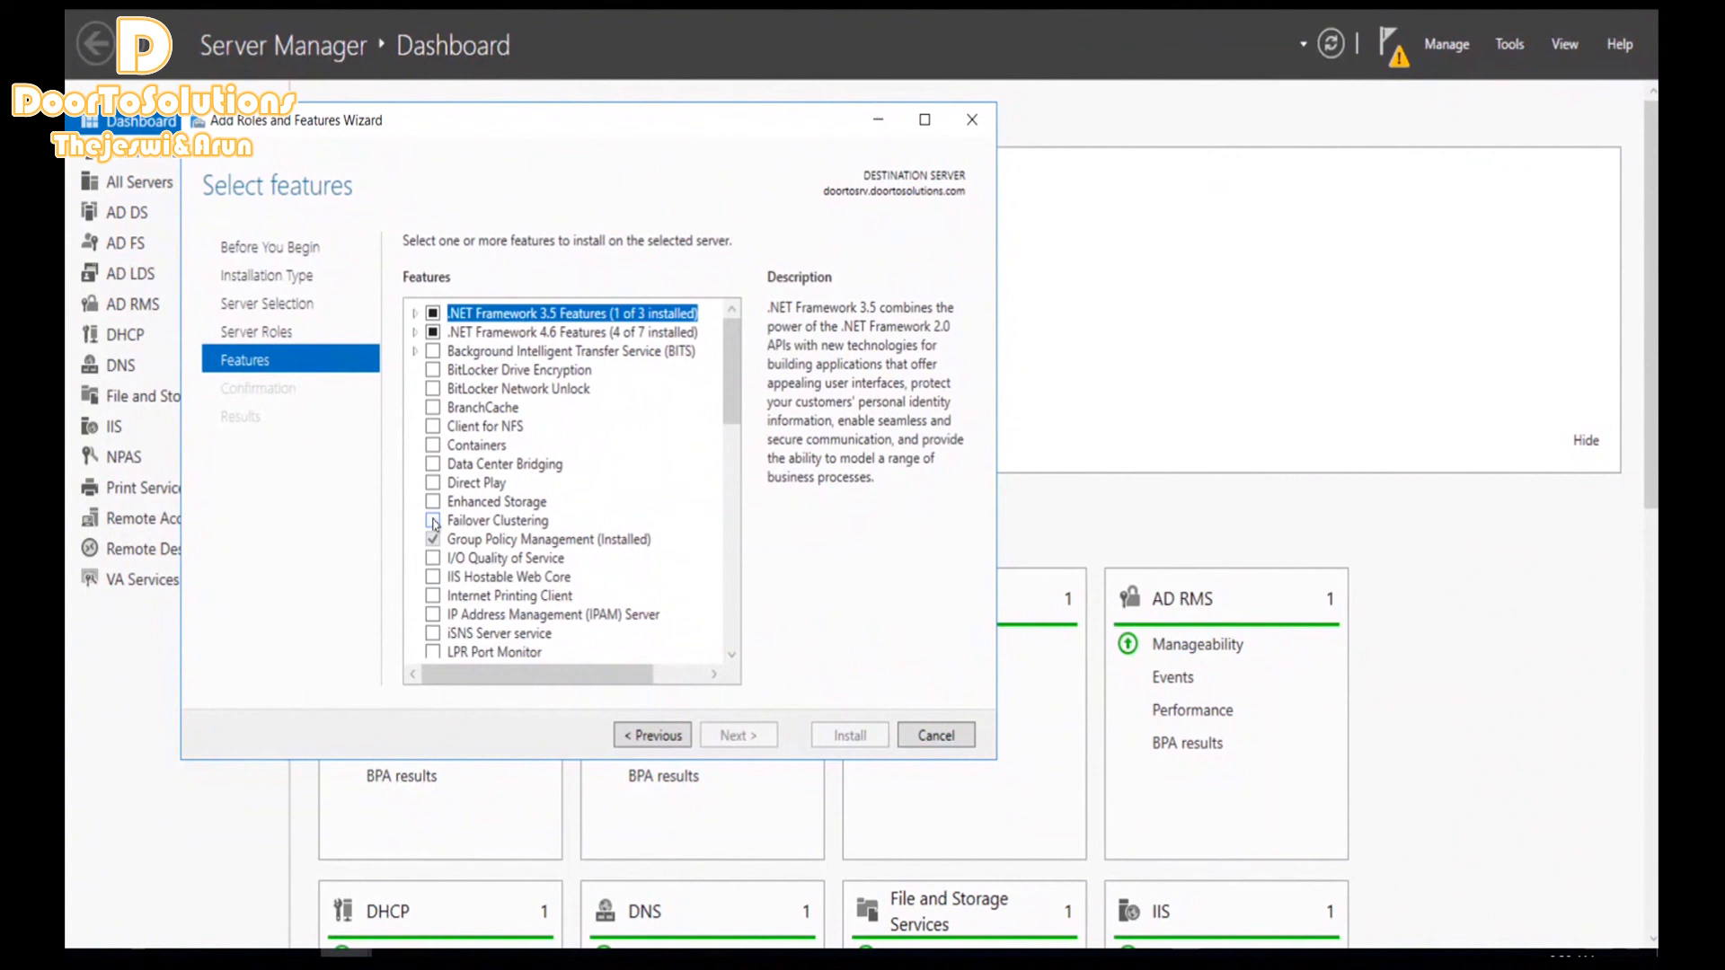
{"action": "left_click", "coordinate": [433, 521]}
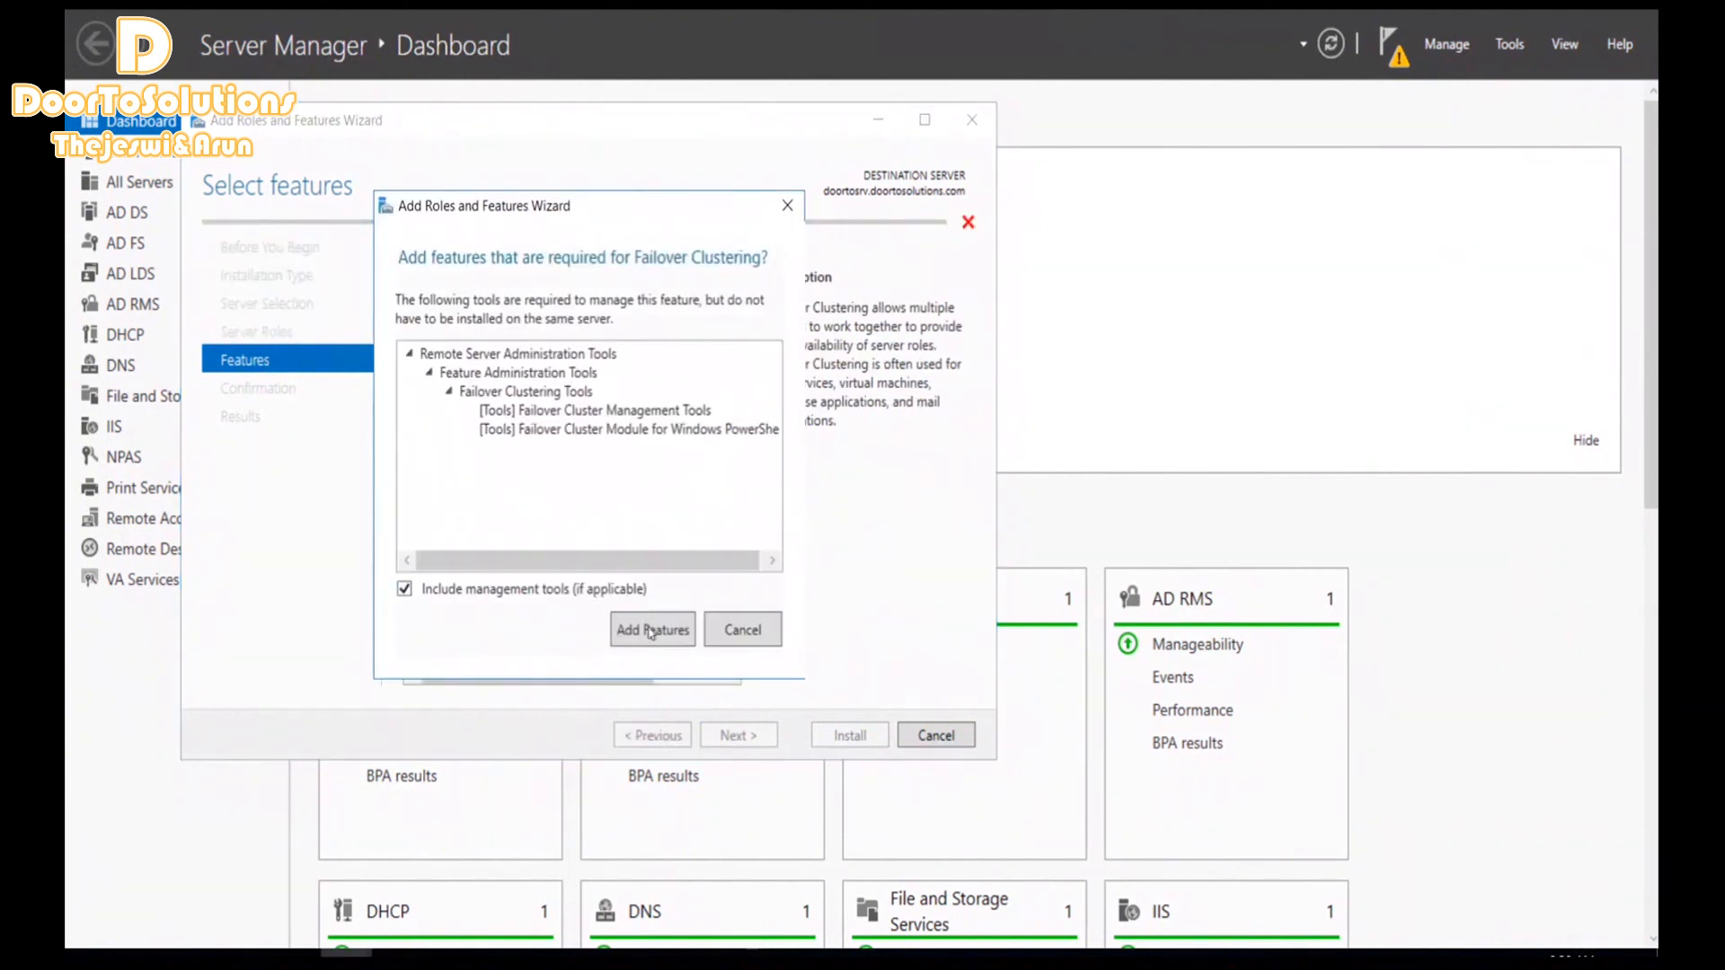
{"action": "left_click", "coordinate": [651, 629]}
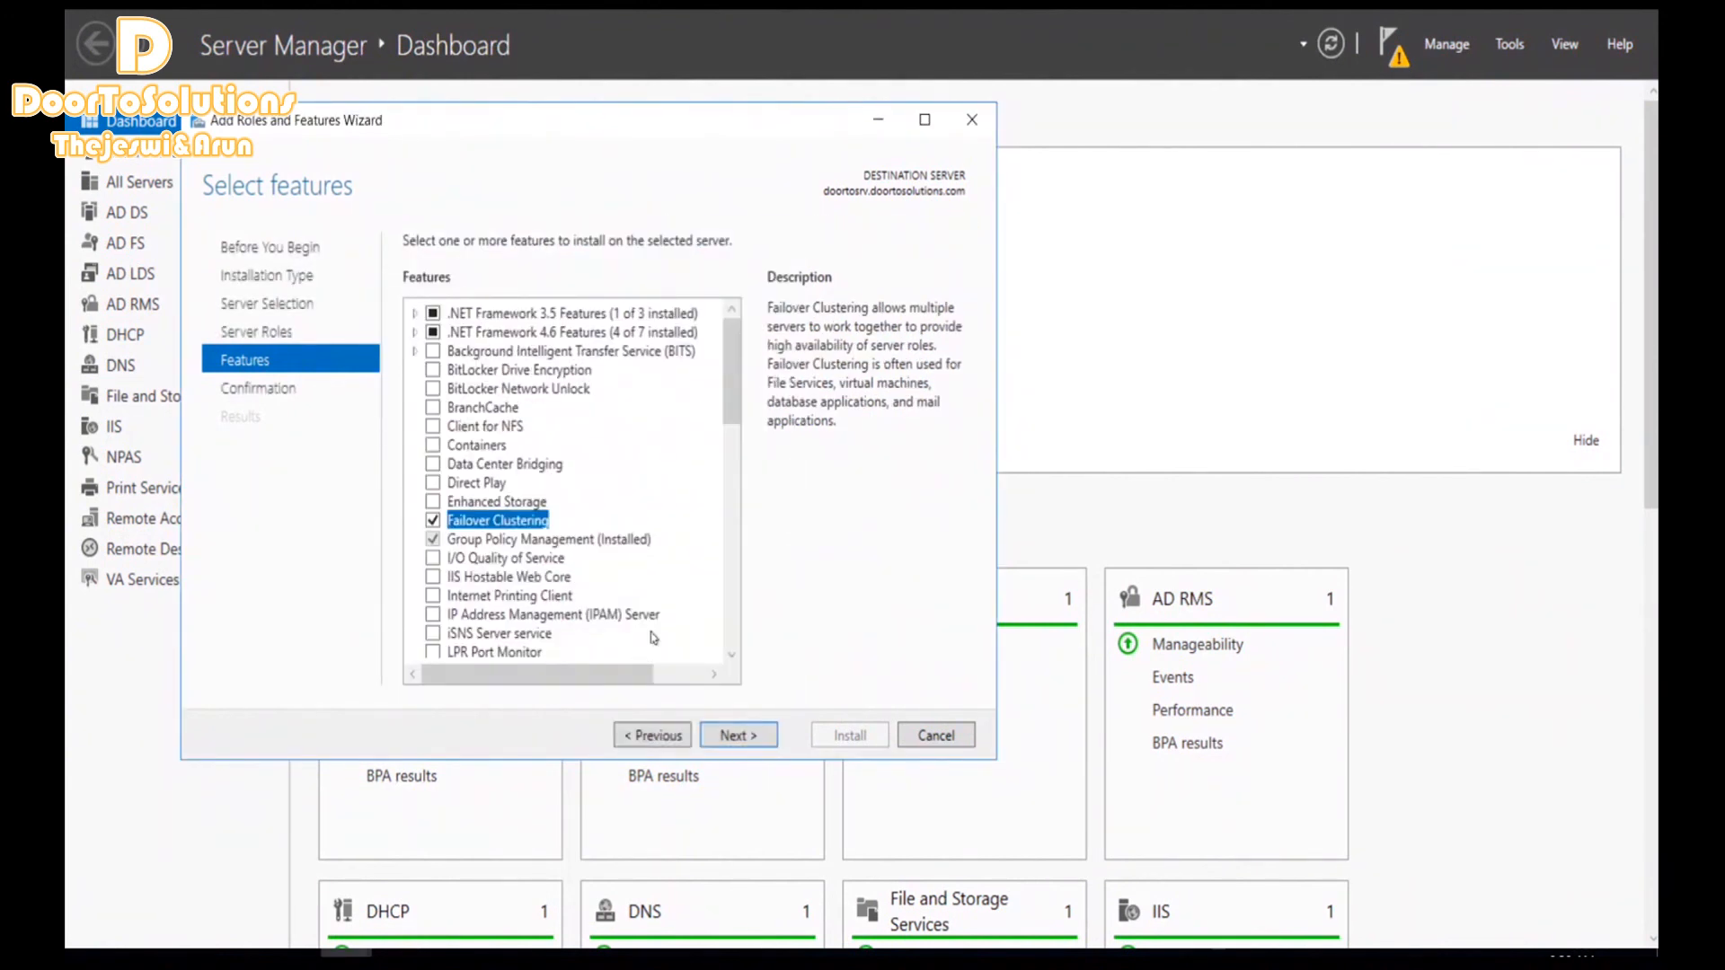
{"action": "left_click", "coordinate": [739, 734]}
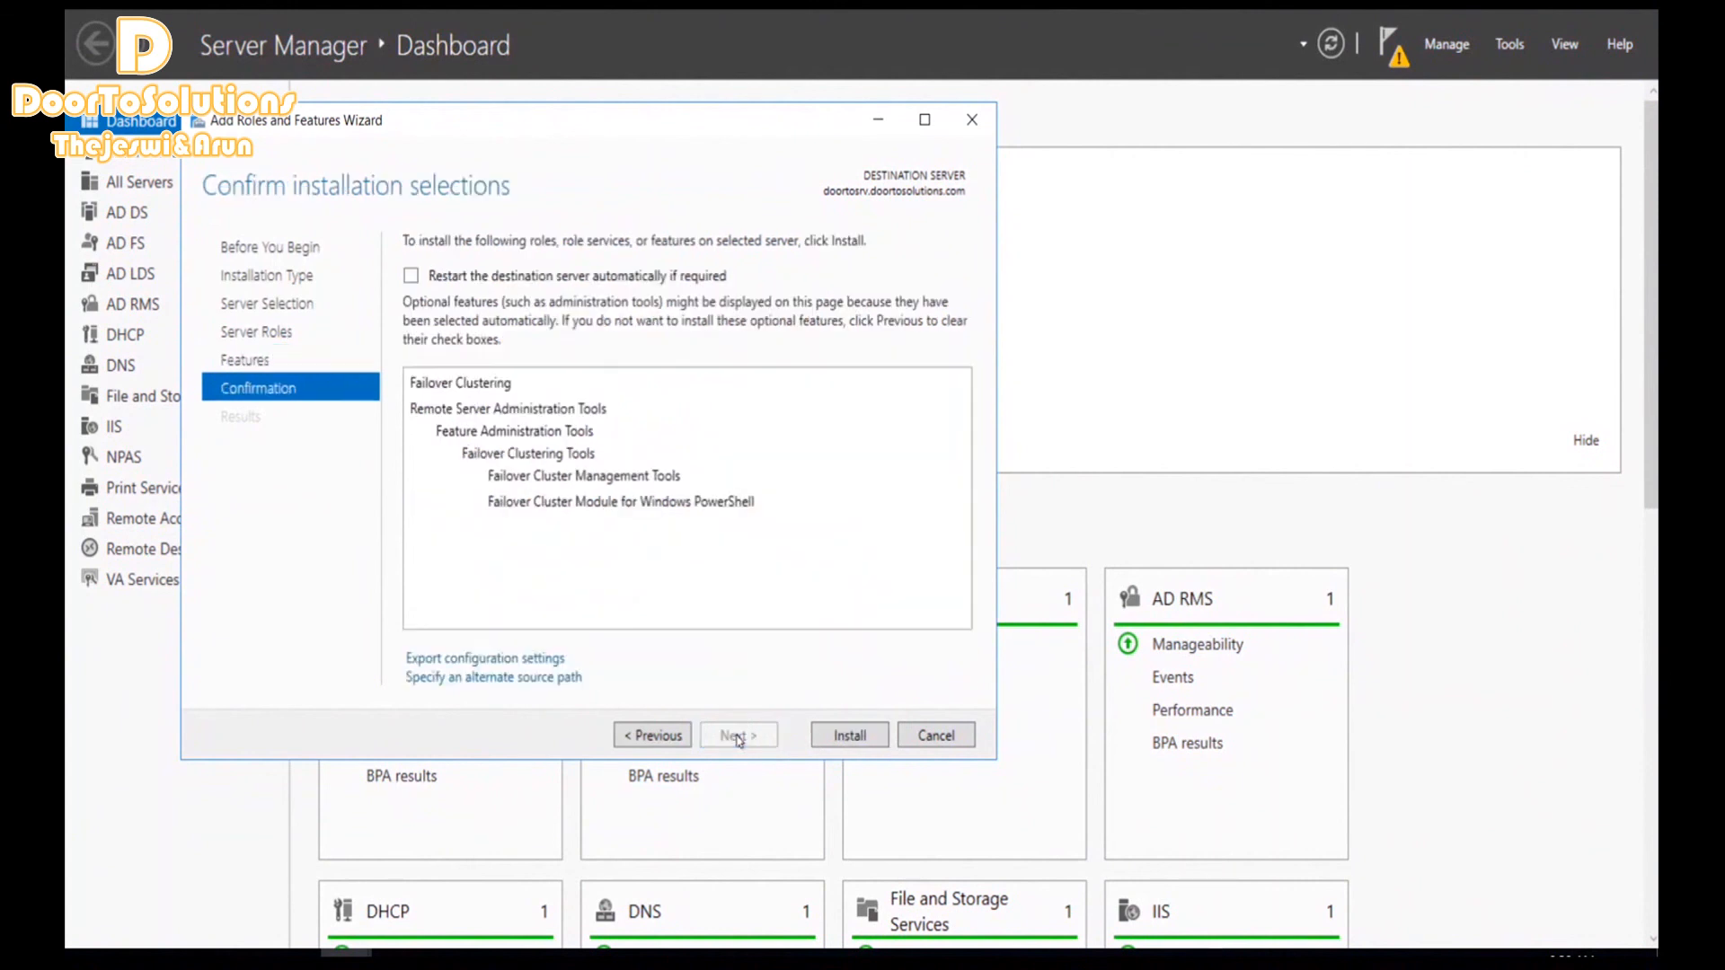
{"action": "mouse_move", "coordinate": [850, 735]}
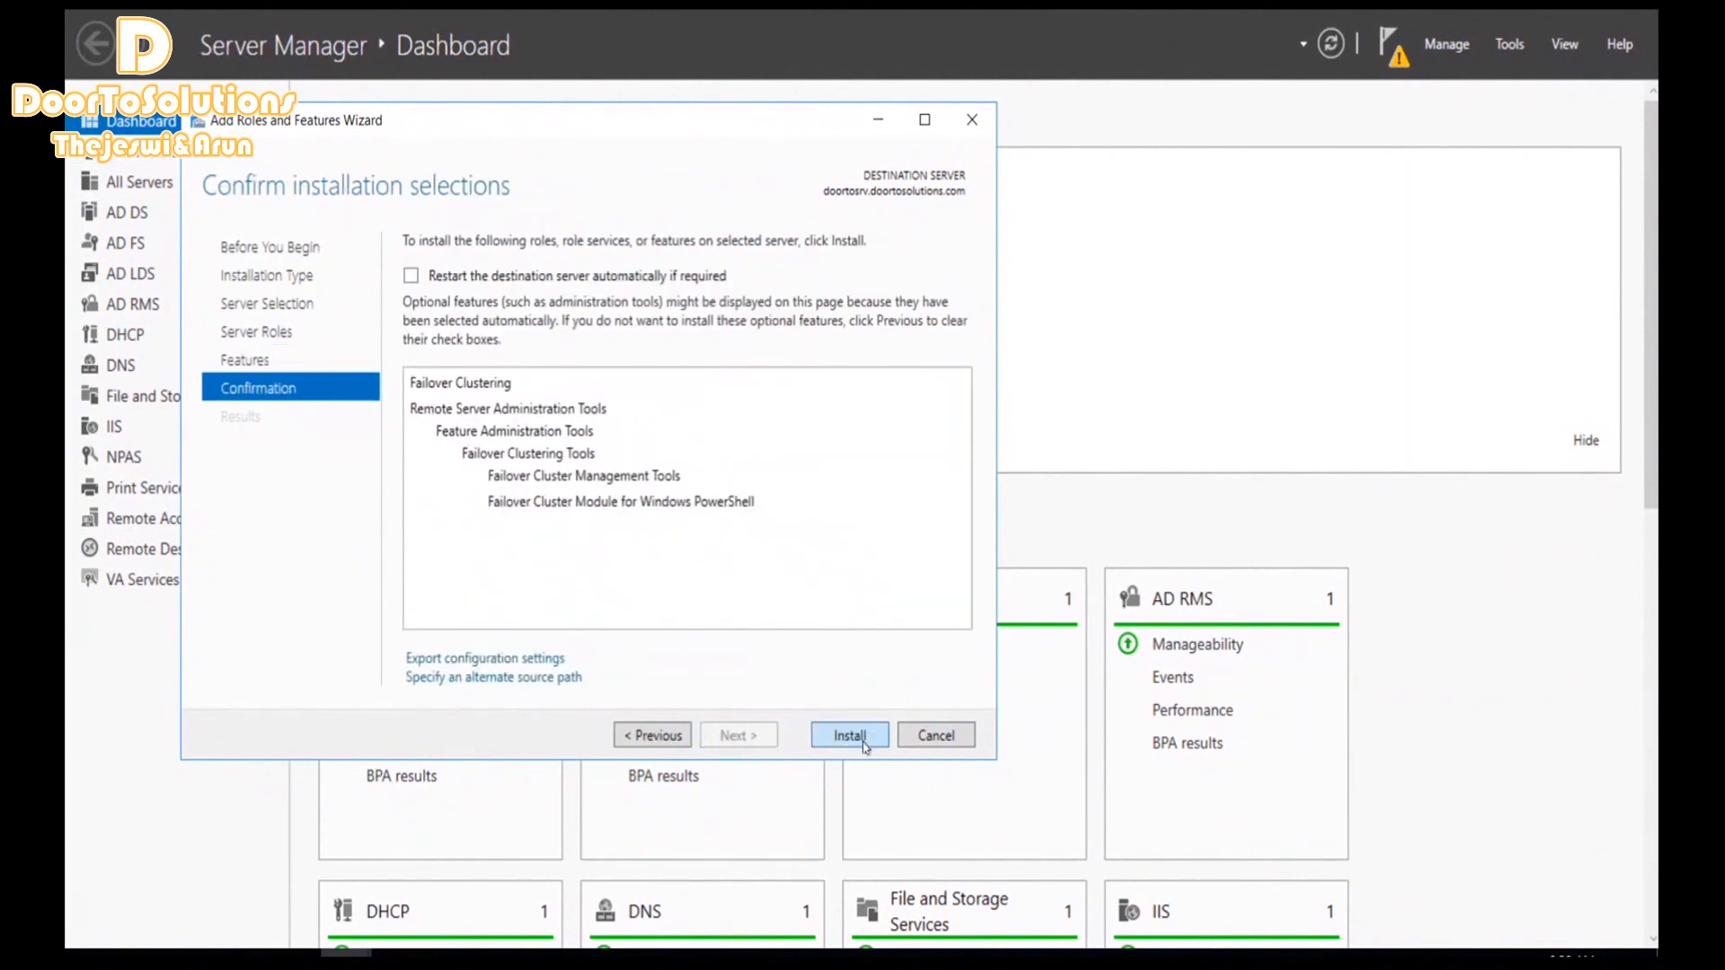
Install Failover Clustering and wait until the installation reports success
{"action": "left_click", "coordinate": [849, 735]}
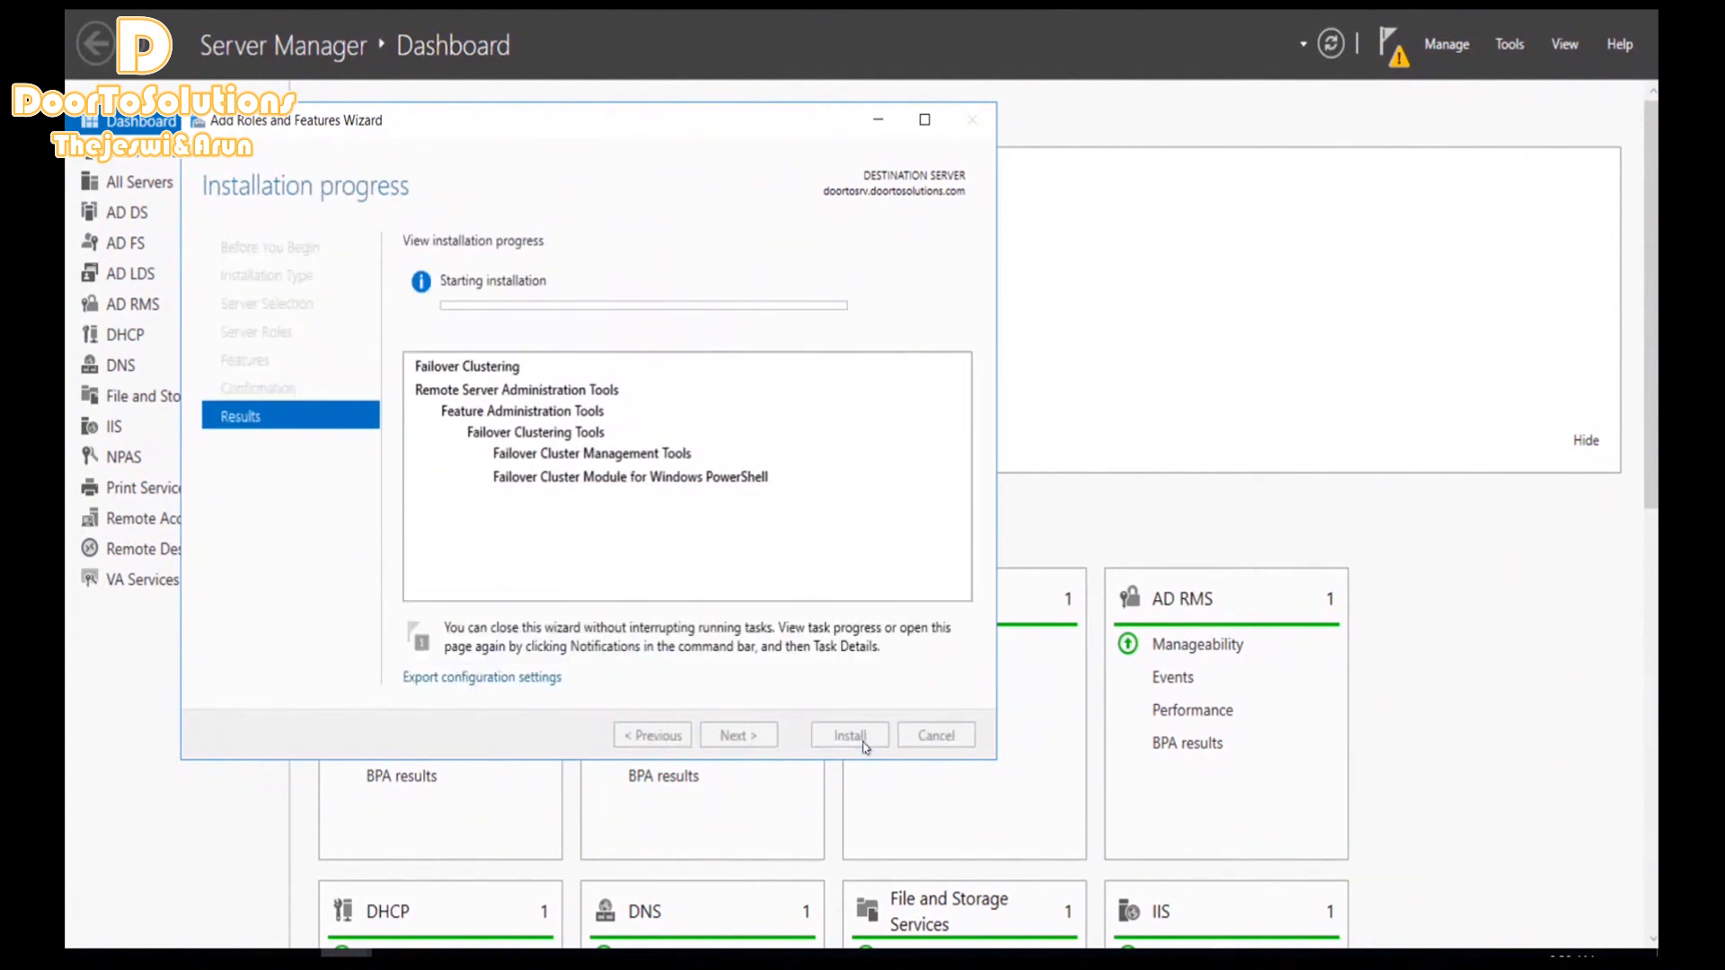
{"action": "left_click", "coordinate": [848, 735]}
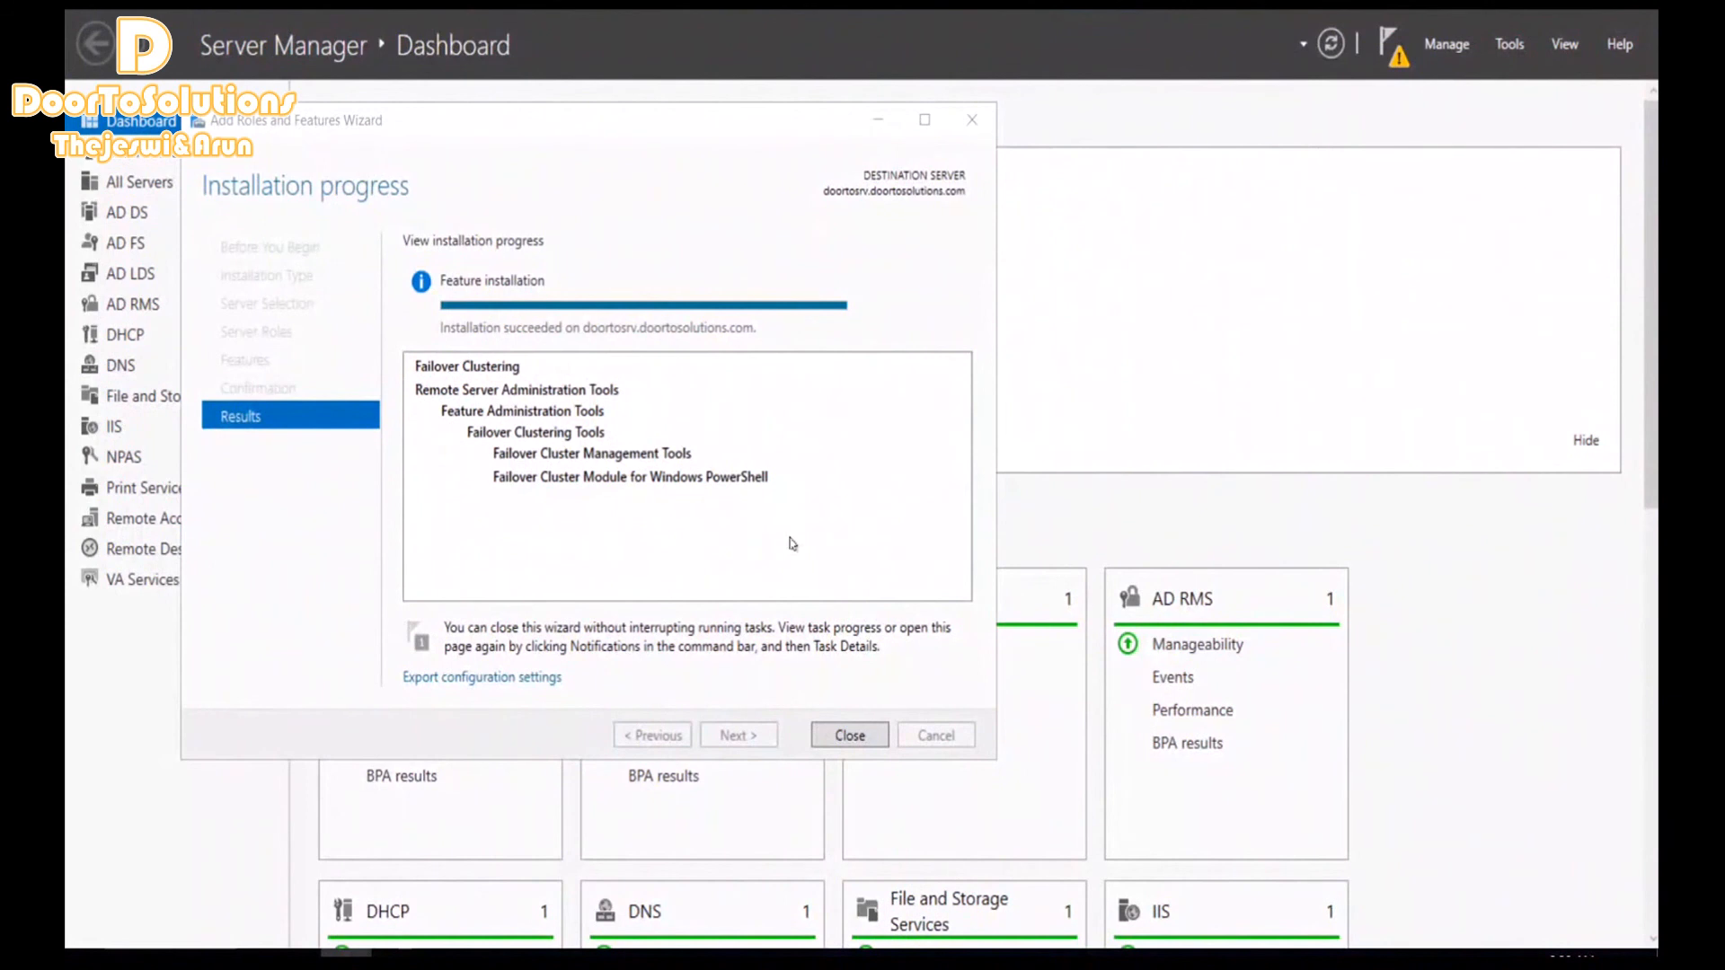
{"action": "mouse_move", "coordinate": [864, 756]}
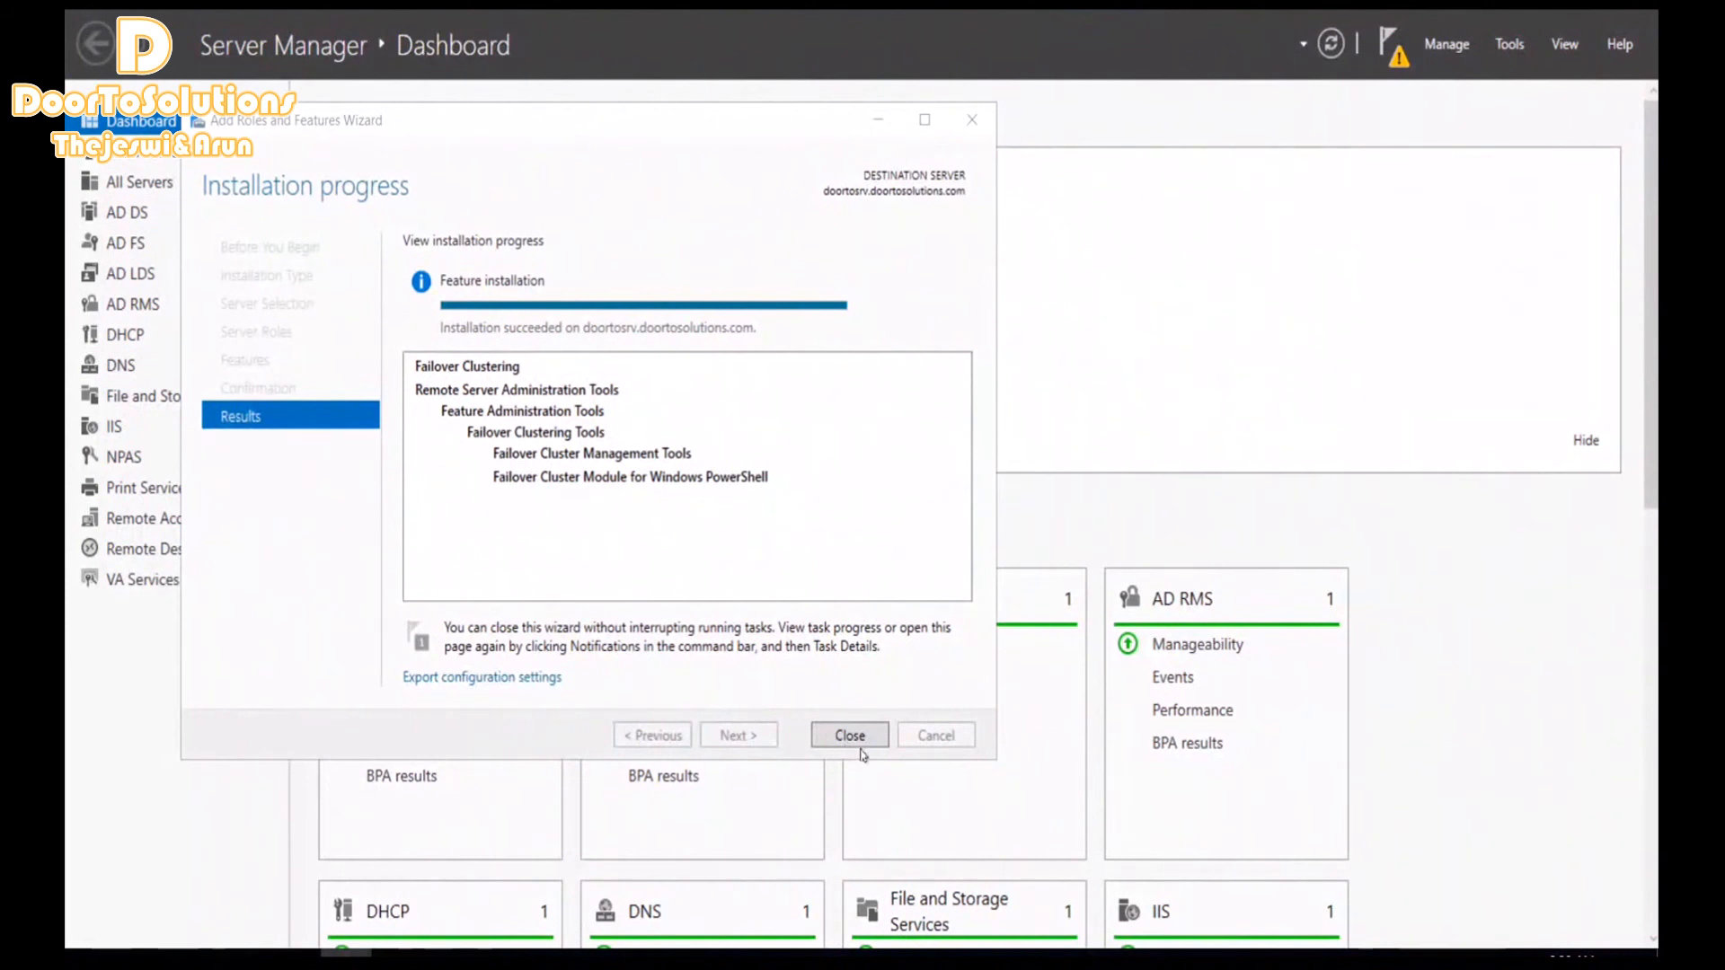
Close the finished wizard and bring up the Tools menu listing Failover Cluster Manager
{"action": "left_click", "coordinate": [848, 735]}
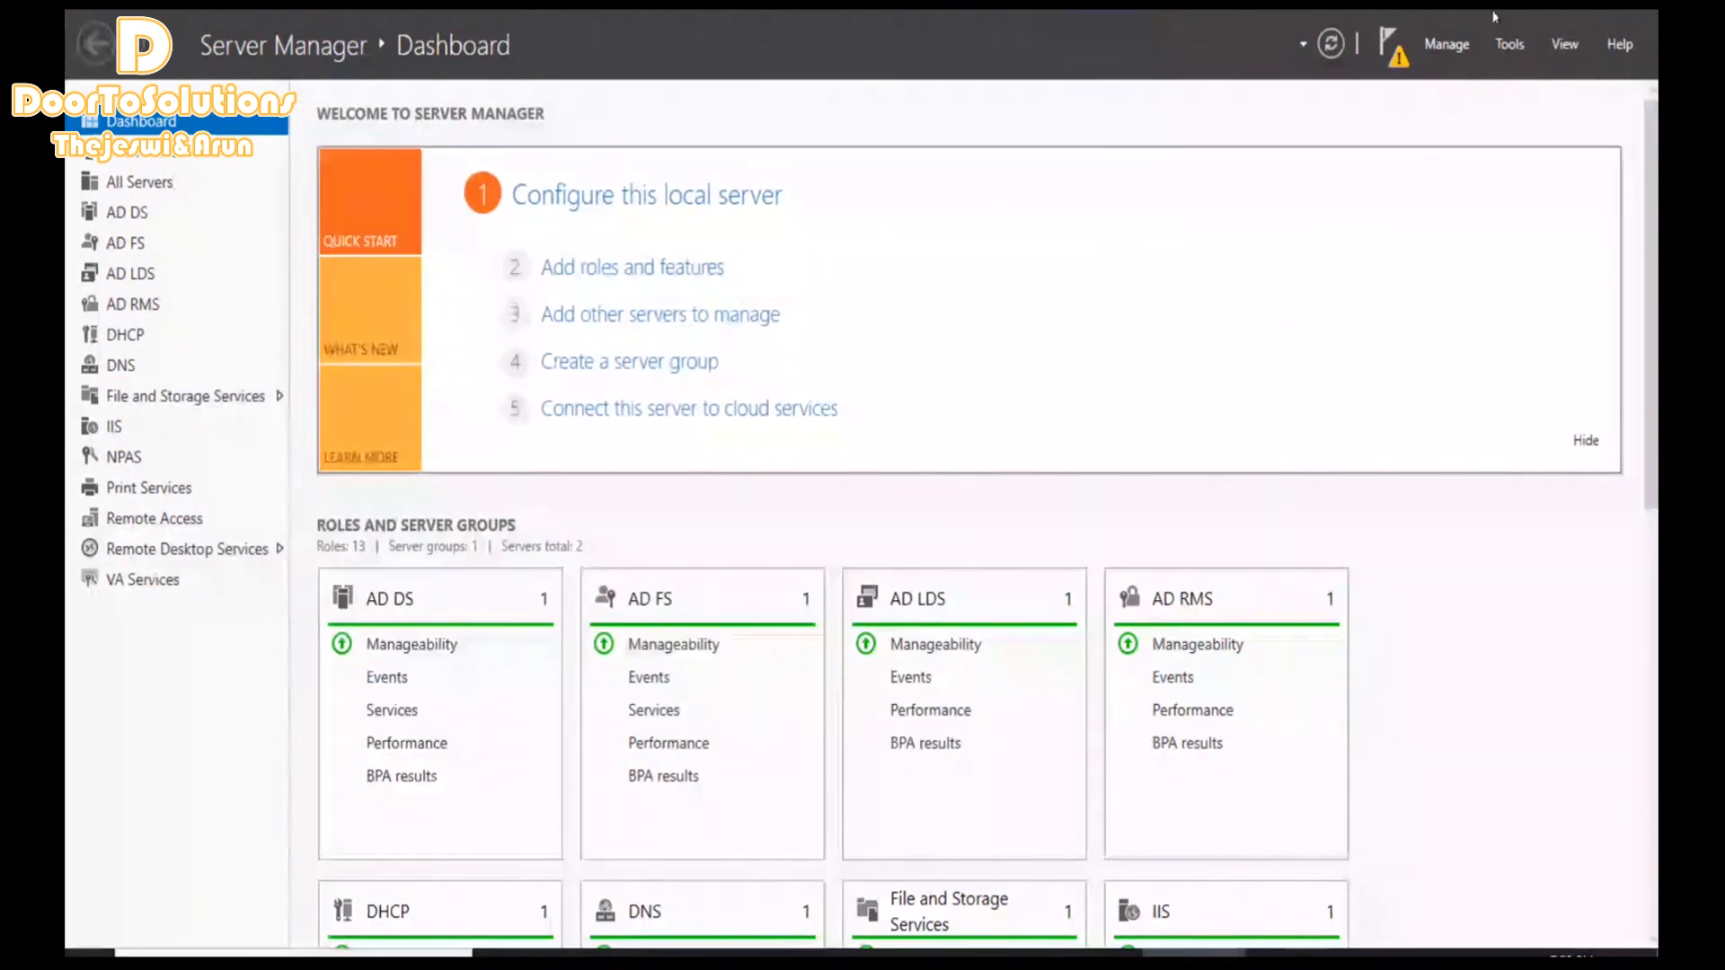
{"action": "left_click", "coordinate": [1507, 43]}
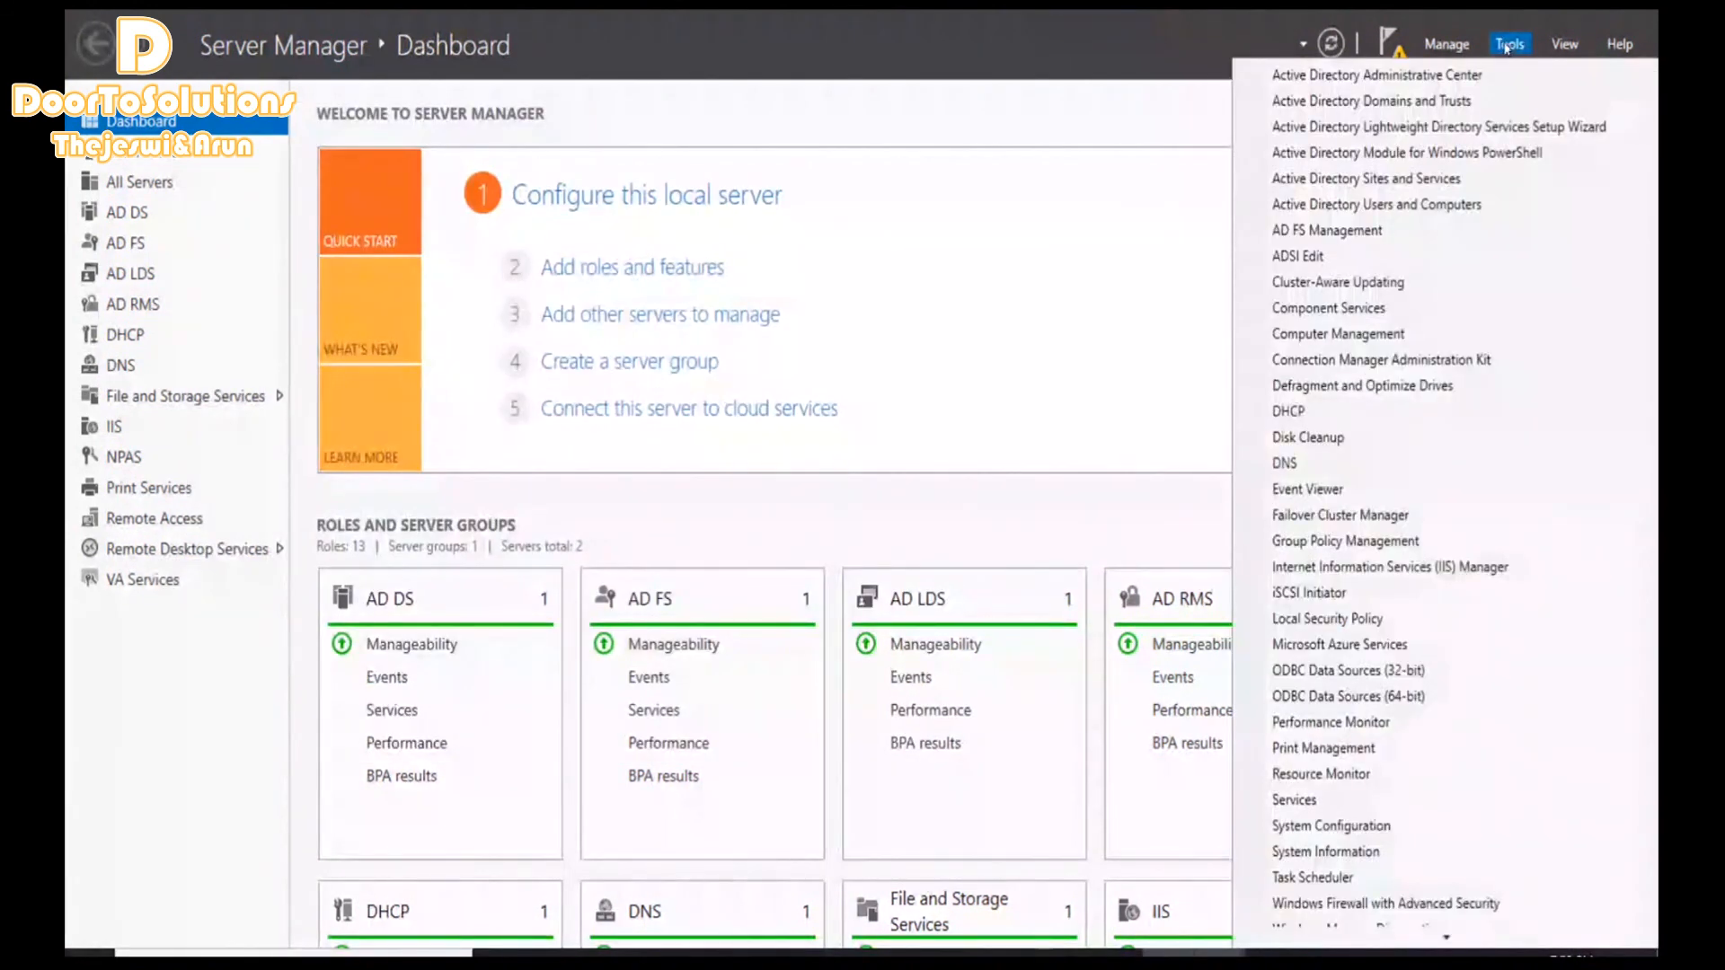
{"action": "mouse_move", "coordinate": [1382, 360]}
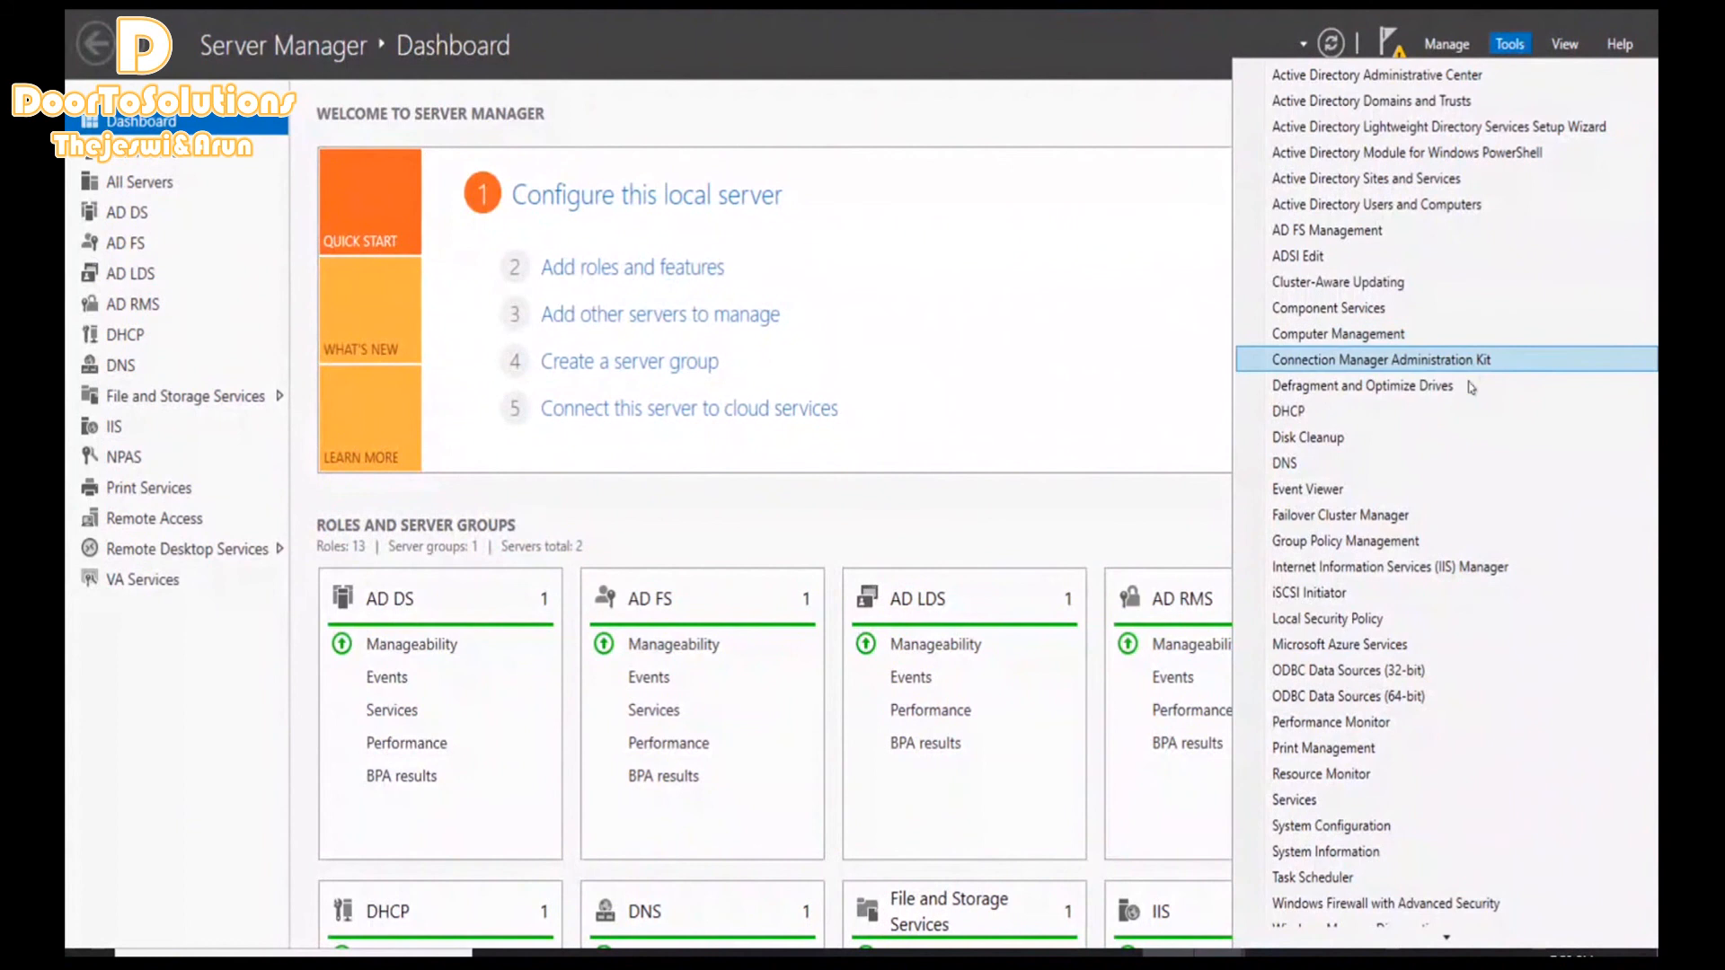
{"action": "mouse_move", "coordinate": [1441, 515]}
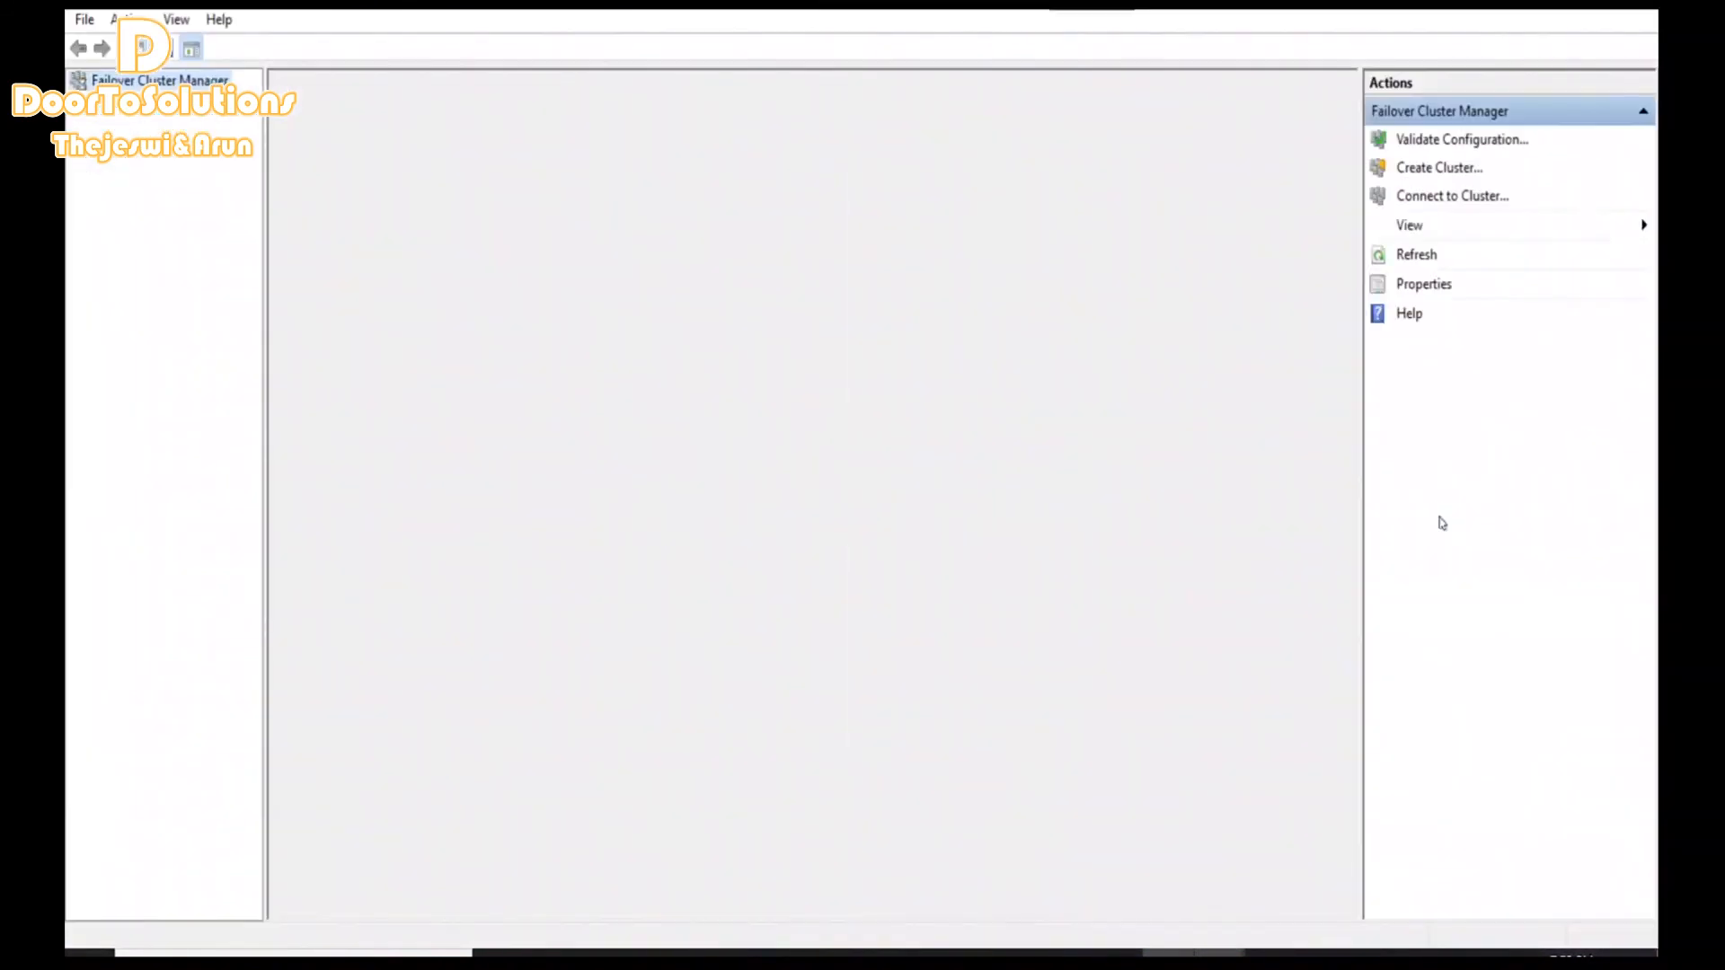
{"action": "mouse_move", "coordinate": [1491, 132]}
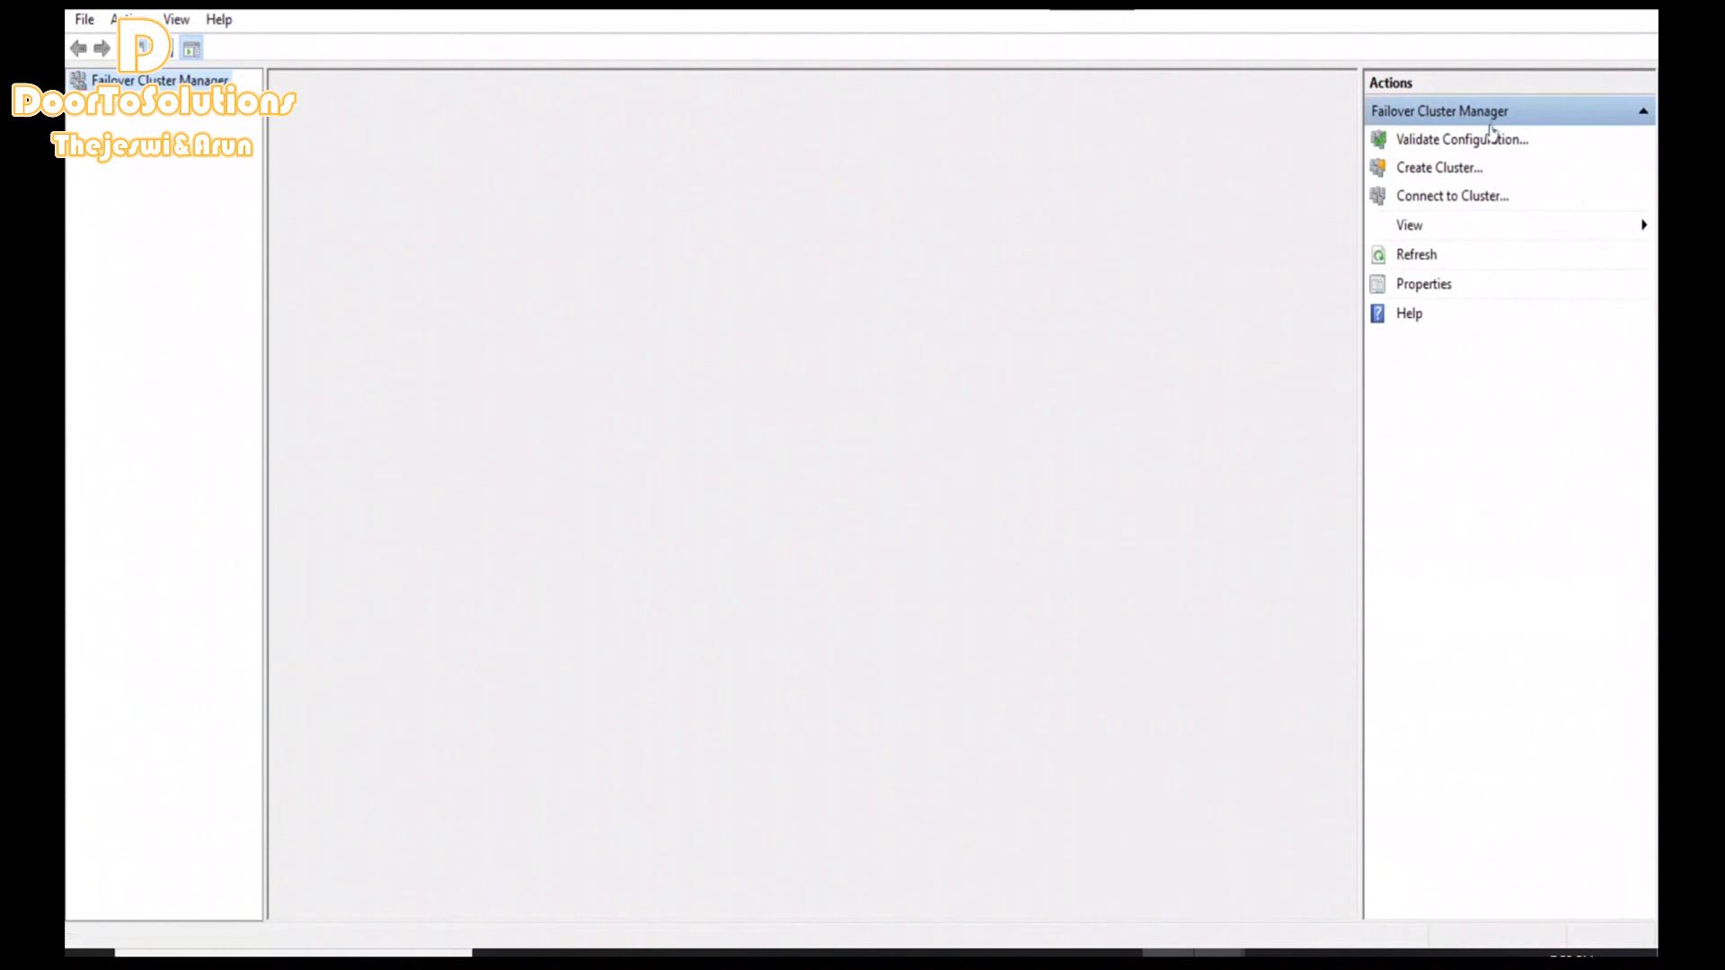
{"action": "mouse_move", "coordinate": [1461, 139]}
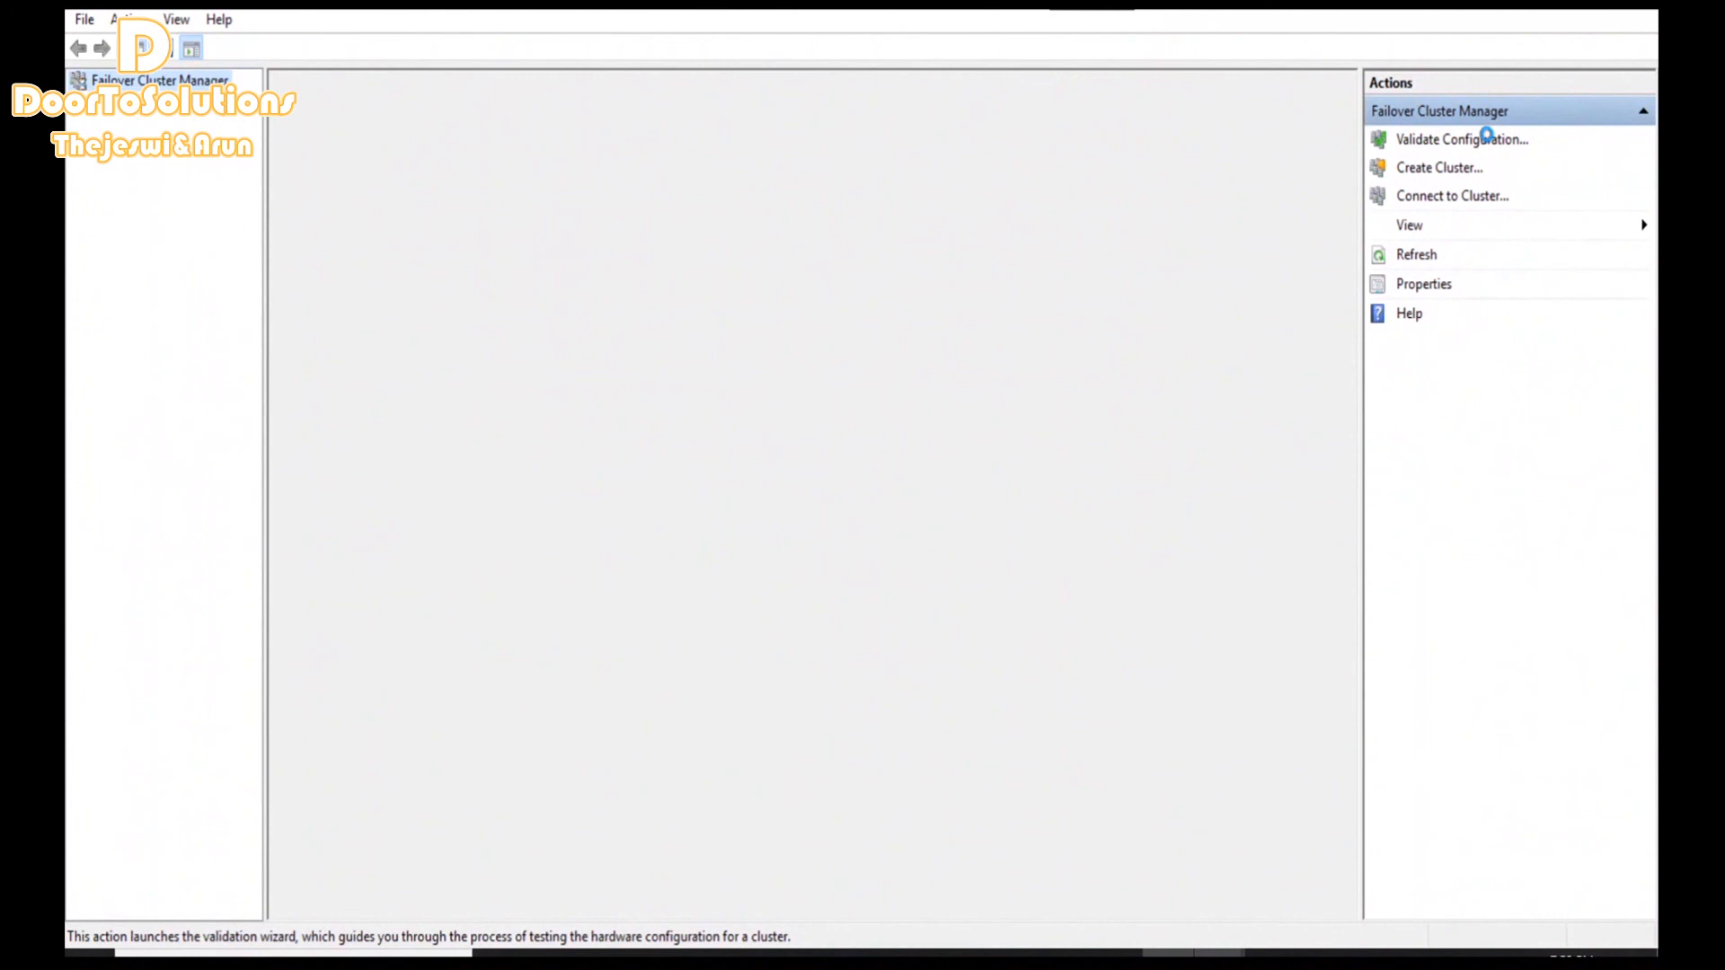
Select the Failover Cluster Manager node to show the overview with no clusters yet
{"action": "left_click", "coordinate": [162, 79]}
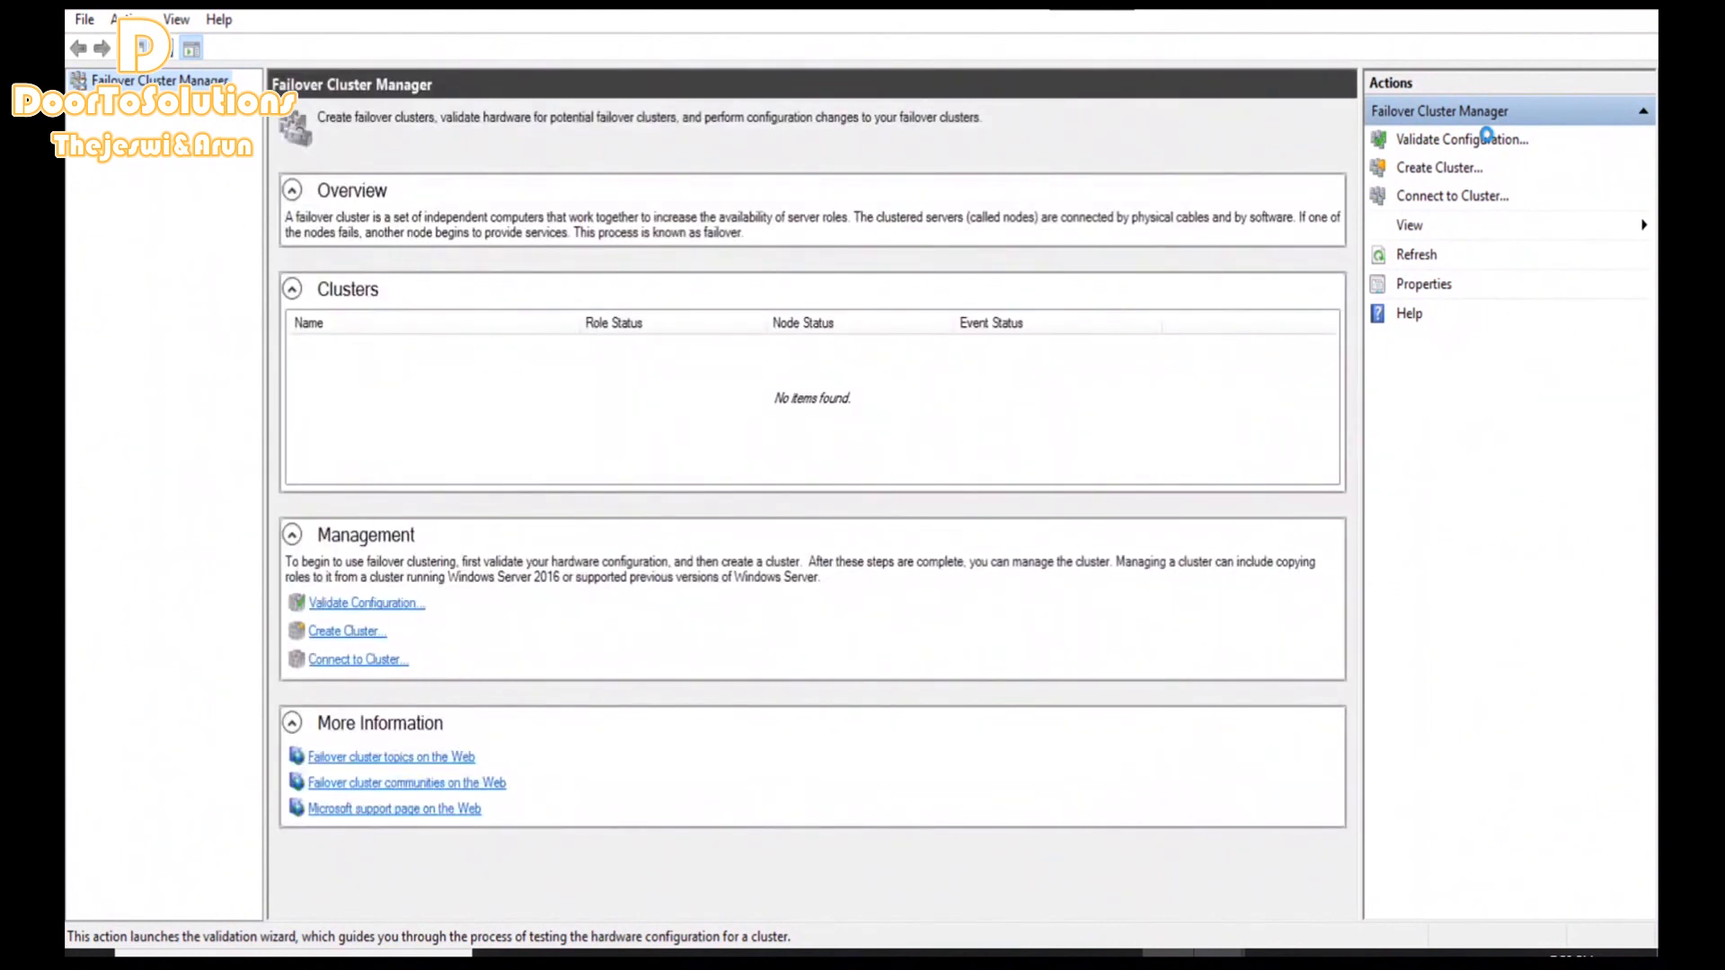
Start the Validate a Configuration Wizard and bring up the advanced computer search
{"action": "left_click", "coordinate": [1459, 138]}
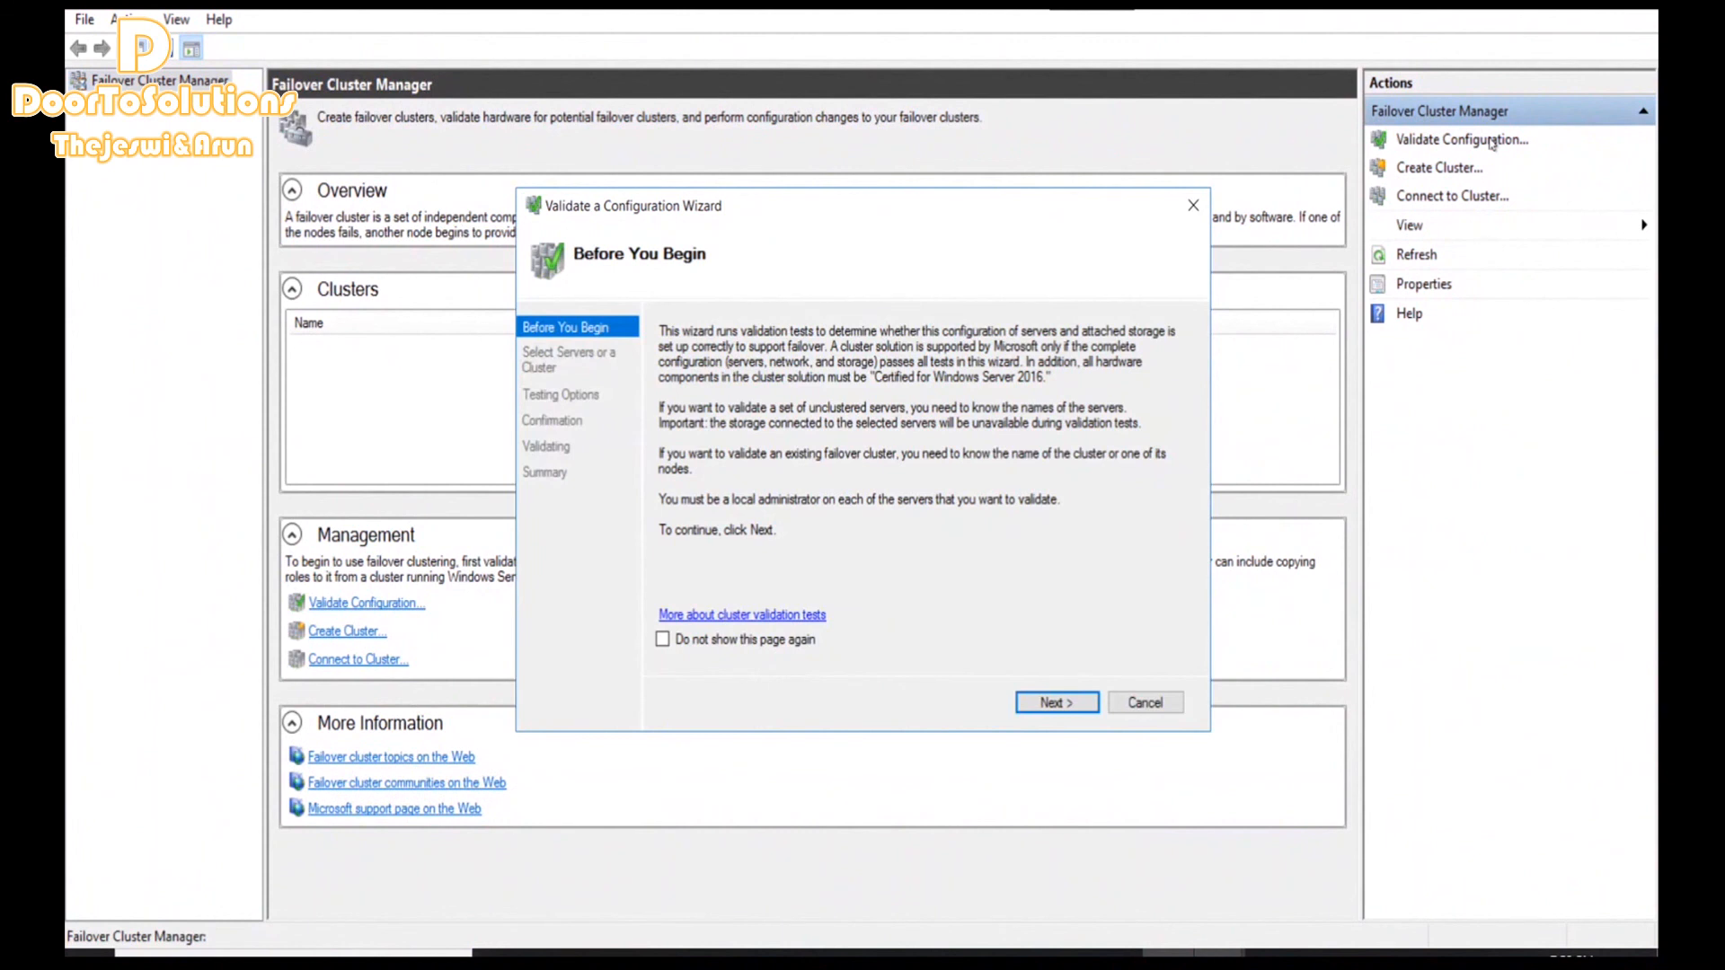
{"action": "mouse_move", "coordinate": [1055, 702]}
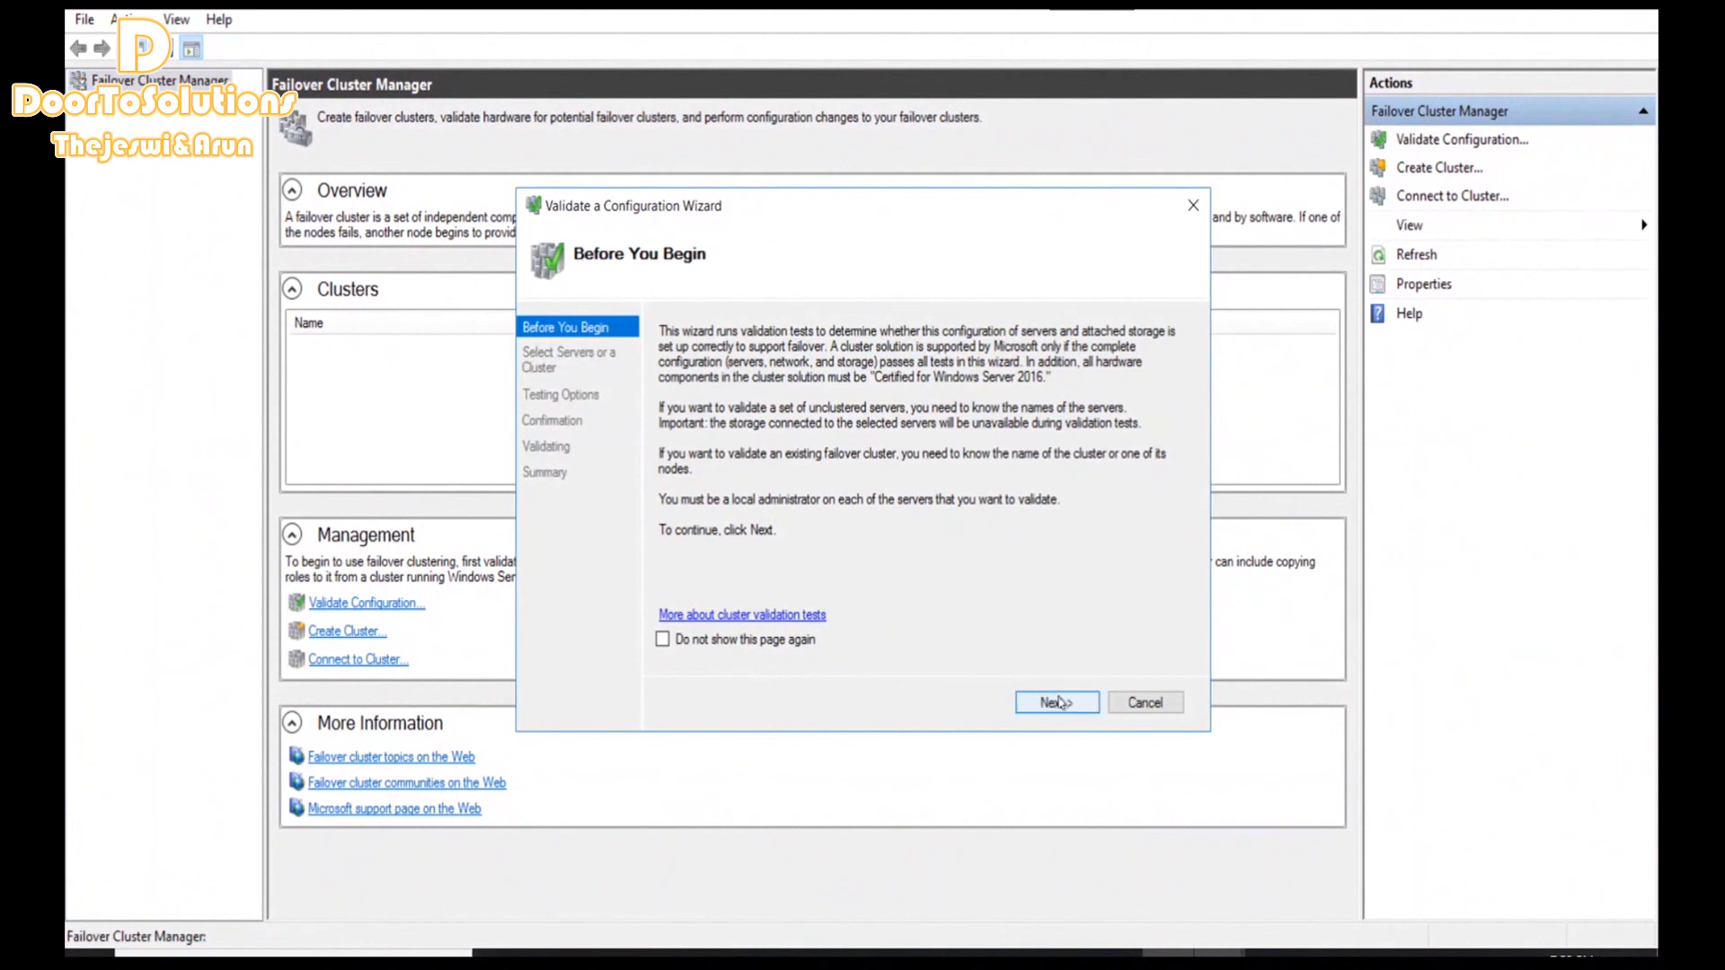
{"action": "left_click", "coordinate": [1055, 702]}
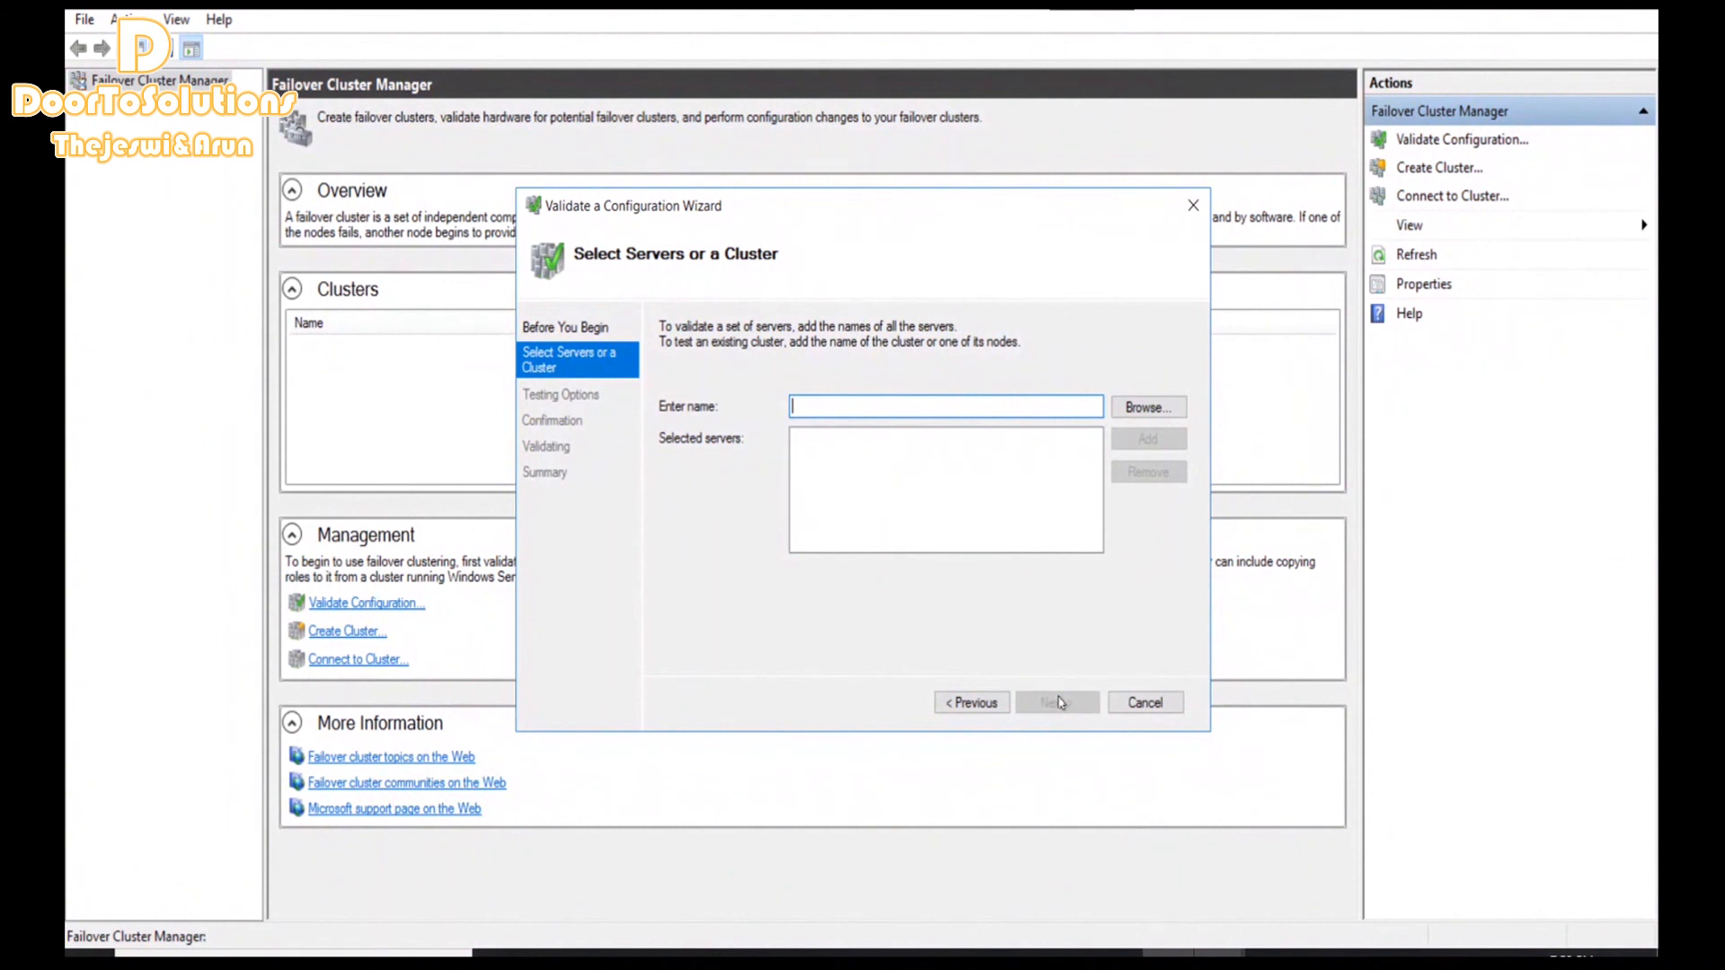
{"action": "mouse_move", "coordinate": [1149, 408]}
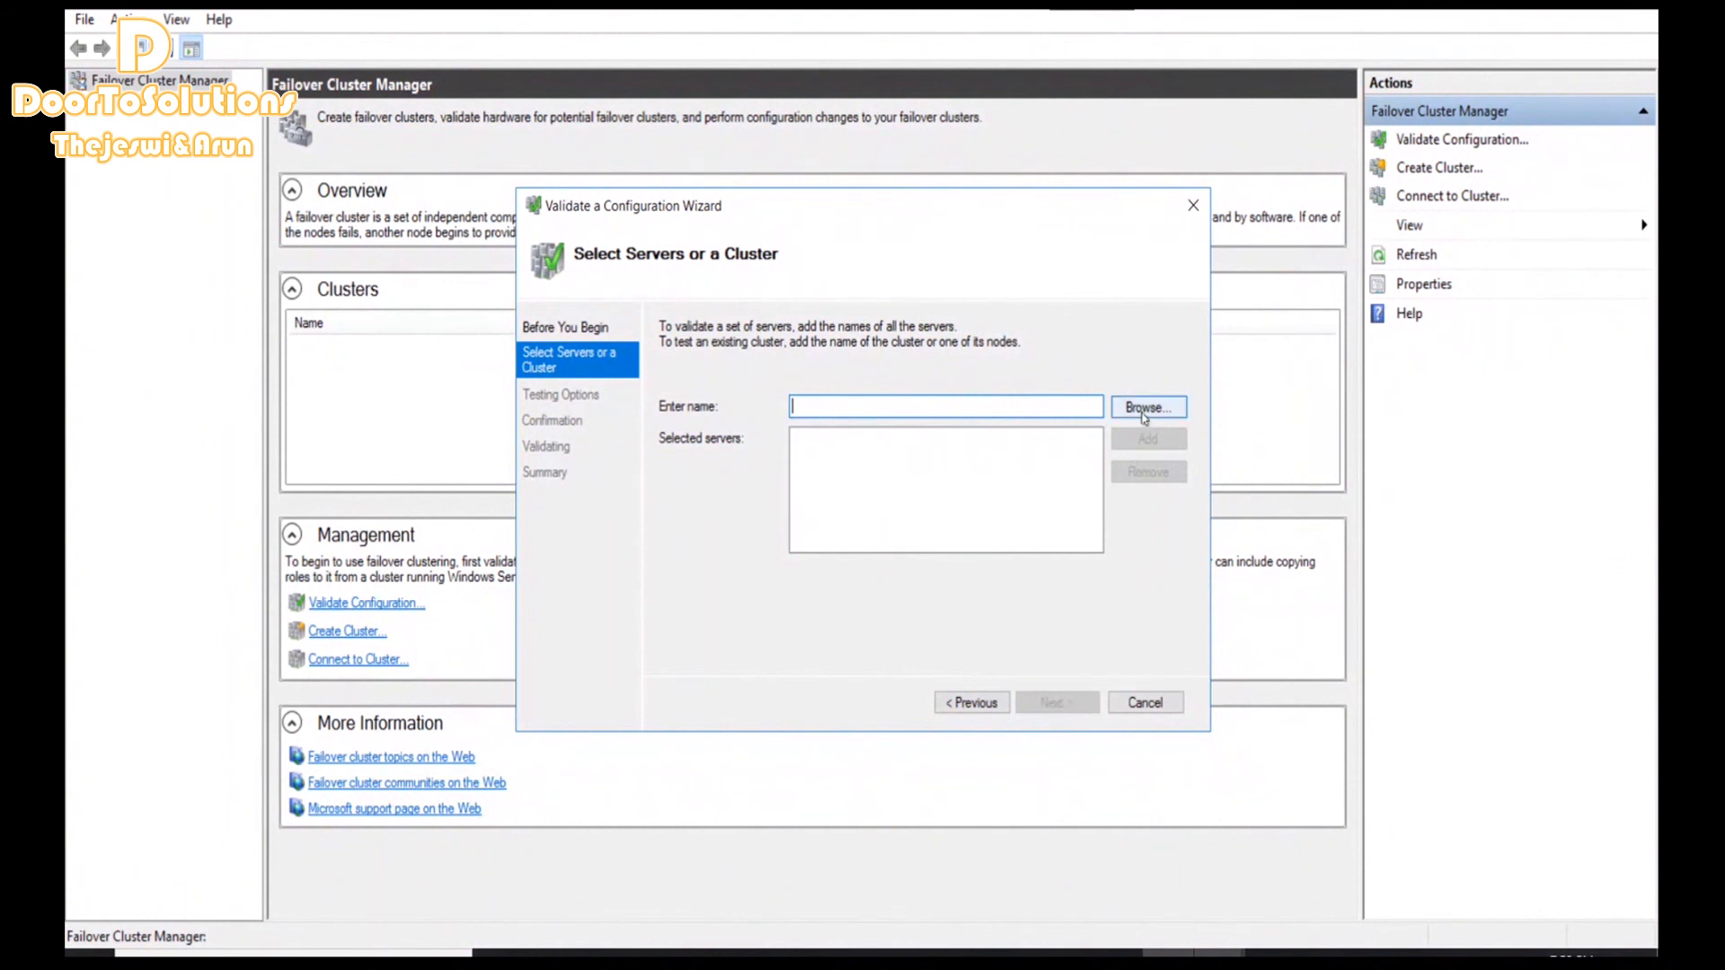
{"action": "left_click", "coordinate": [1148, 408]}
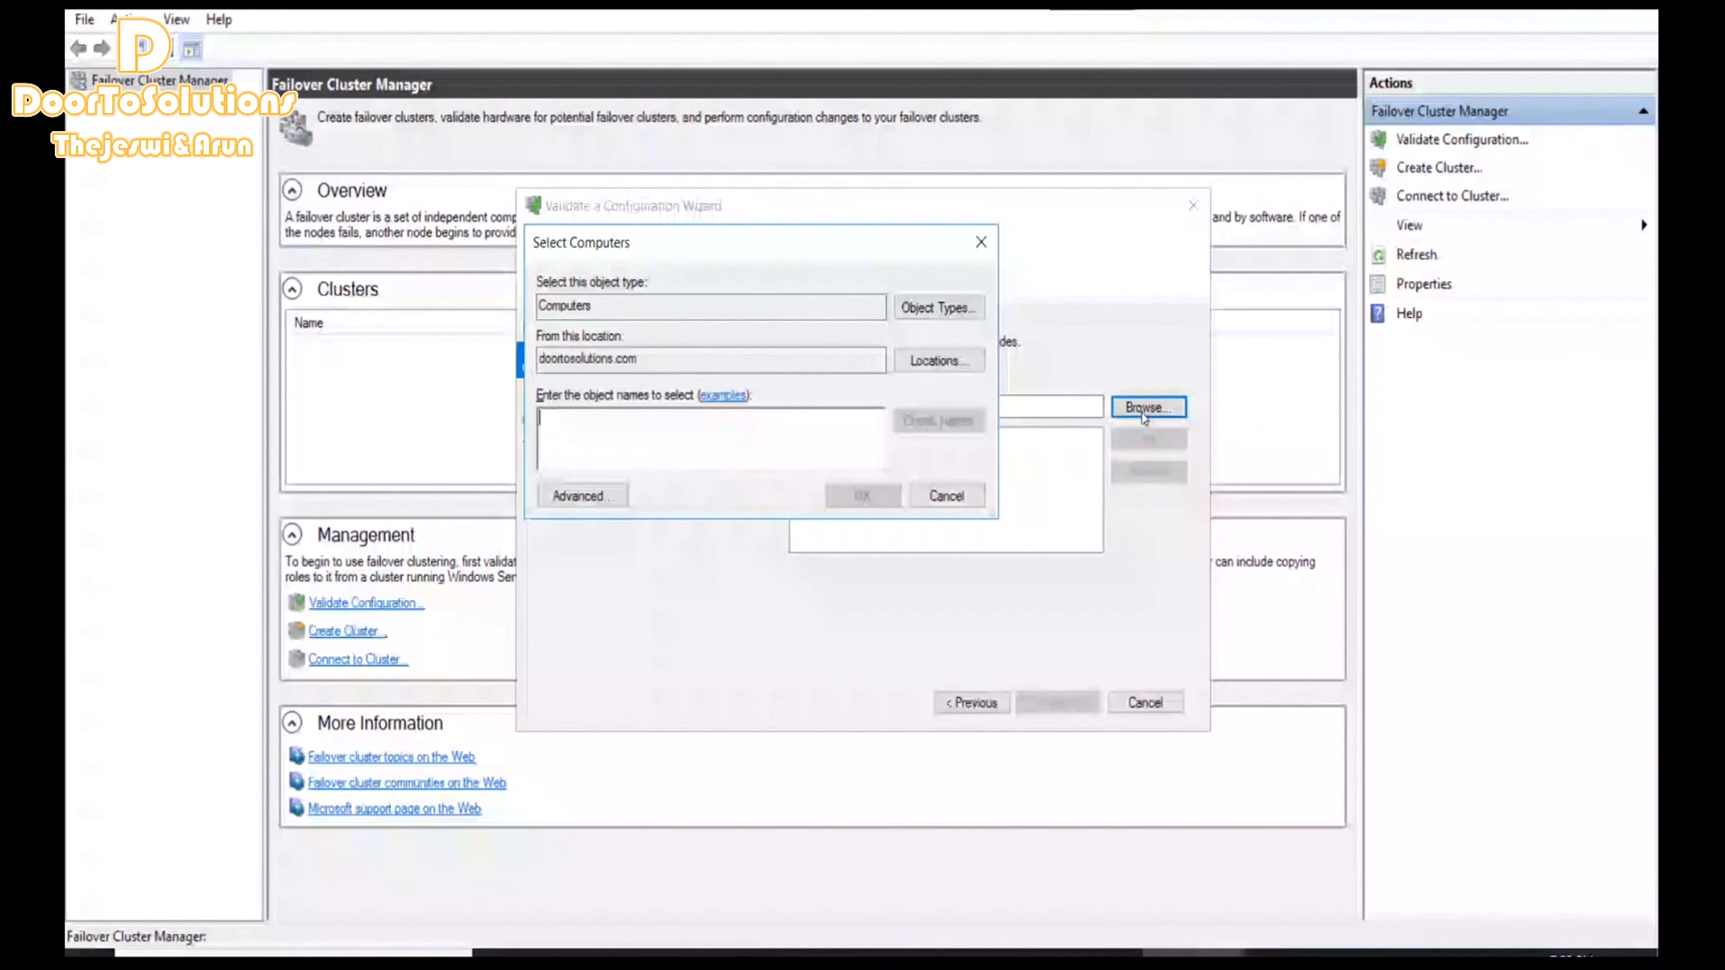
{"action": "left_click", "coordinate": [580, 496]}
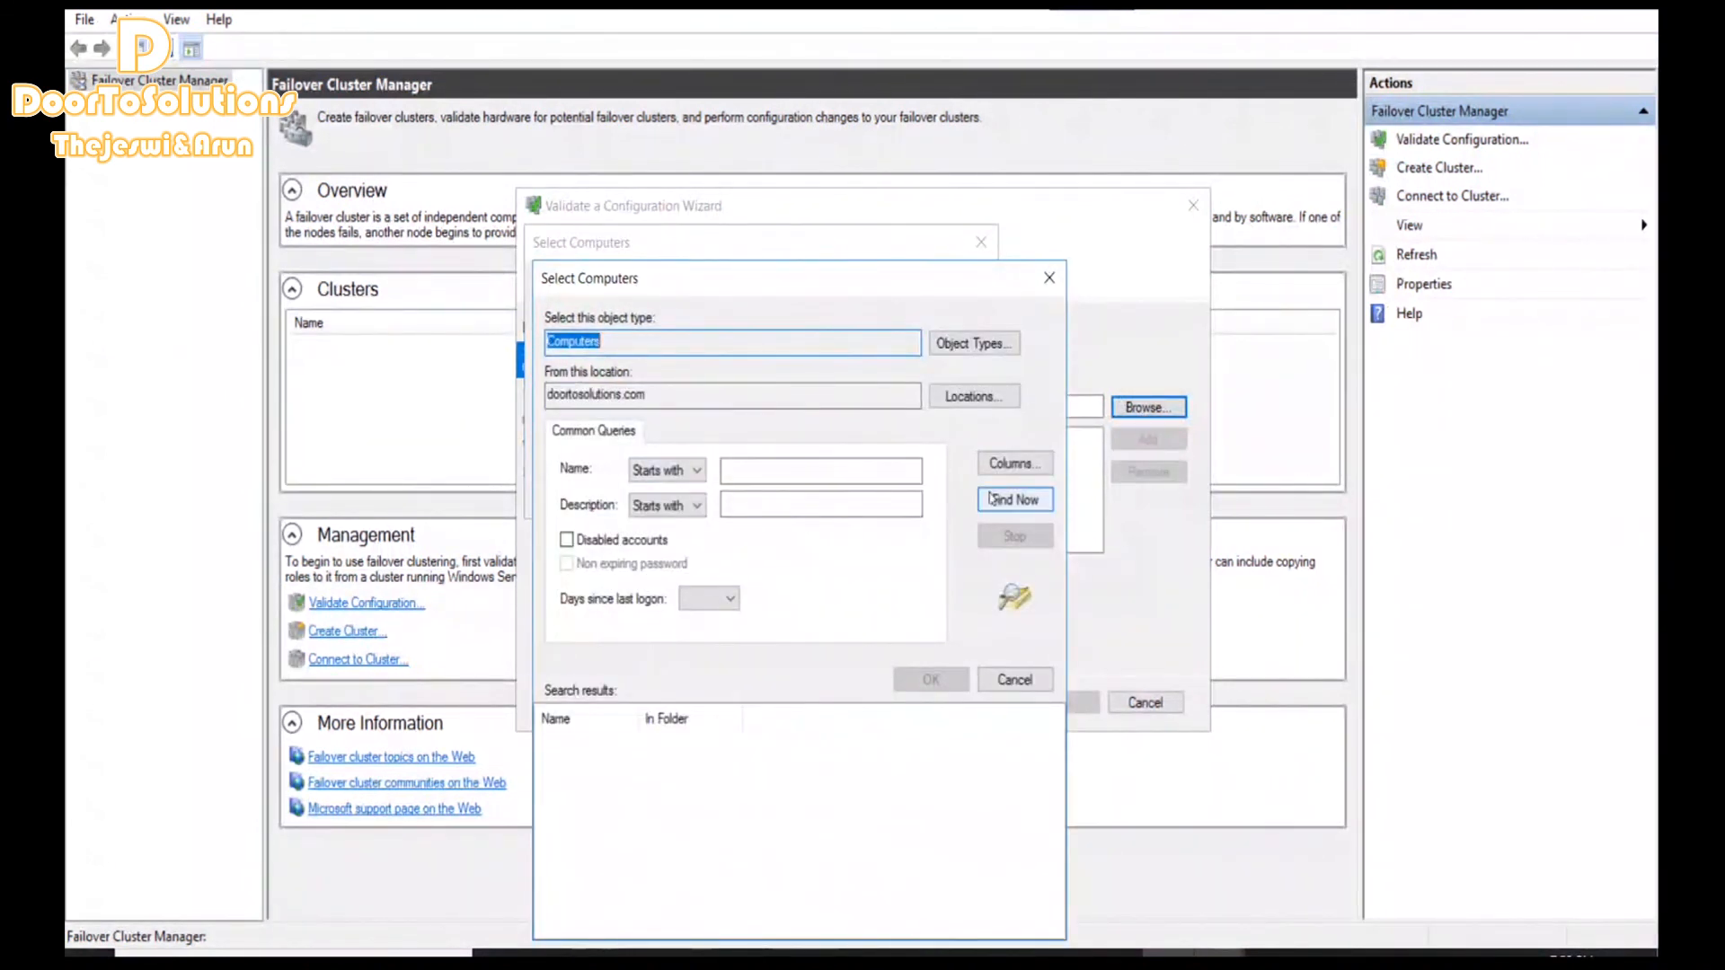
Find DOORTOSRV in the domain and add doortosrv.doortosolutions.com to the servers to validate
{"action": "left_click", "coordinate": [1014, 500]}
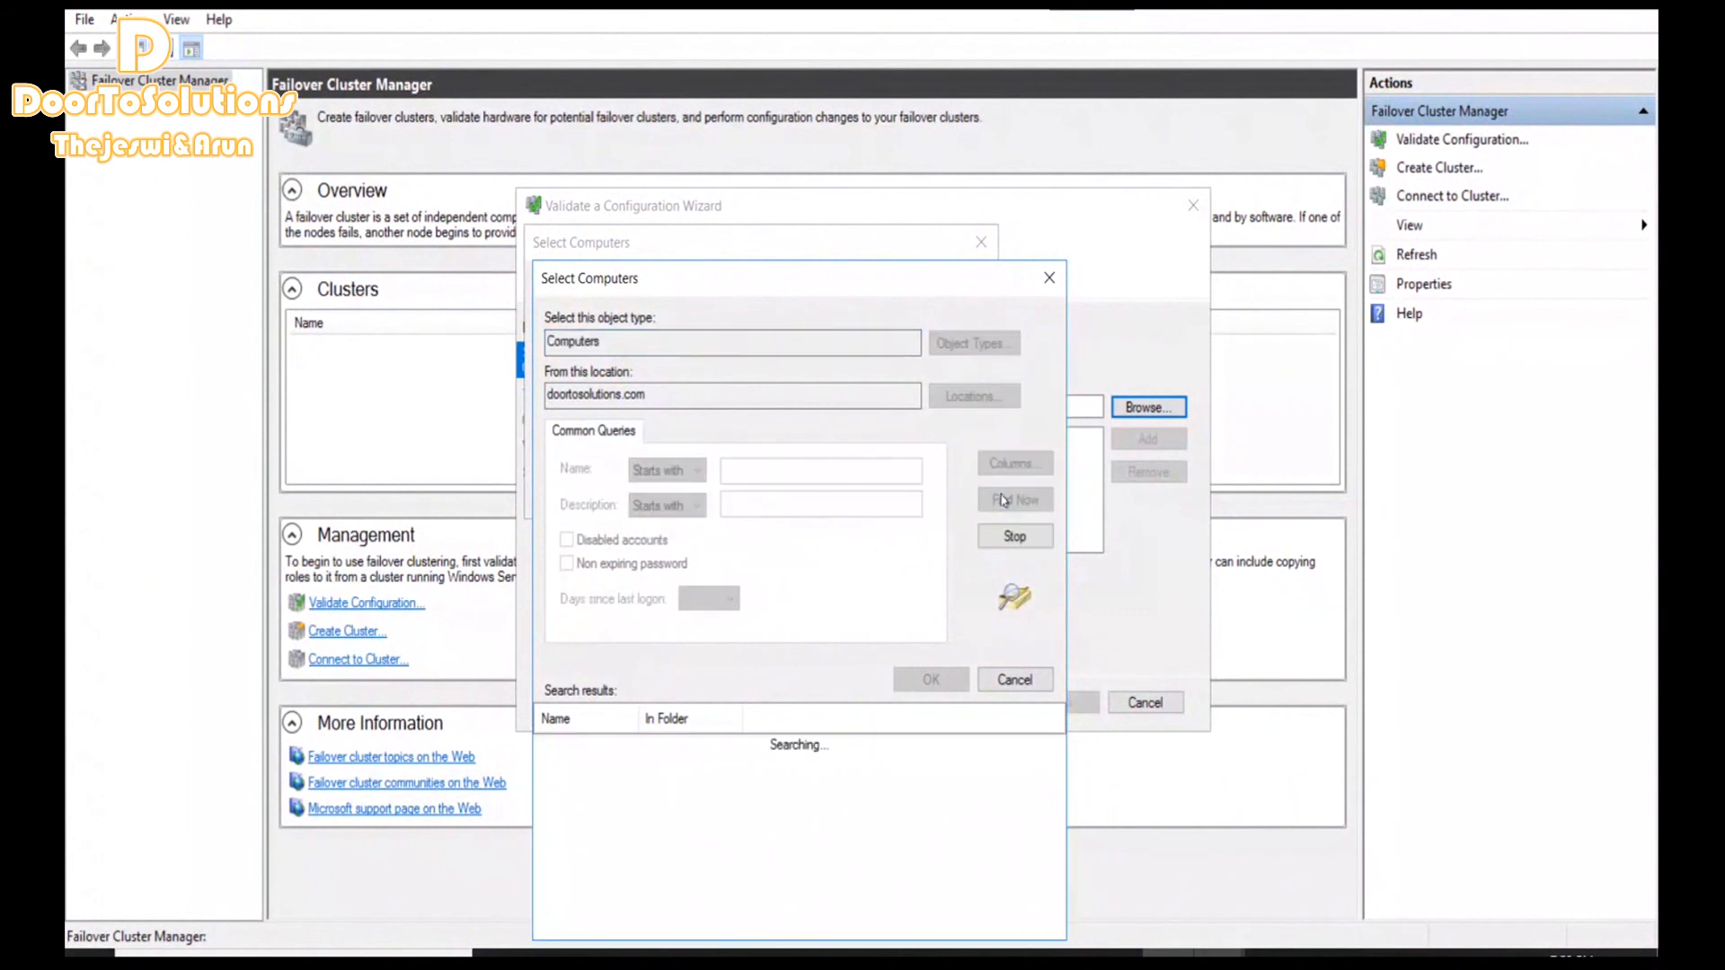
{"action": "left_click", "coordinate": [1014, 499]}
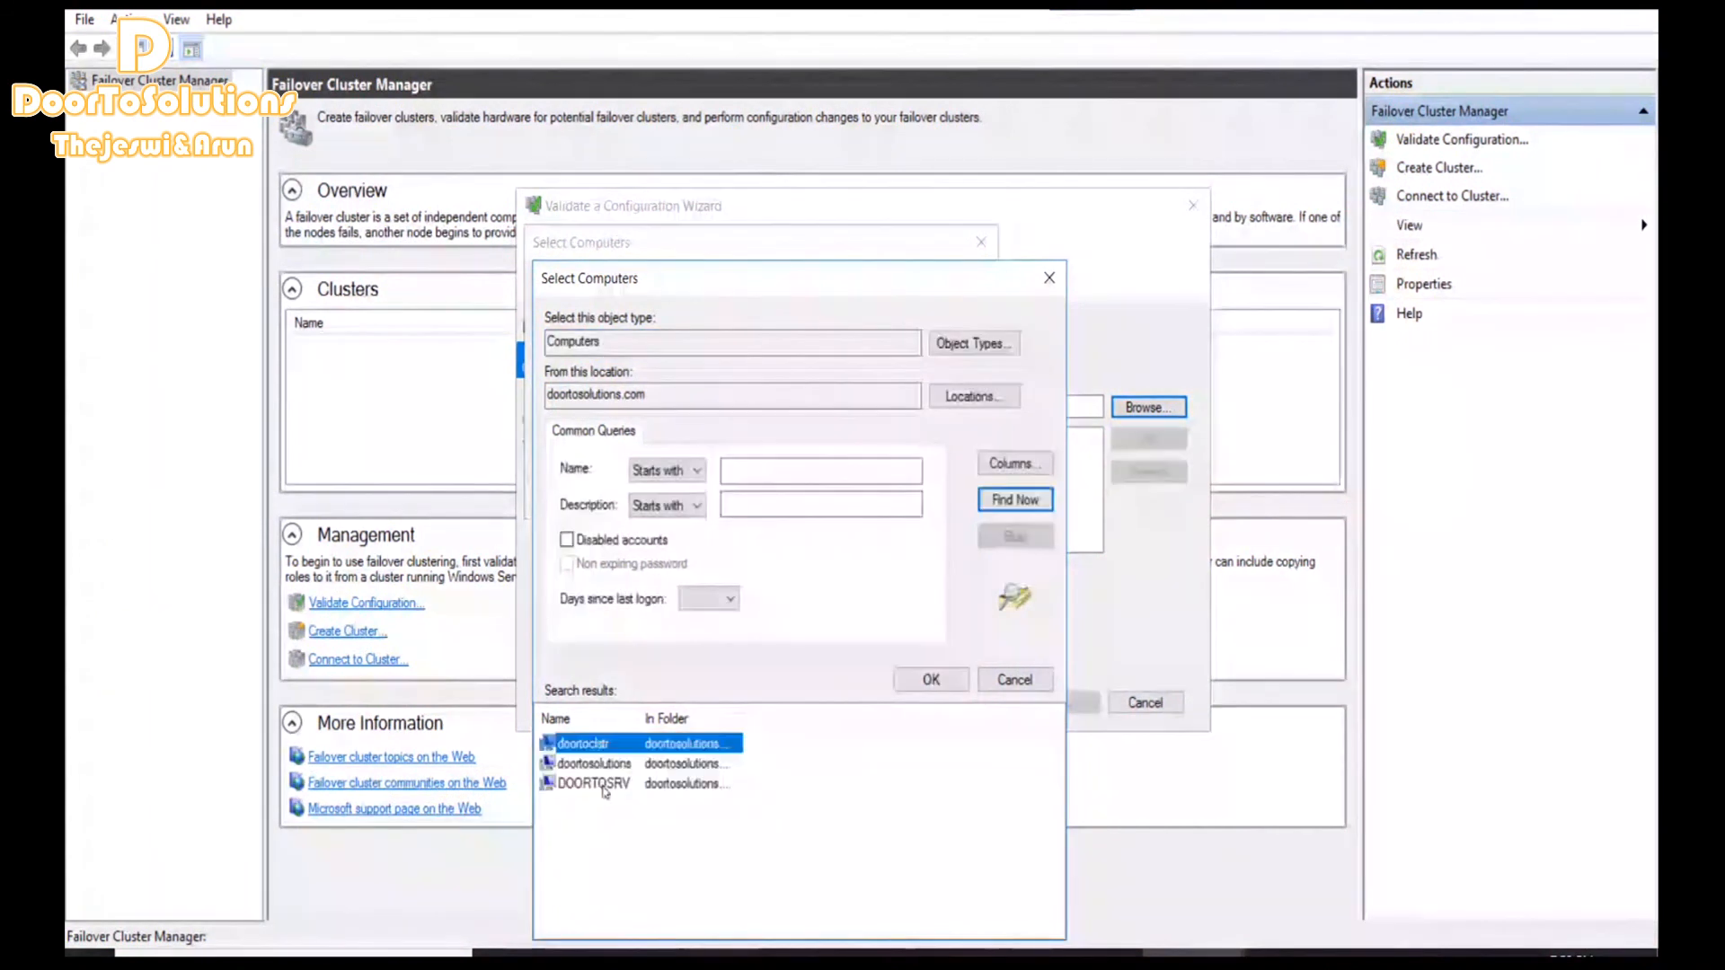
{"action": "left_click", "coordinate": [595, 781]}
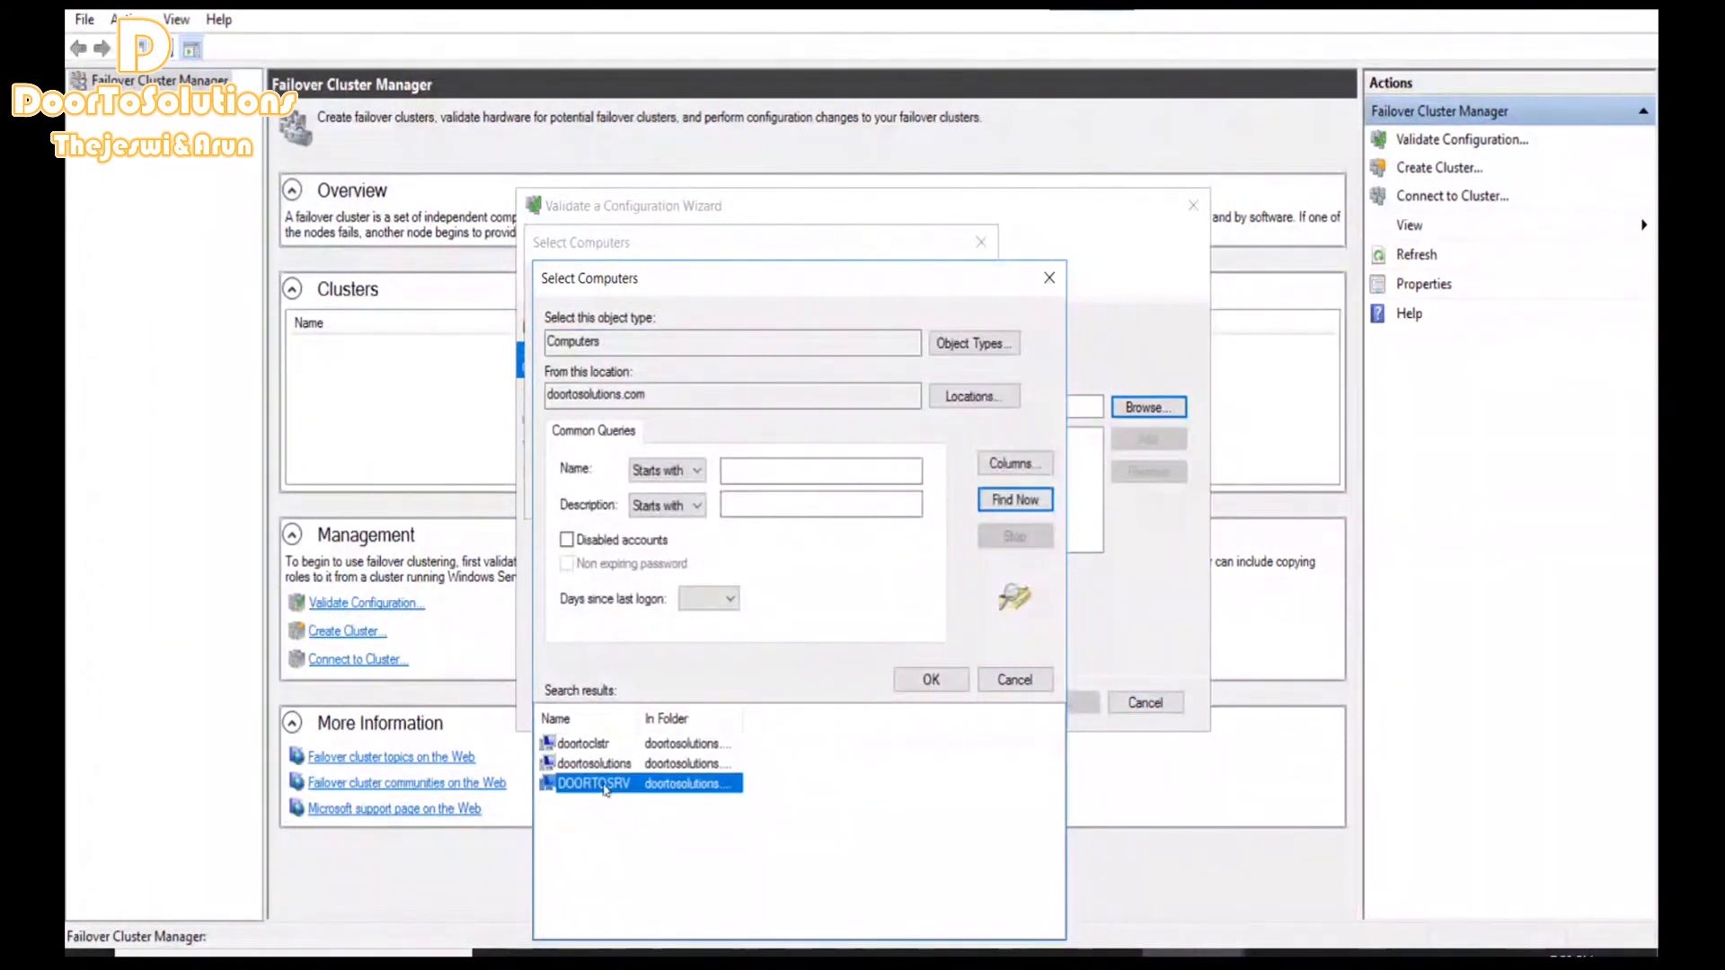
{"action": "mouse_move", "coordinate": [911, 634]}
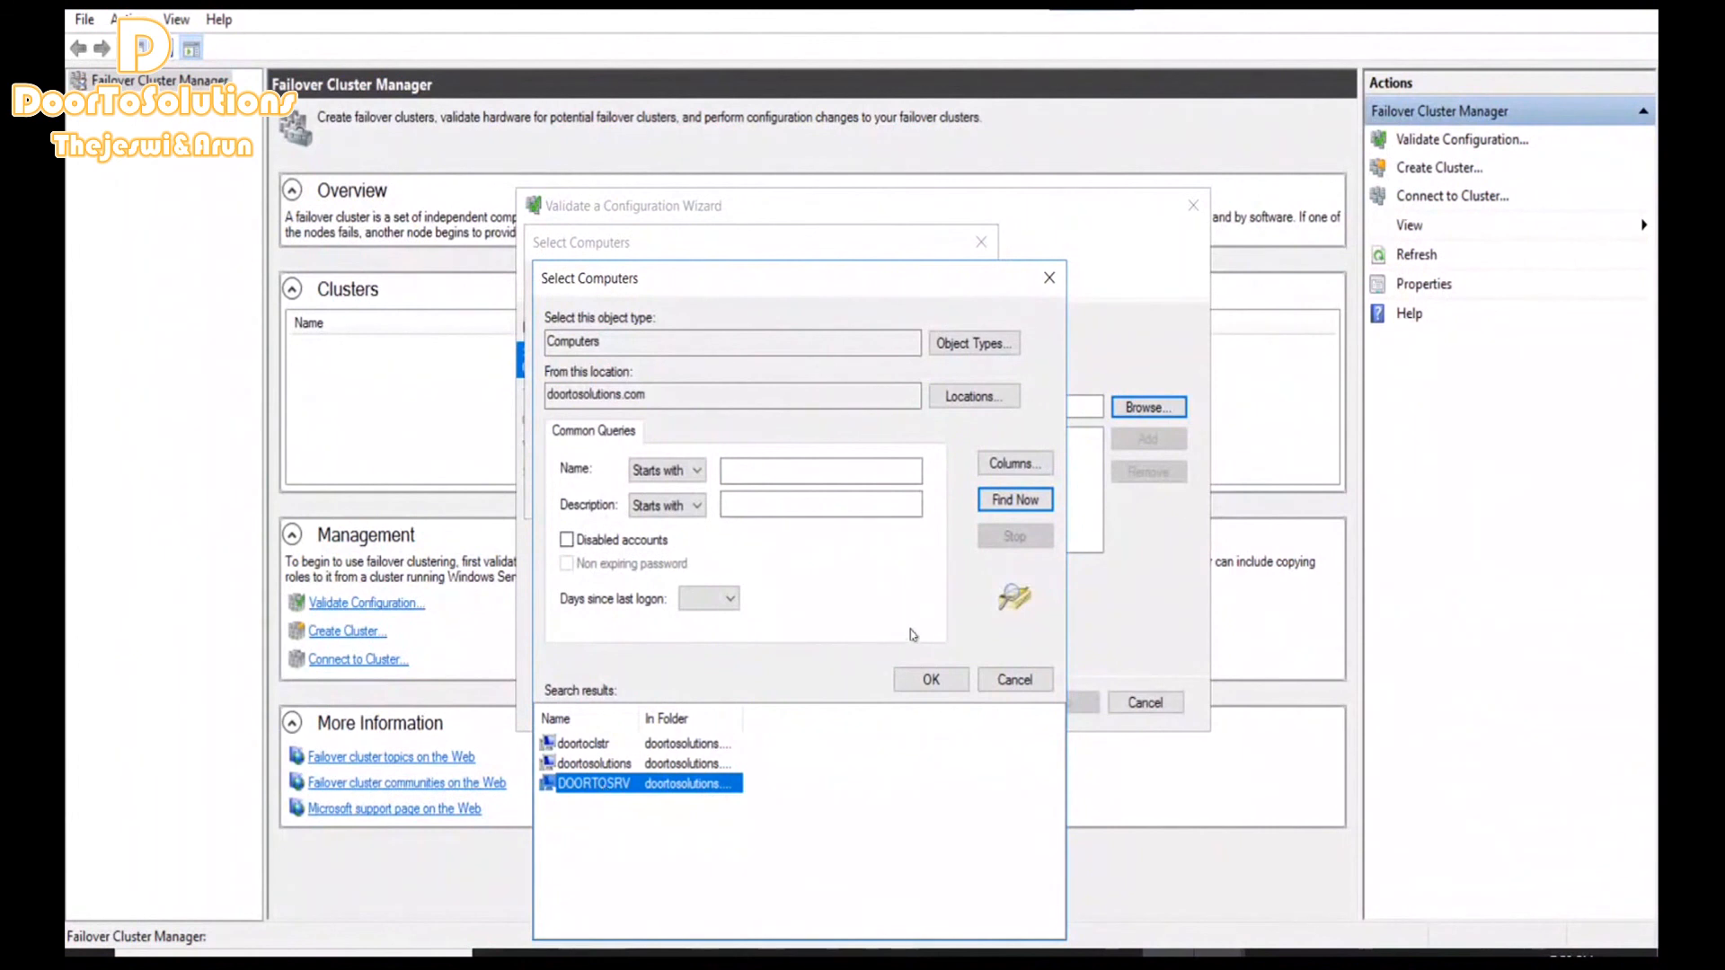
{"action": "left_click", "coordinate": [929, 679]}
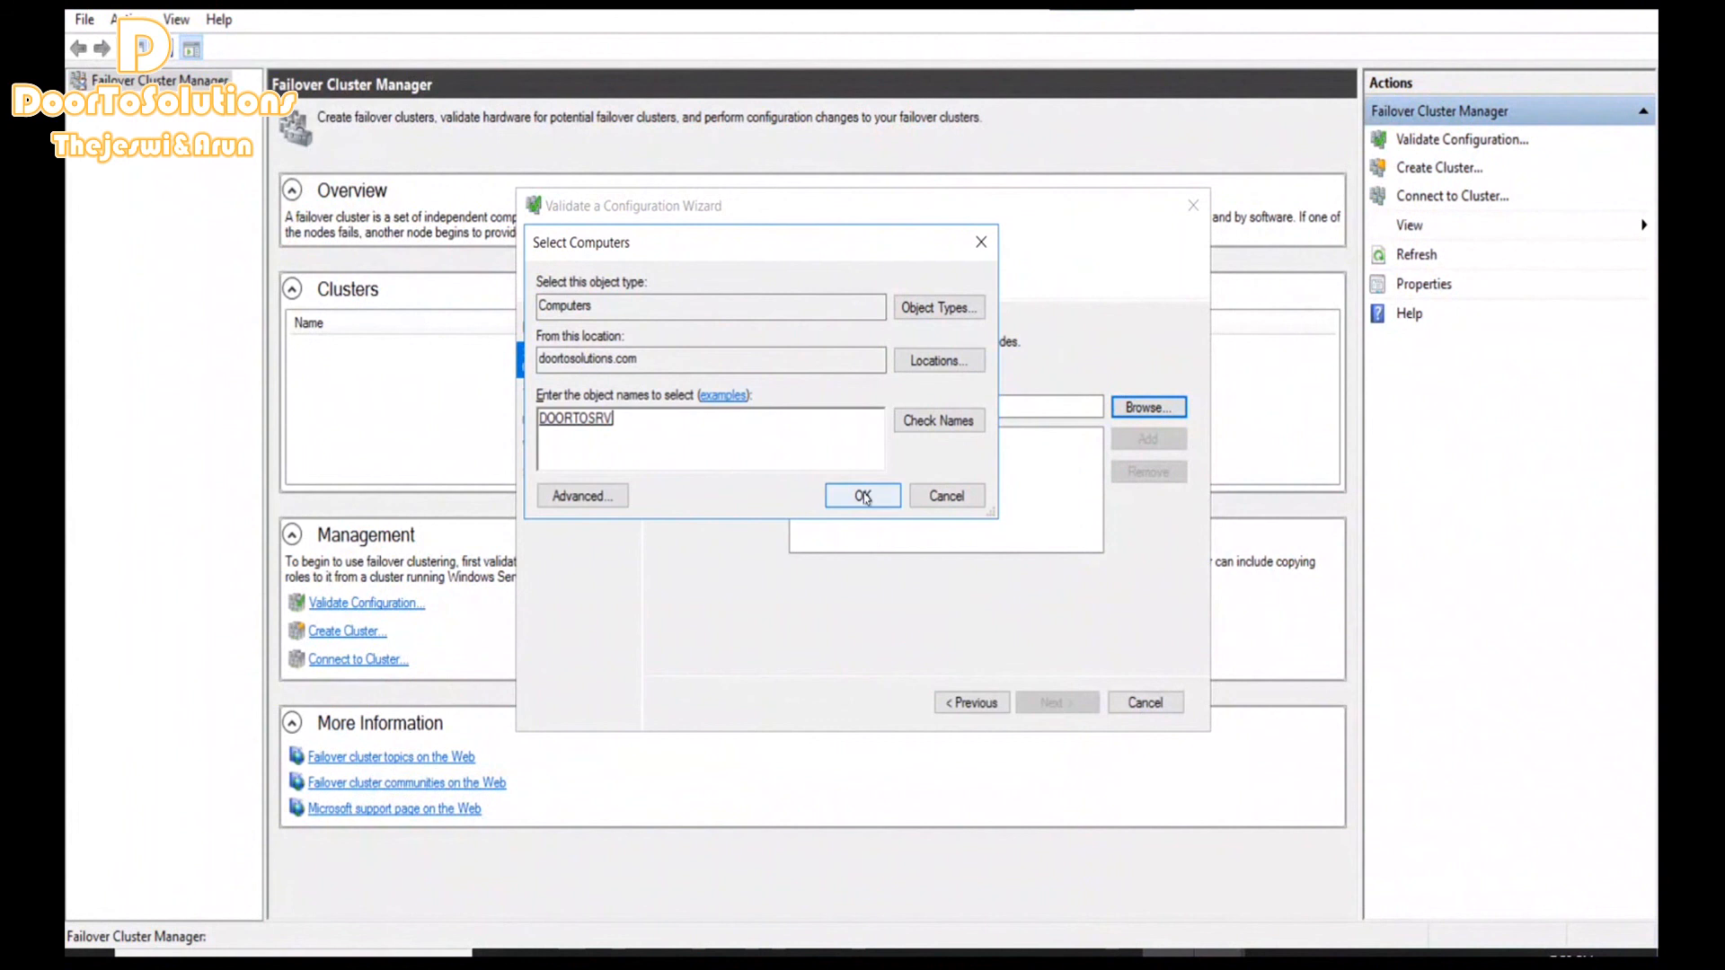
{"action": "left_click", "coordinate": [861, 496]}
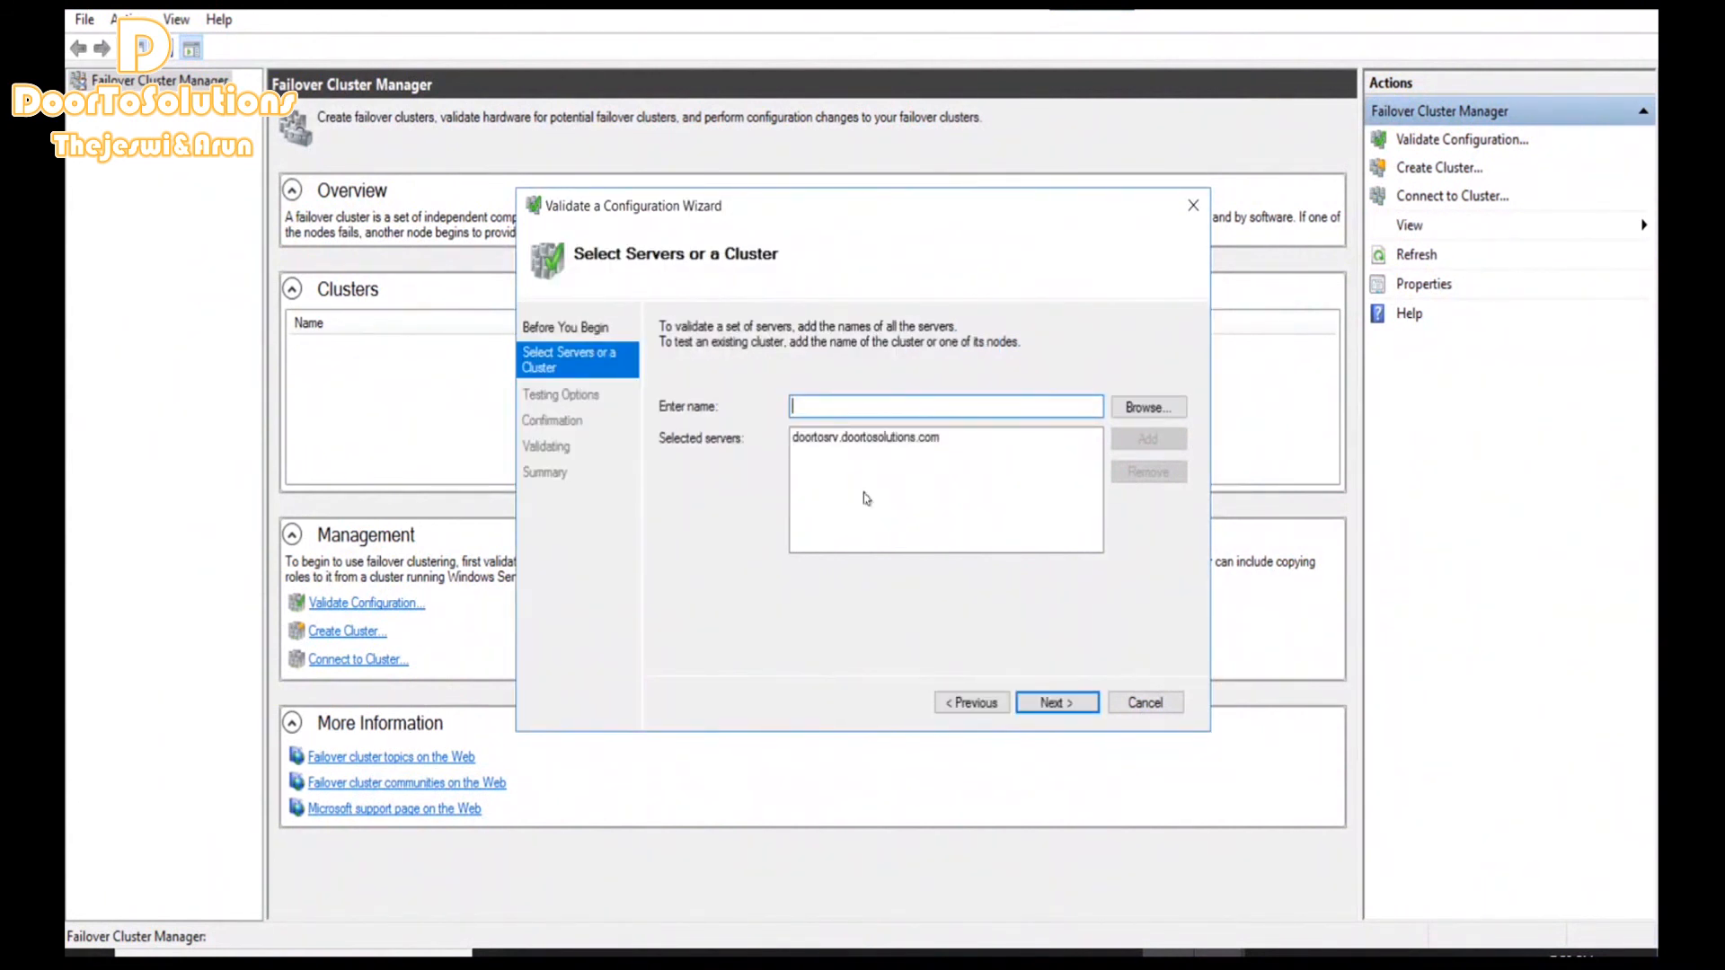
Keep 'Run all tests (recommended)' and advance to the validation confirmation for doortosrv
{"action": "left_click", "coordinate": [1055, 702]}
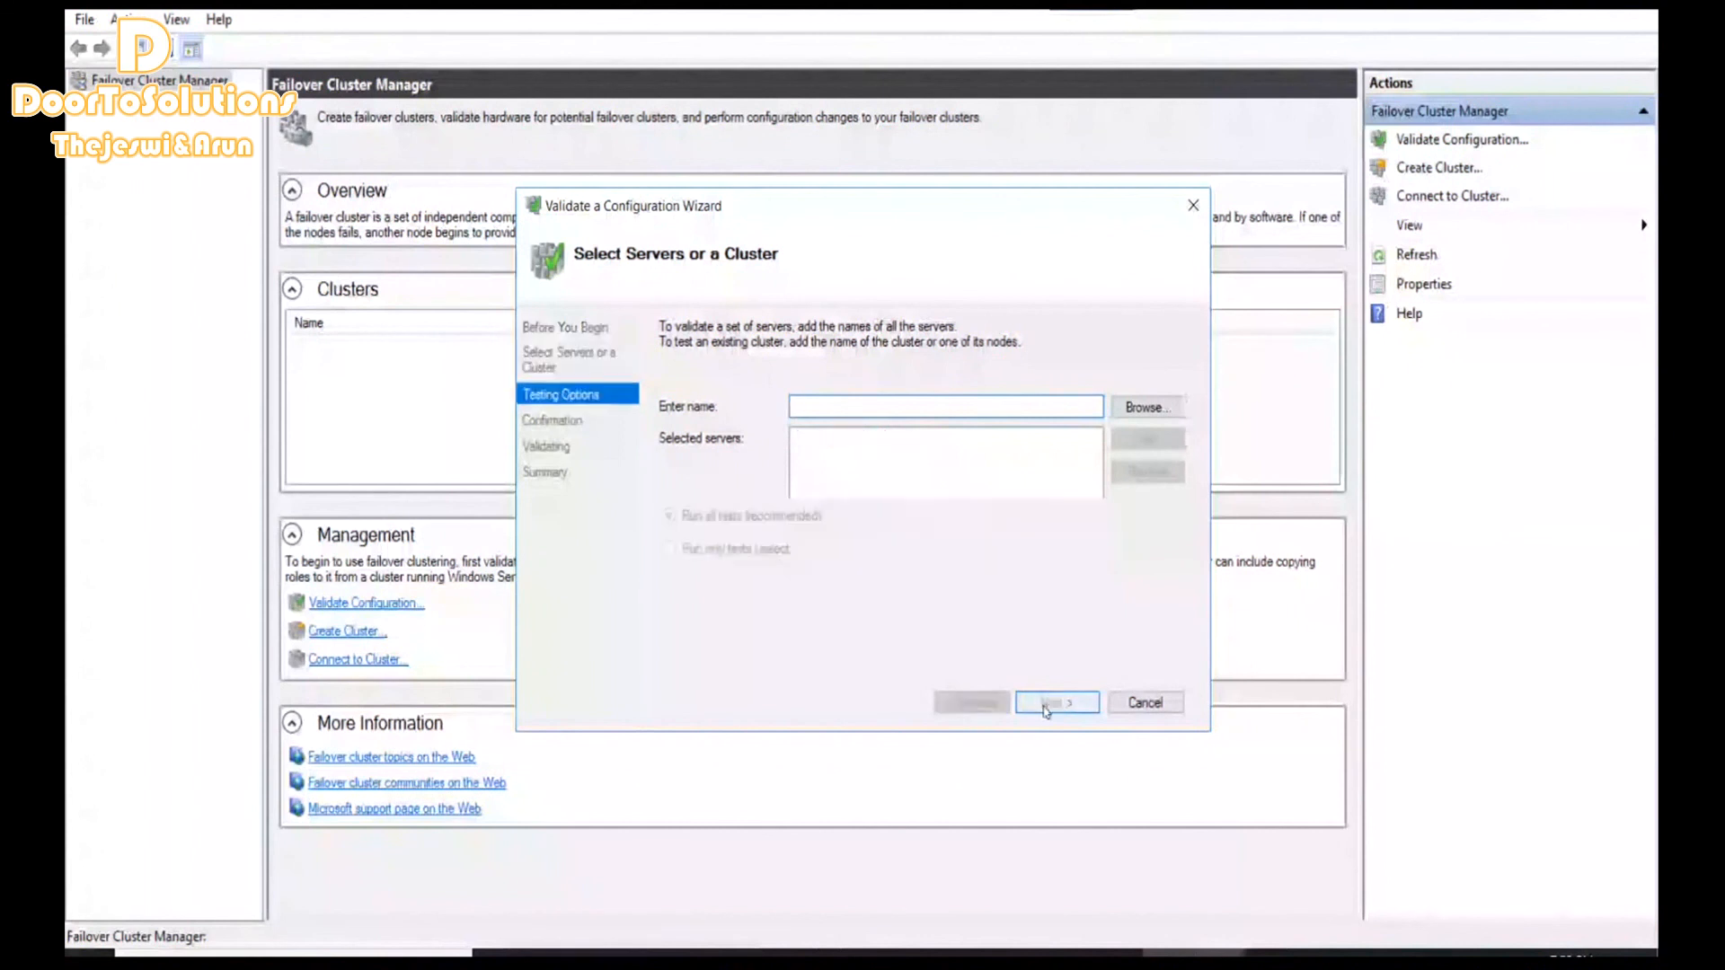
{"action": "left_click", "coordinate": [1054, 702]}
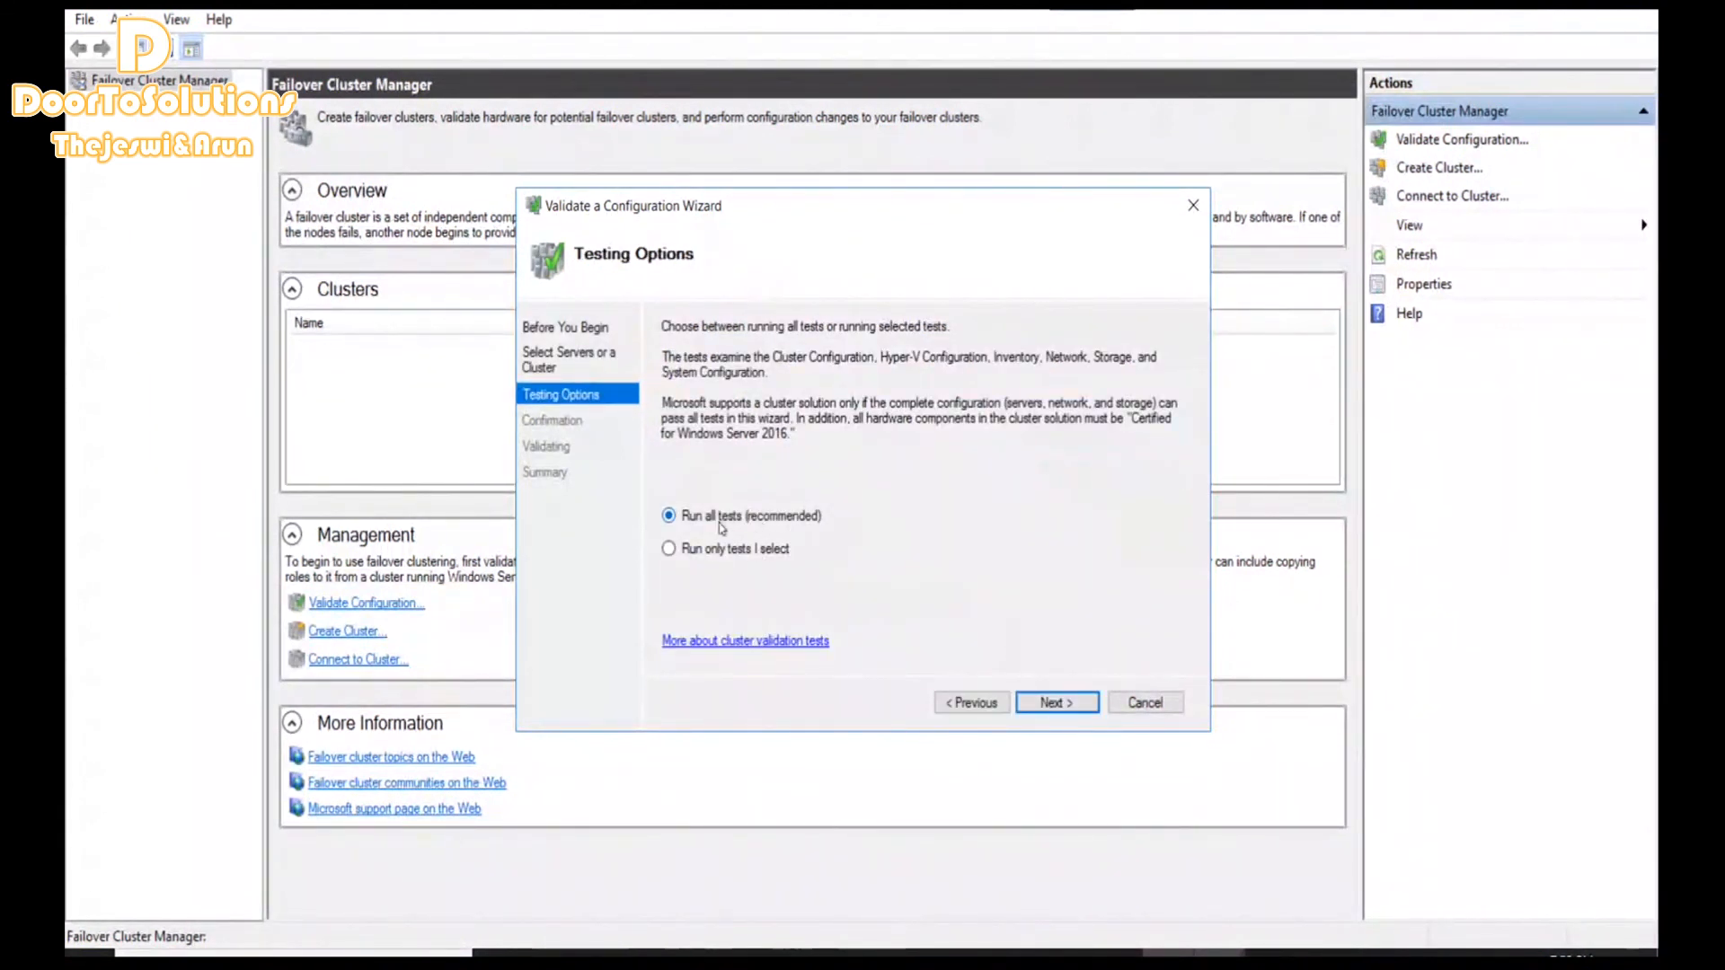
{"action": "mouse_move", "coordinate": [835, 539]}
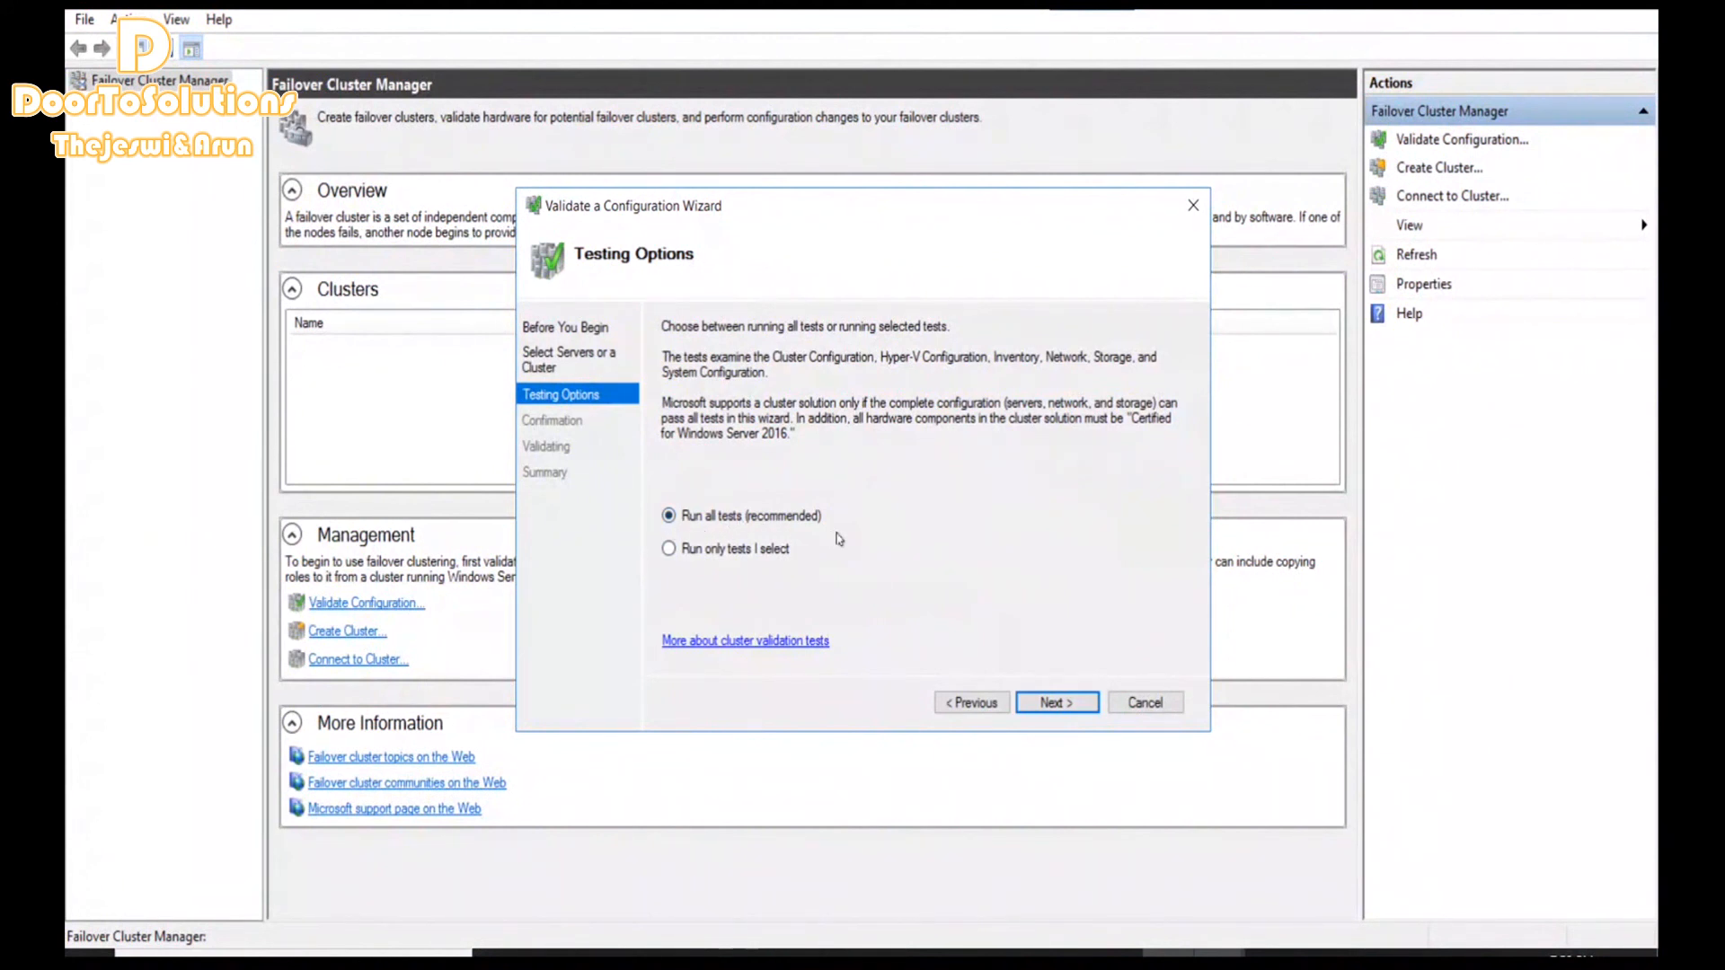
{"action": "left_click", "coordinate": [1055, 703]}
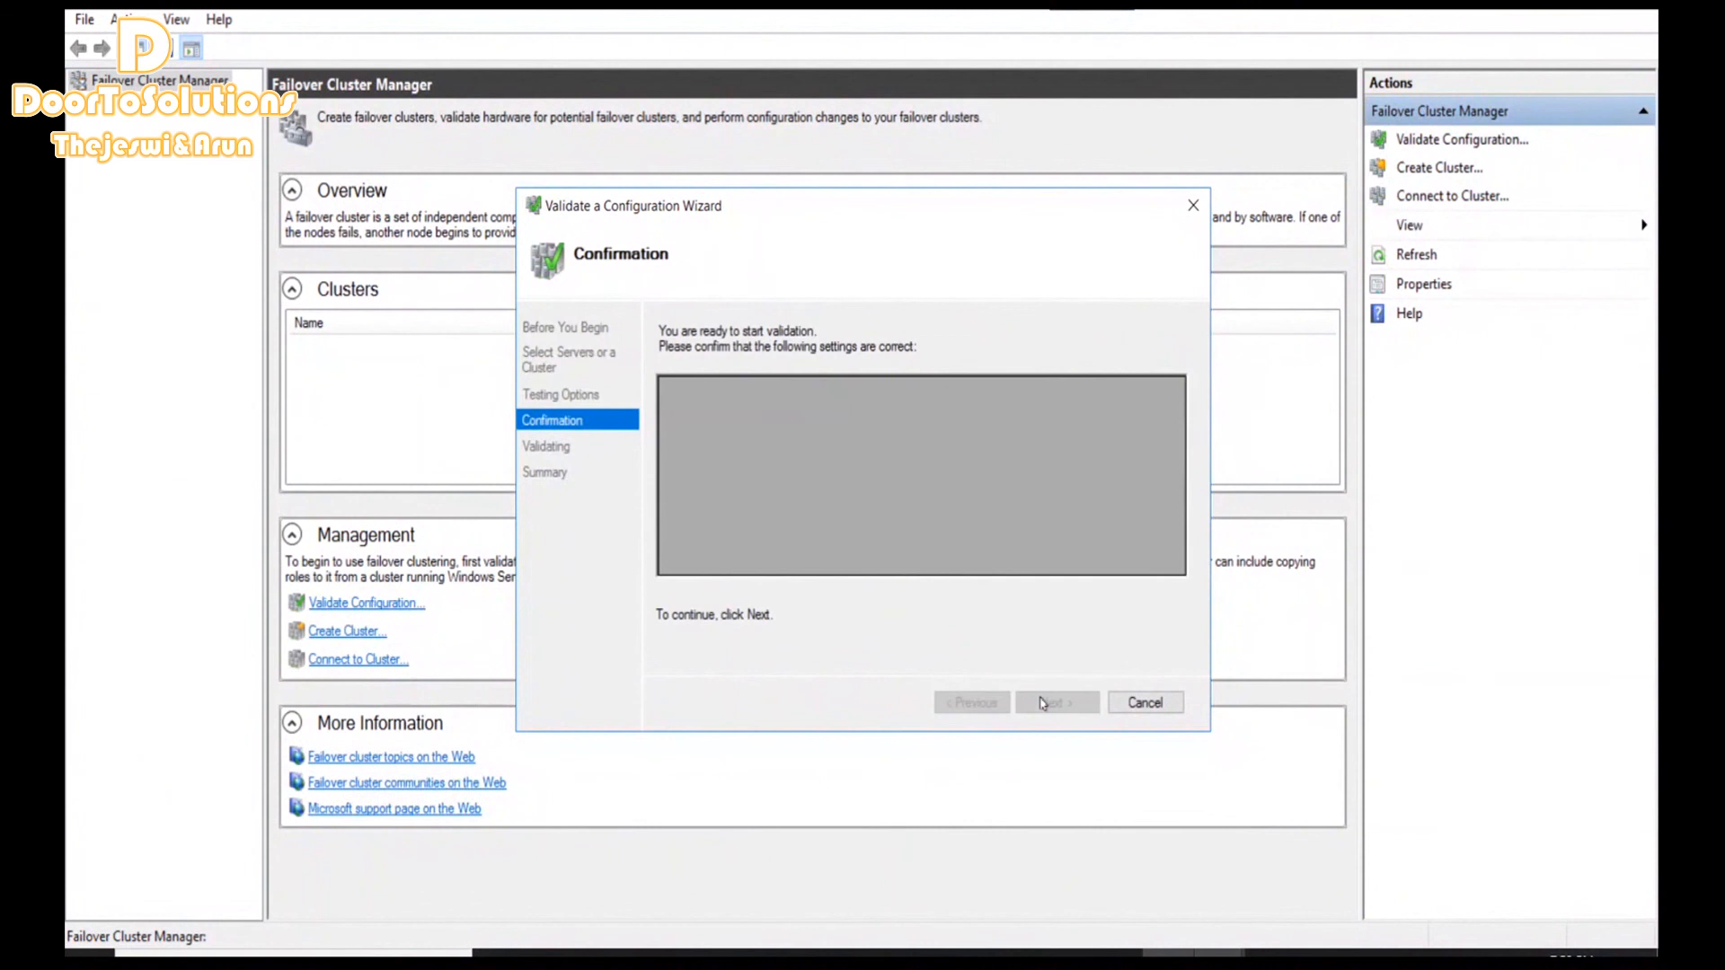
{"action": "left_click", "coordinate": [1055, 702]}
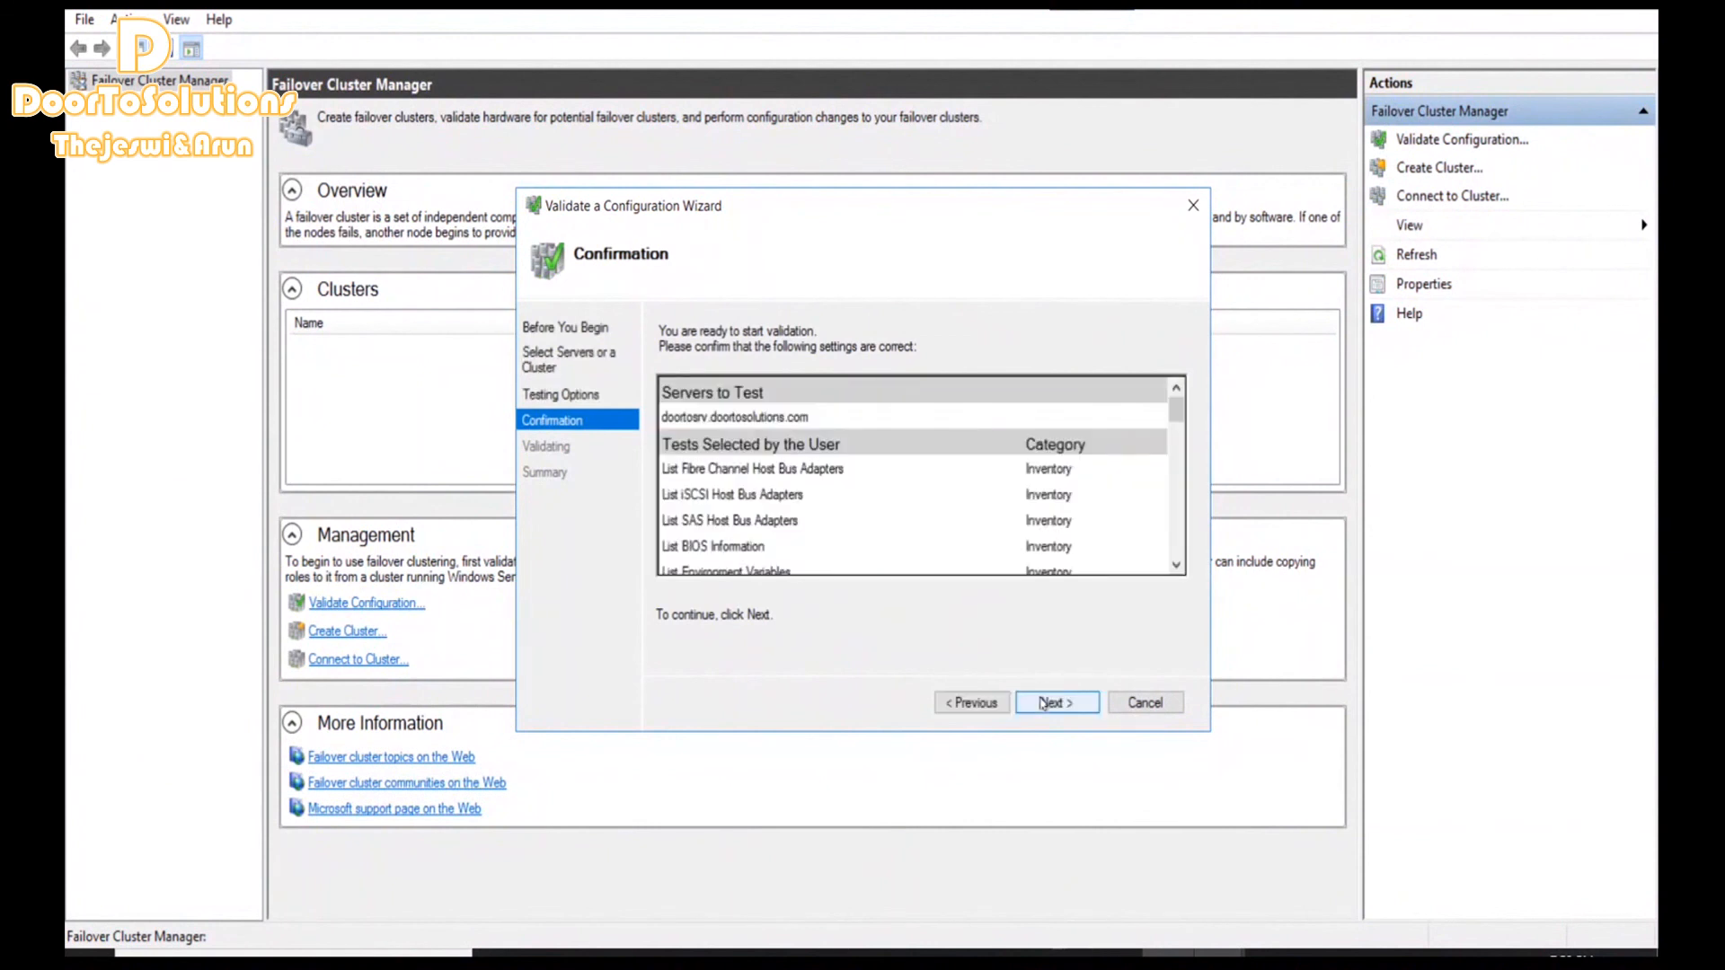
Run all validation tests on doortosrv until the summary reports the node as Validated
{"action": "left_click", "coordinate": [1053, 702]}
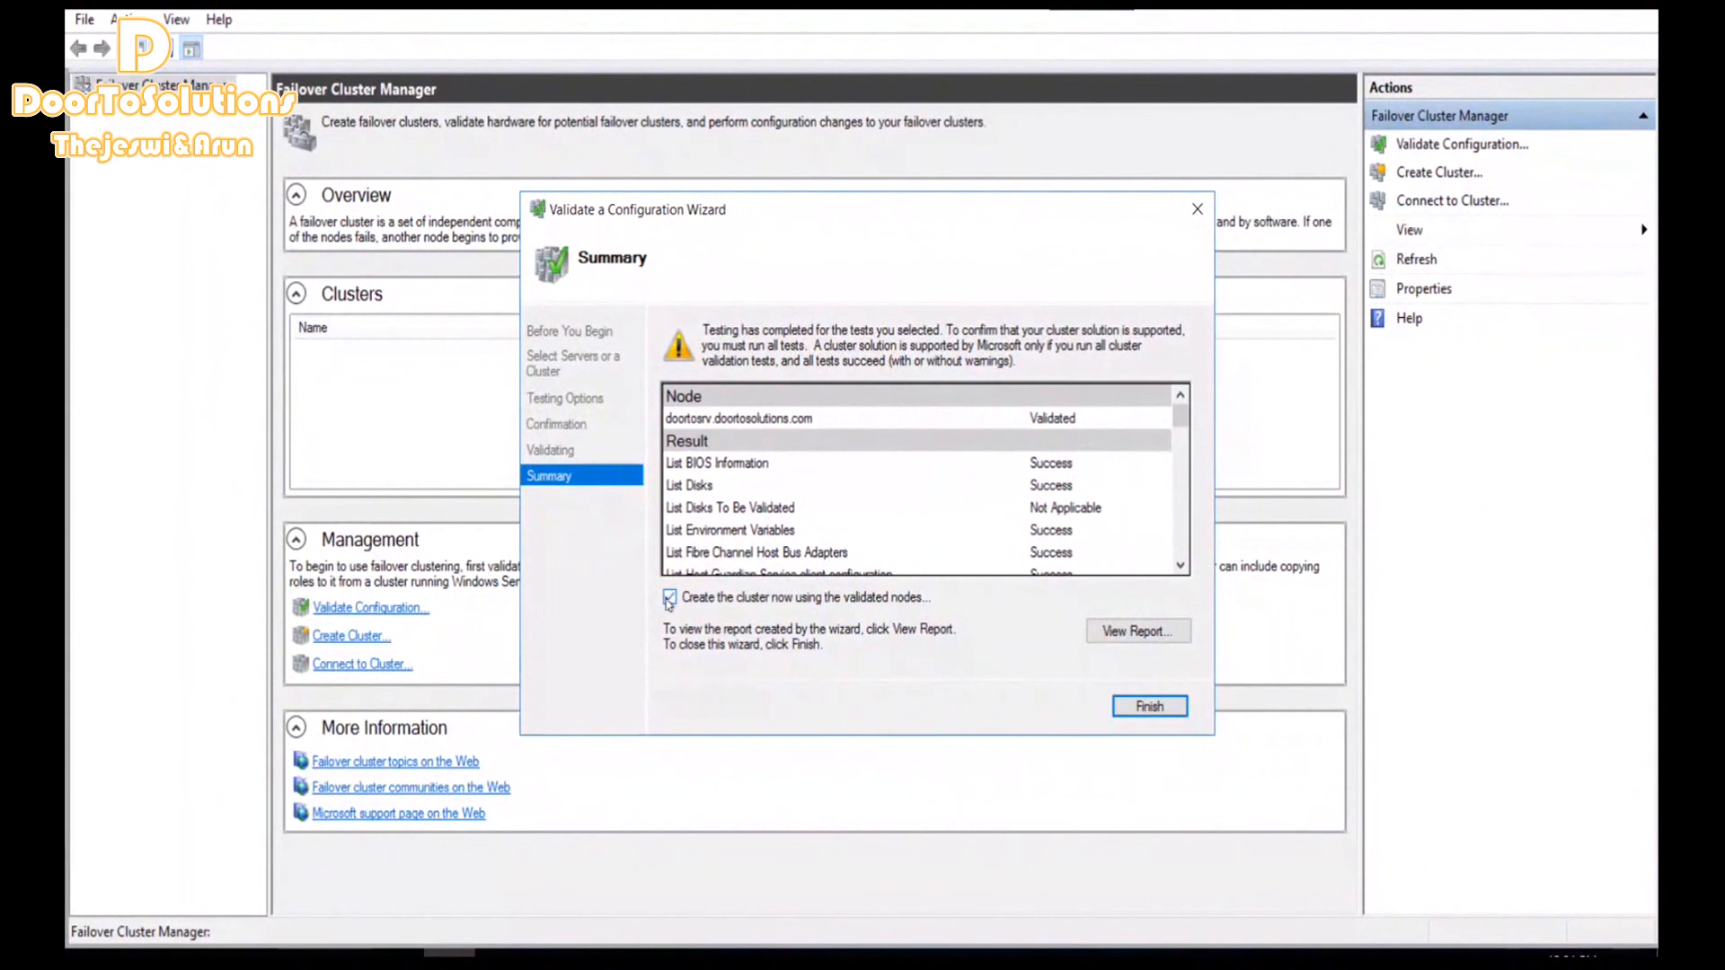
Finish validation with 'Create the cluster now using the validated nodes' checked, launching the Create Cluster Wizard
{"action": "left_click", "coordinate": [669, 596]}
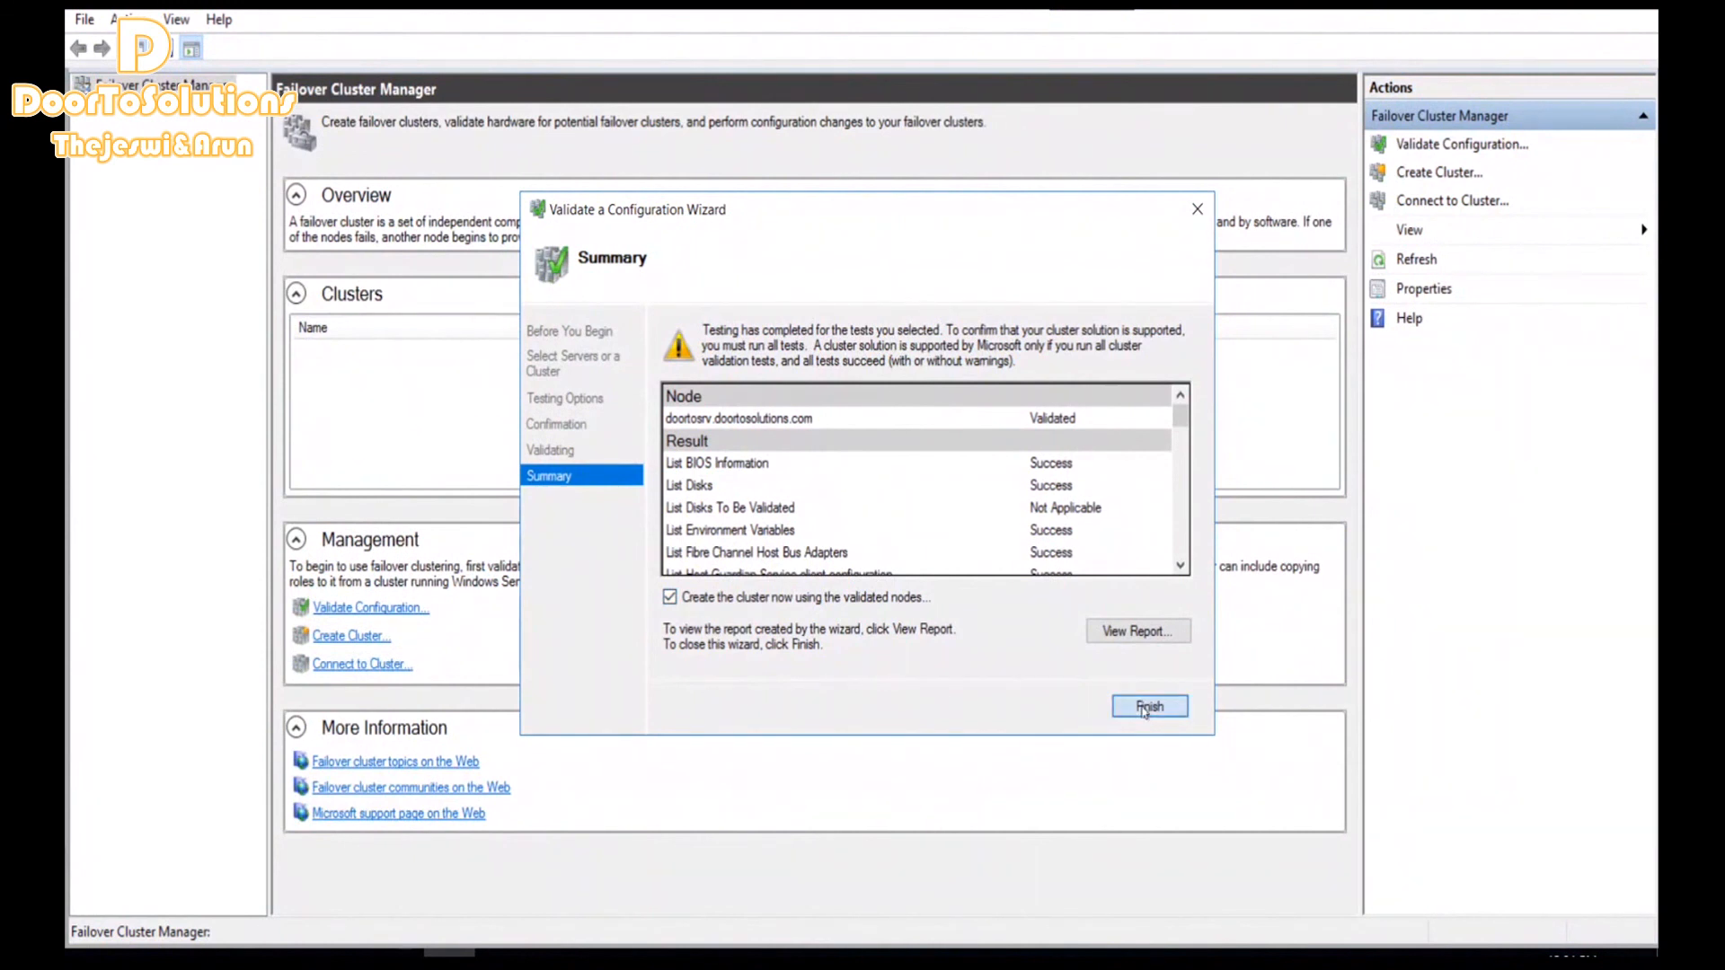
{"action": "left_click", "coordinate": [1148, 705]}
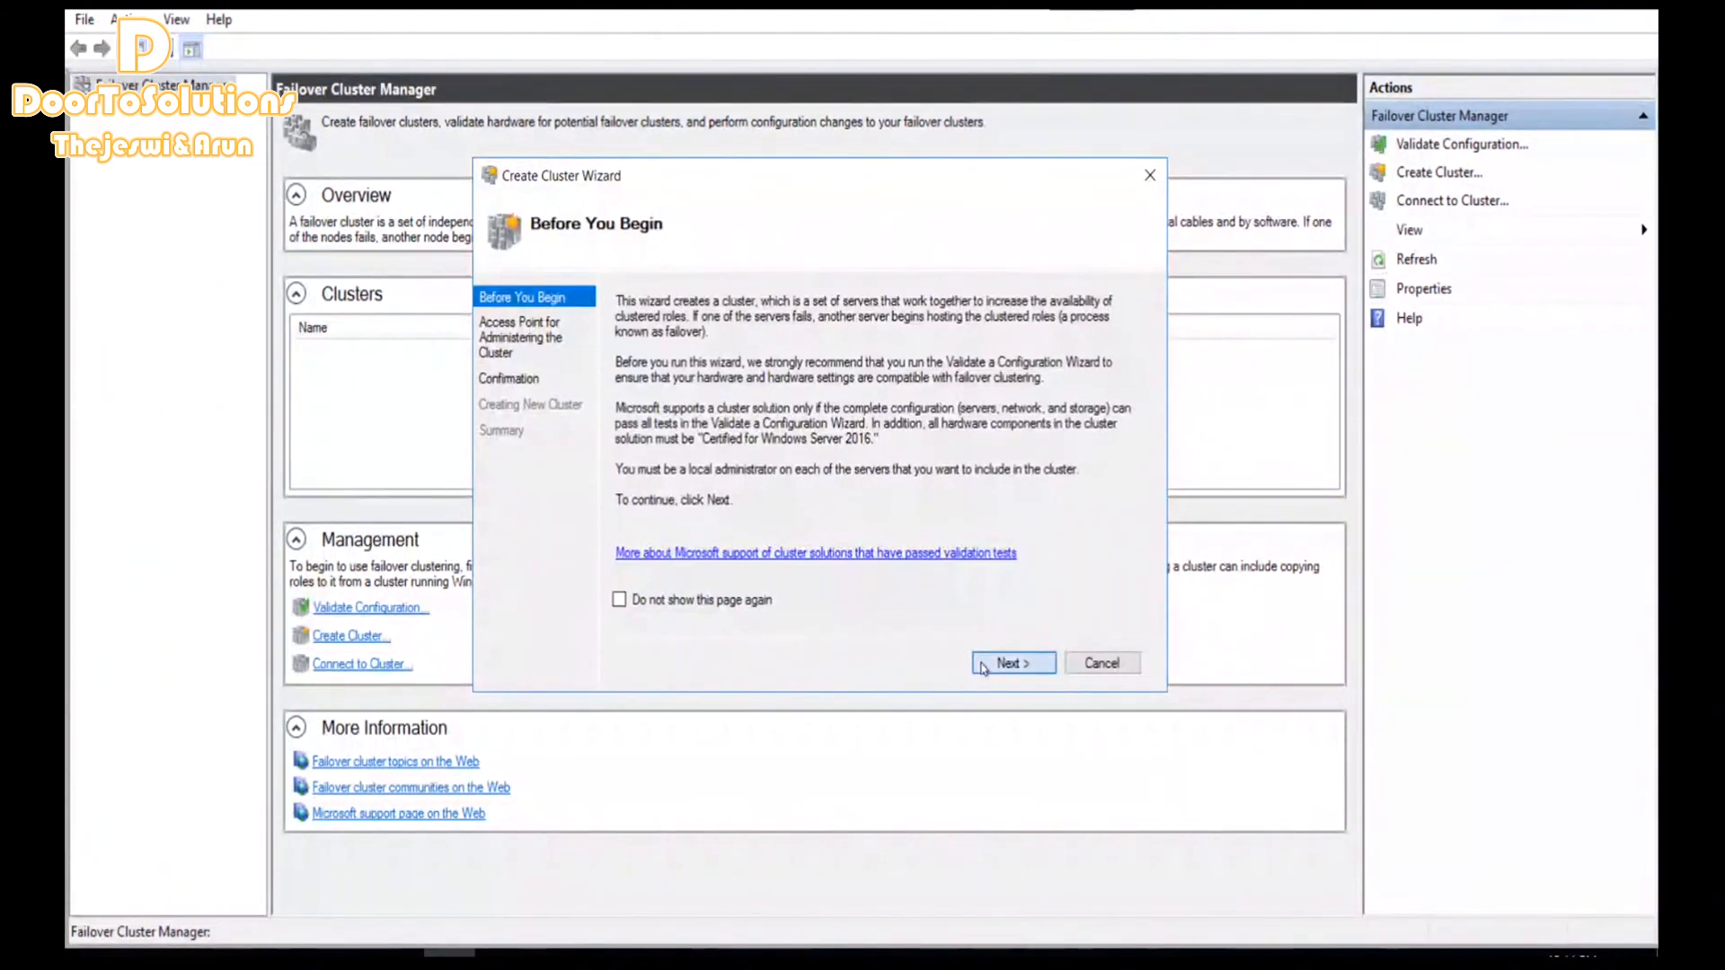
Enter cluster name doortosoln and proceed to the Confirmation page for node doortosrv
{"action": "left_click", "coordinate": [1010, 663]}
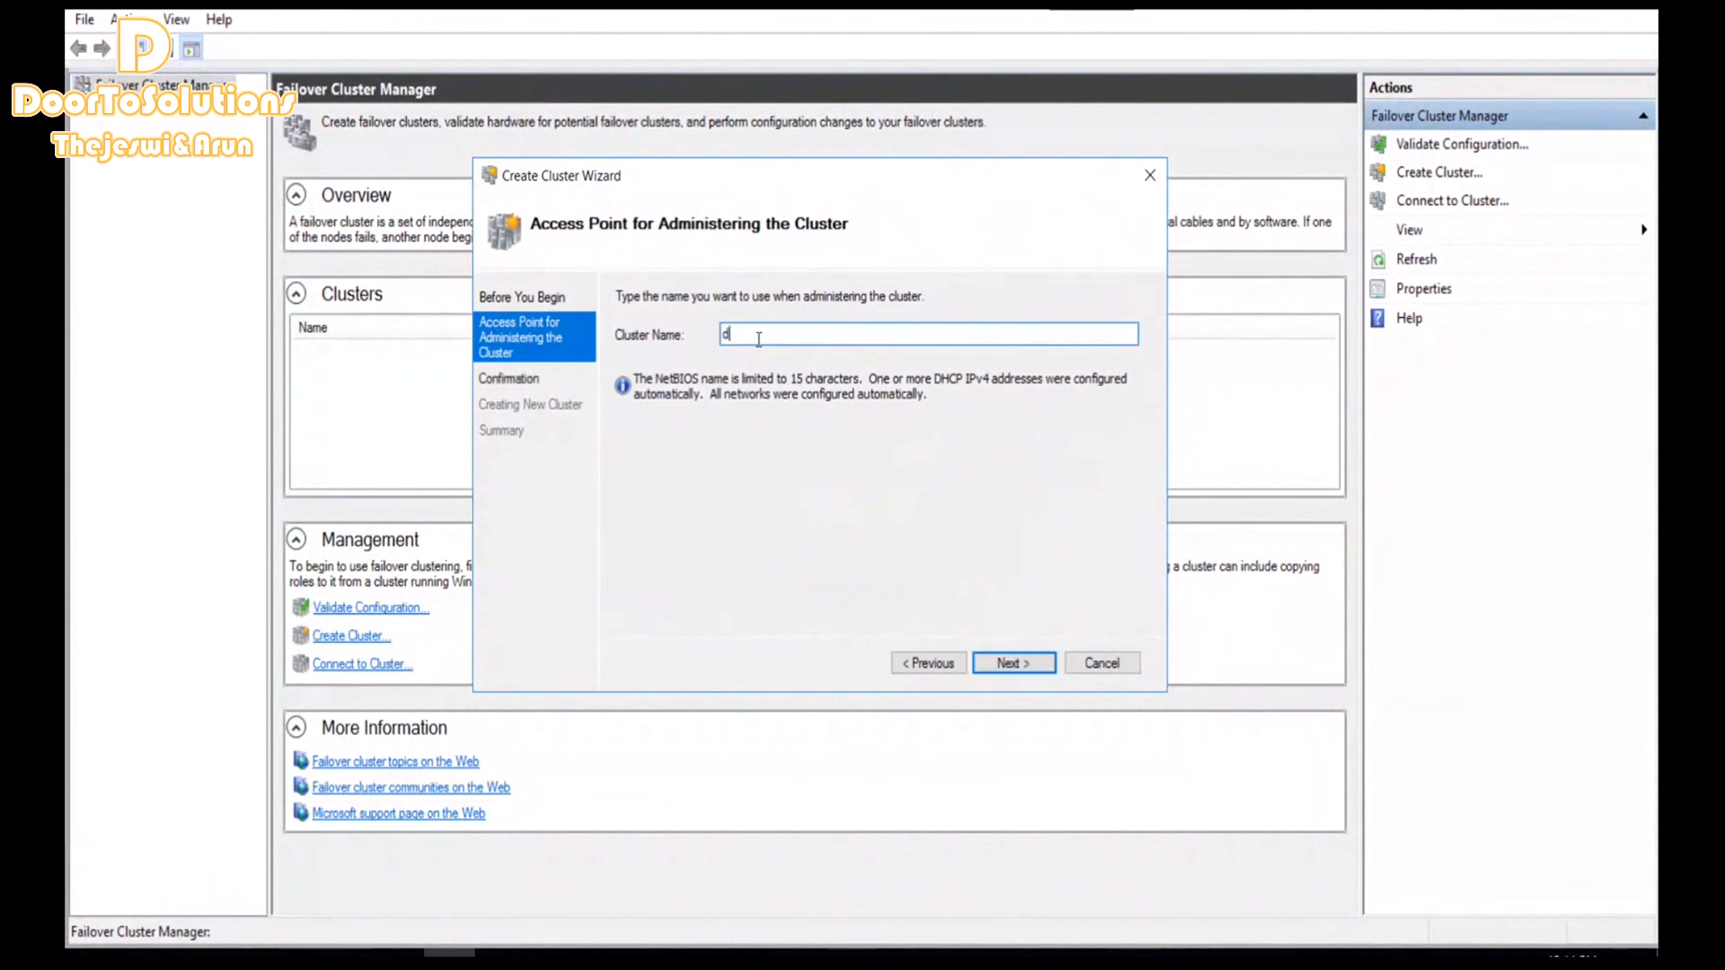
{"action": "type", "text": "oort"}
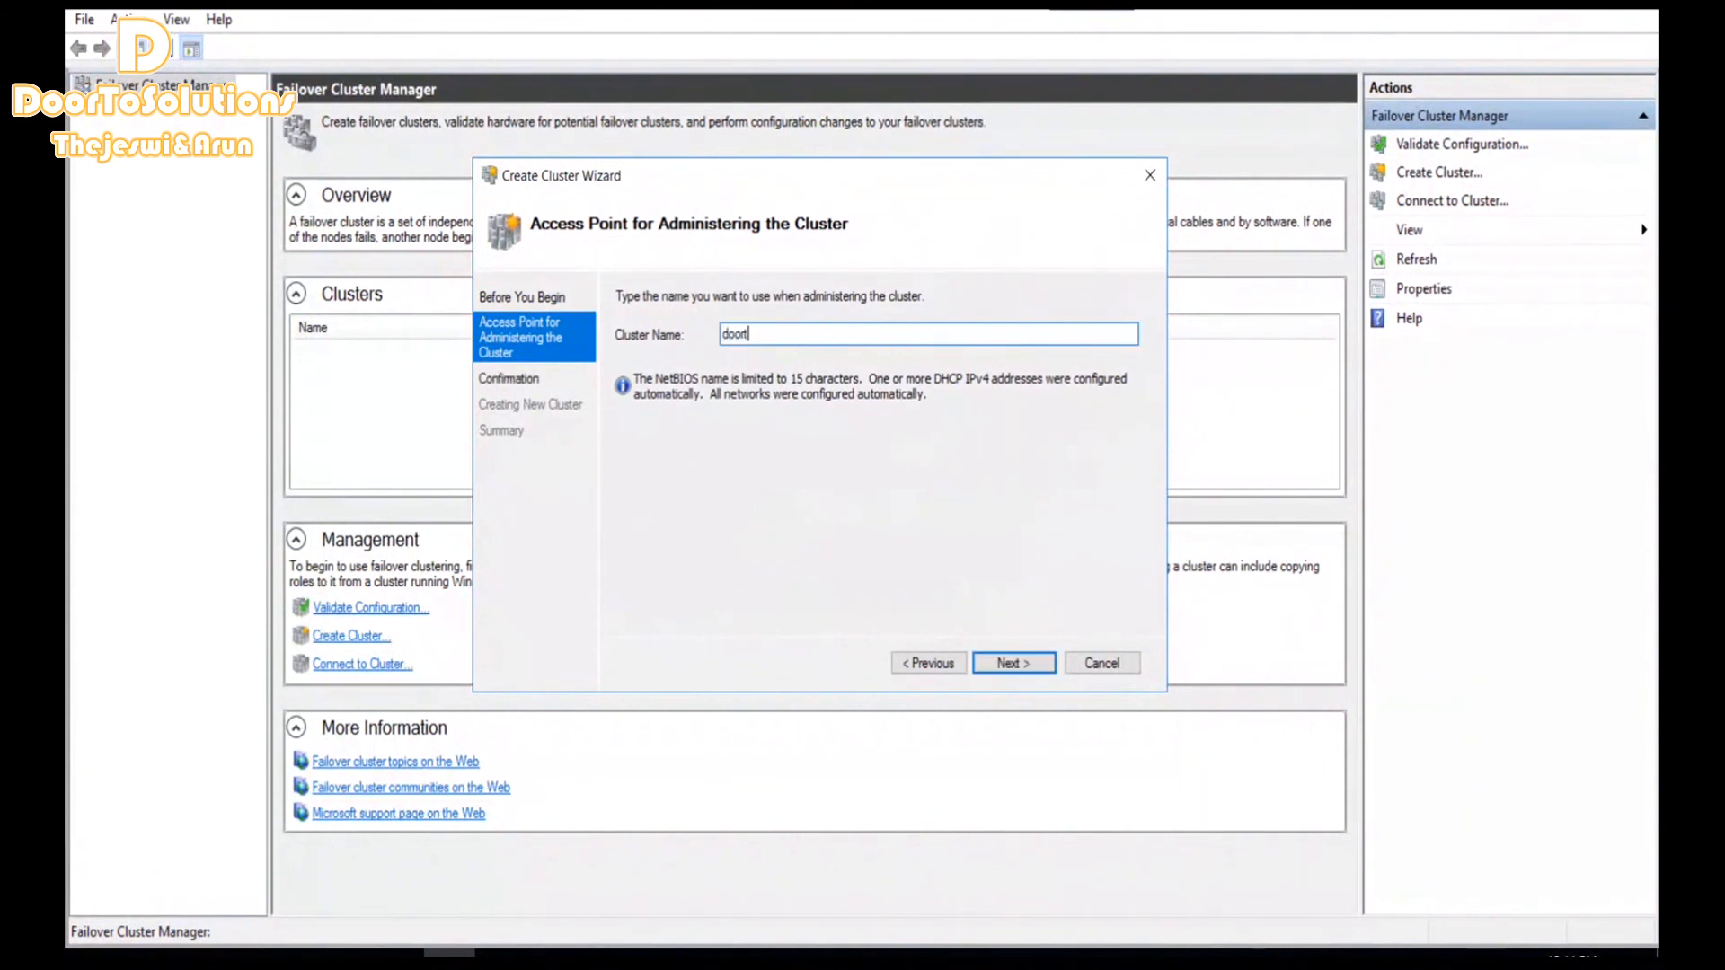
{"action": "type", "text": "osoln"}
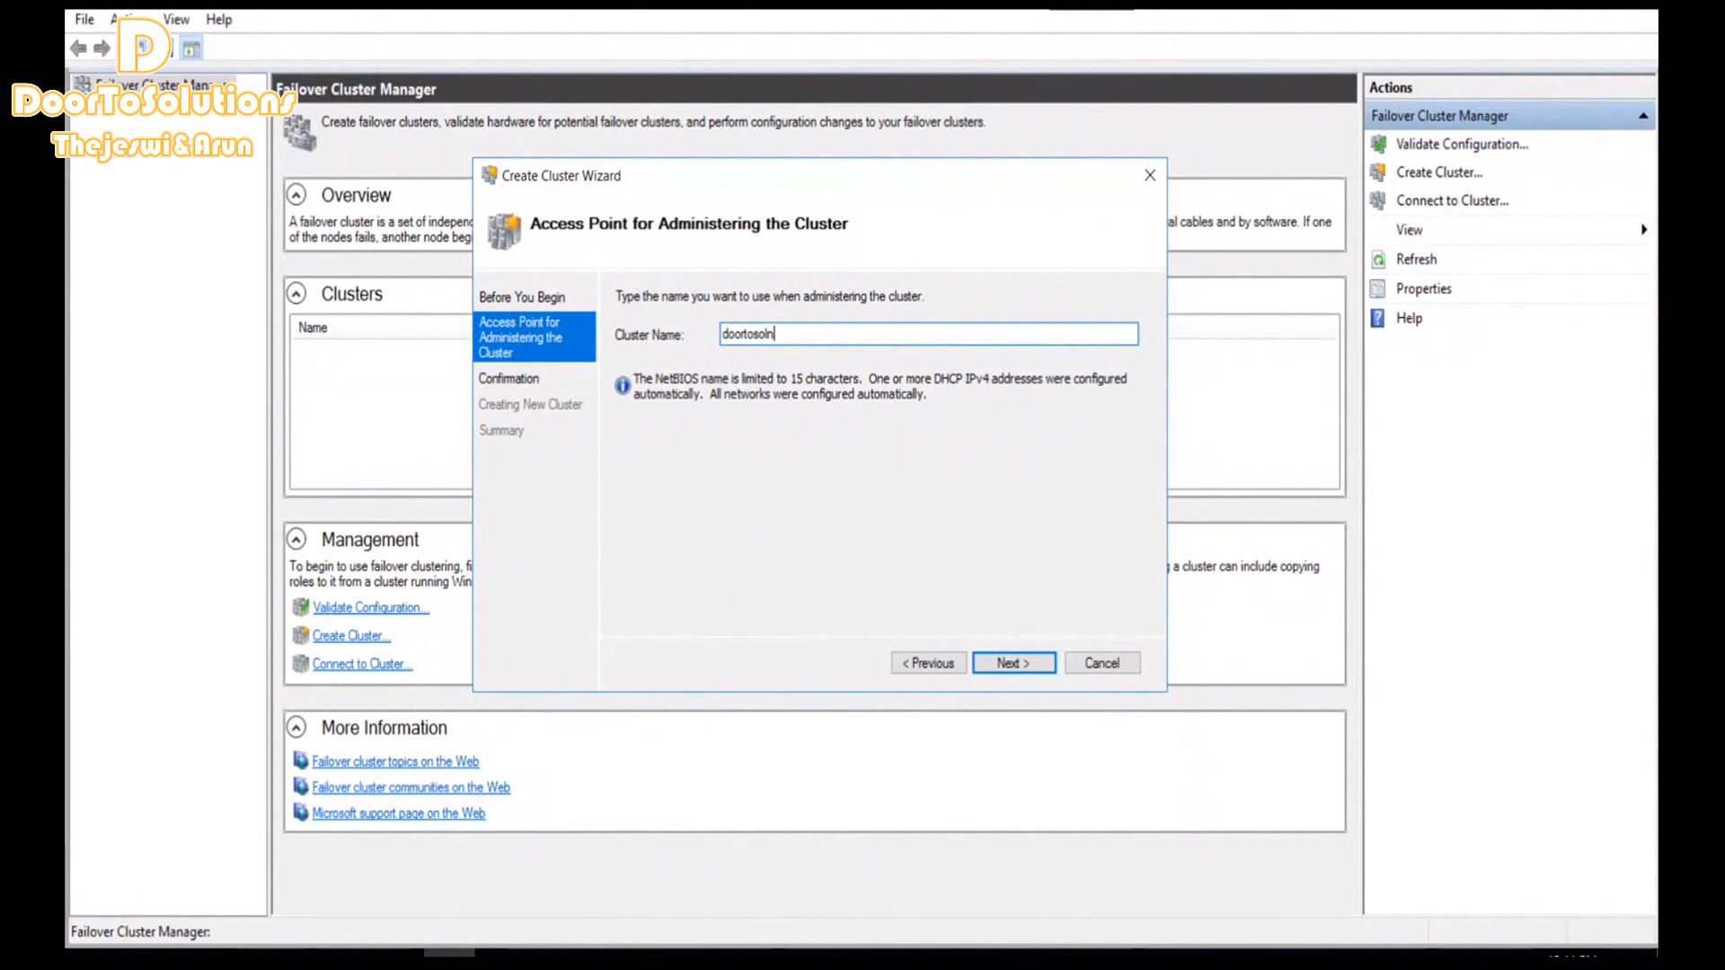
{"action": "mouse_move", "coordinate": [987, 621]}
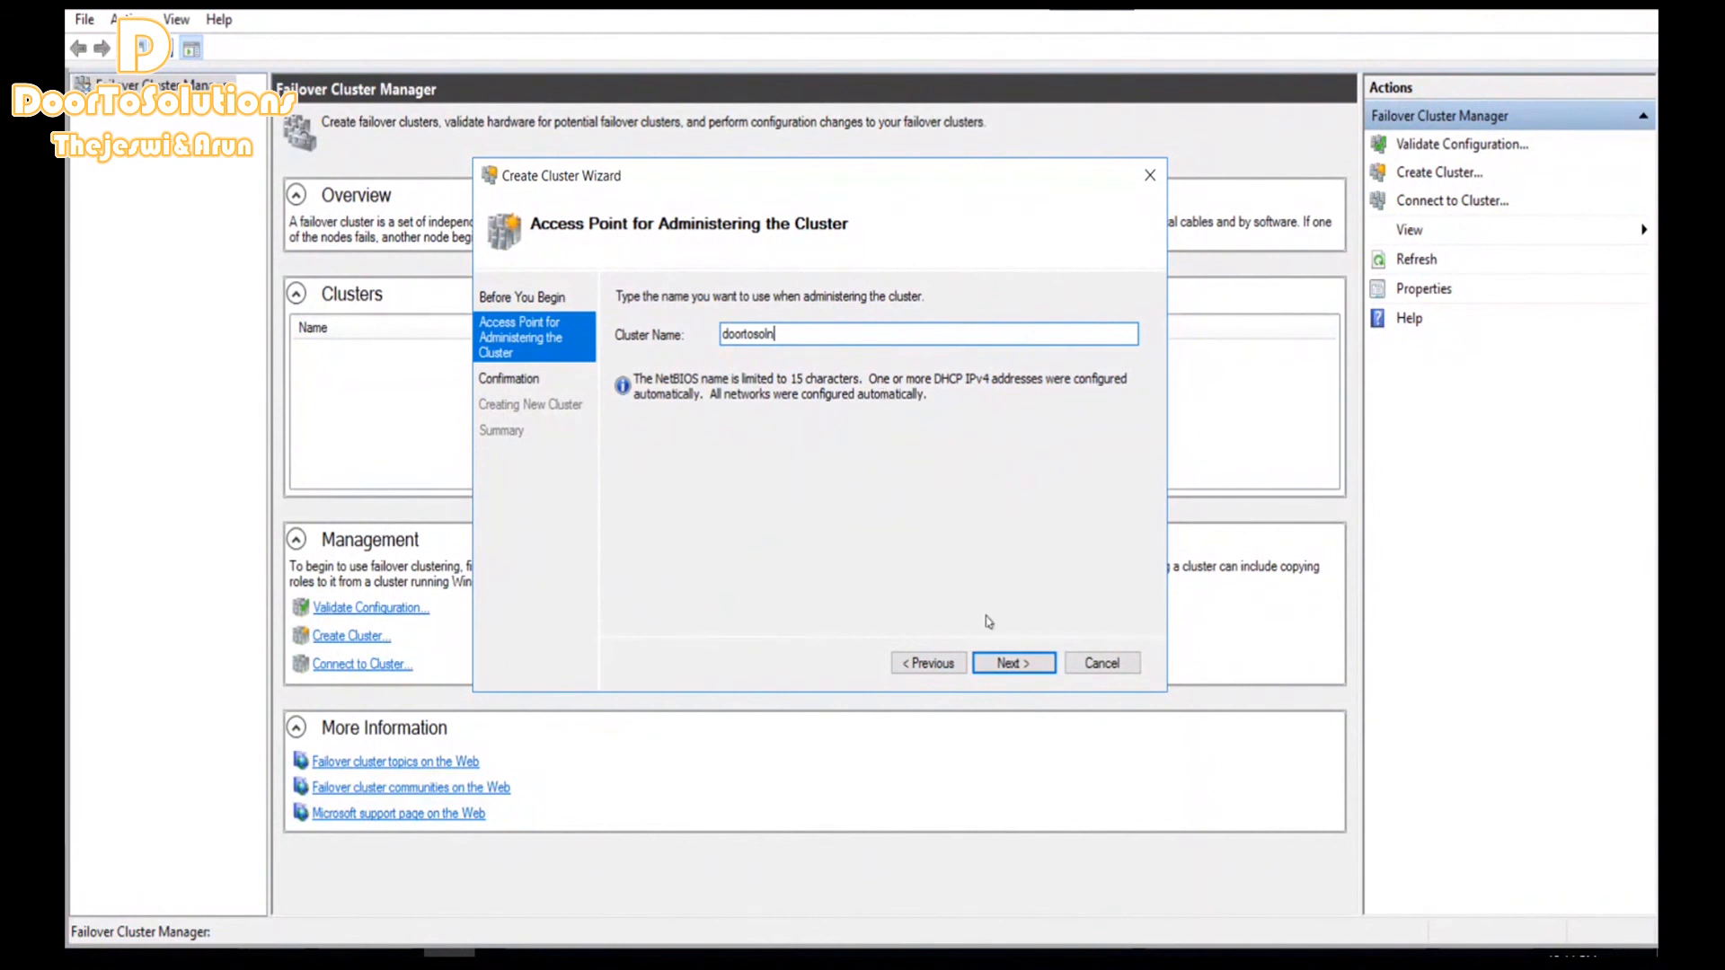
{"action": "left_click", "coordinate": [1011, 663]}
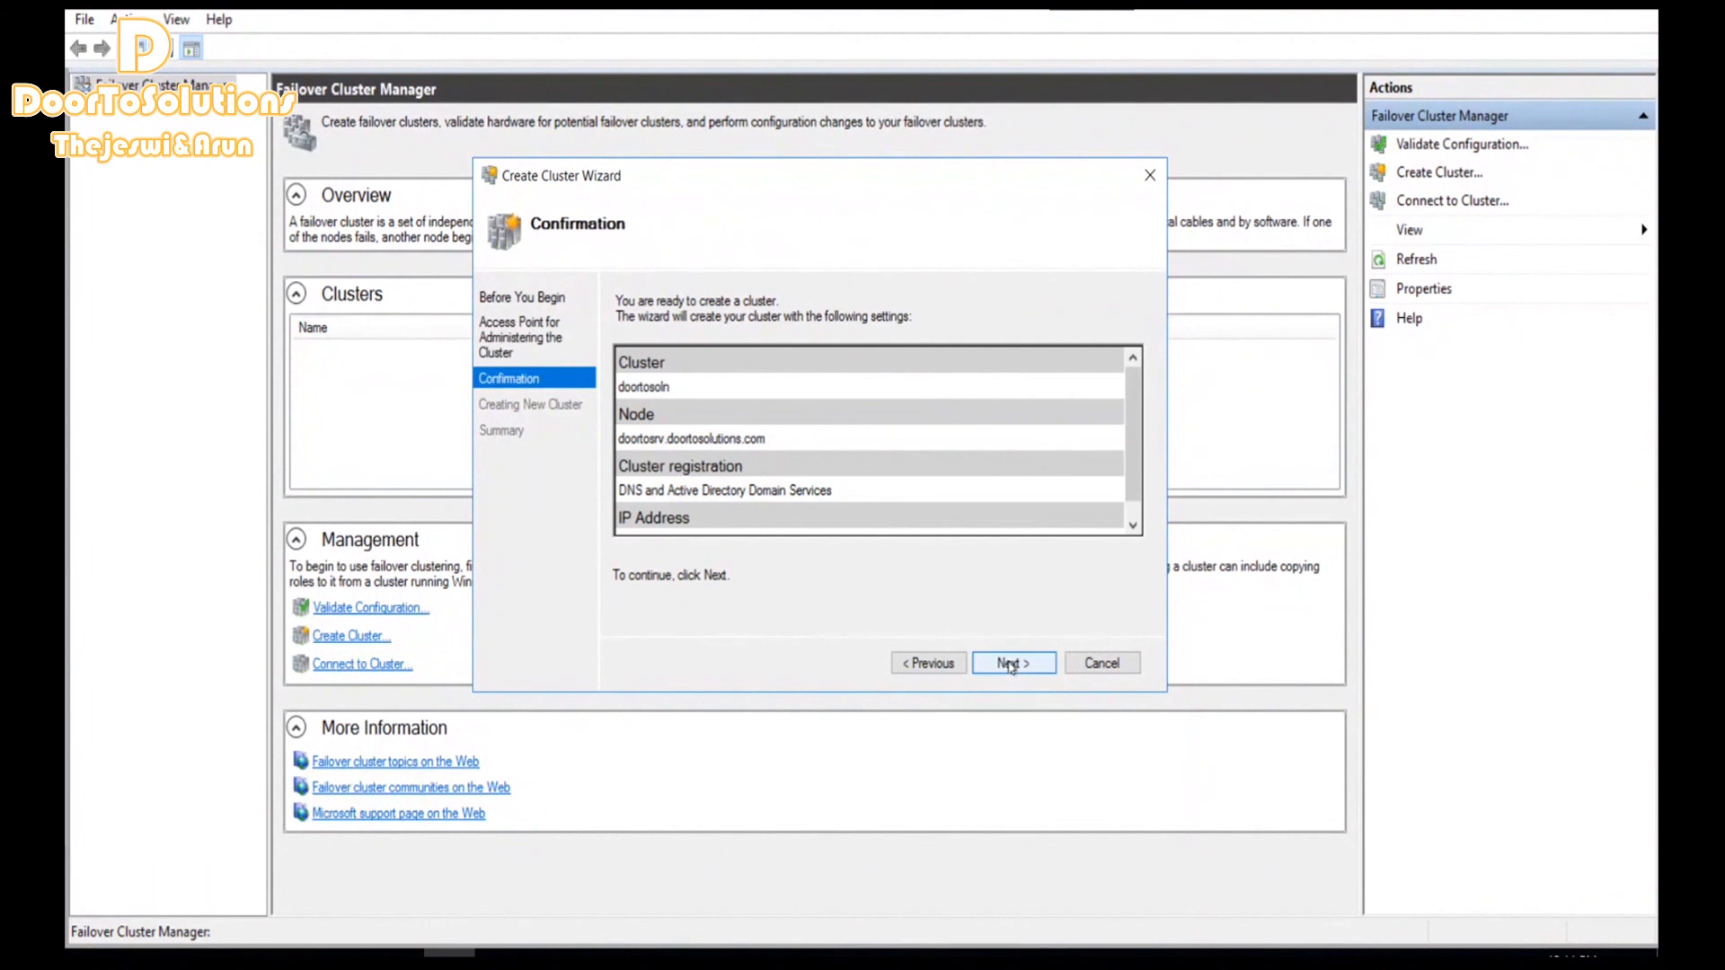
Run cluster creation from the Confirmation page until the wizard Summary reports doortosoln created
{"action": "left_click", "coordinate": [1010, 663]}
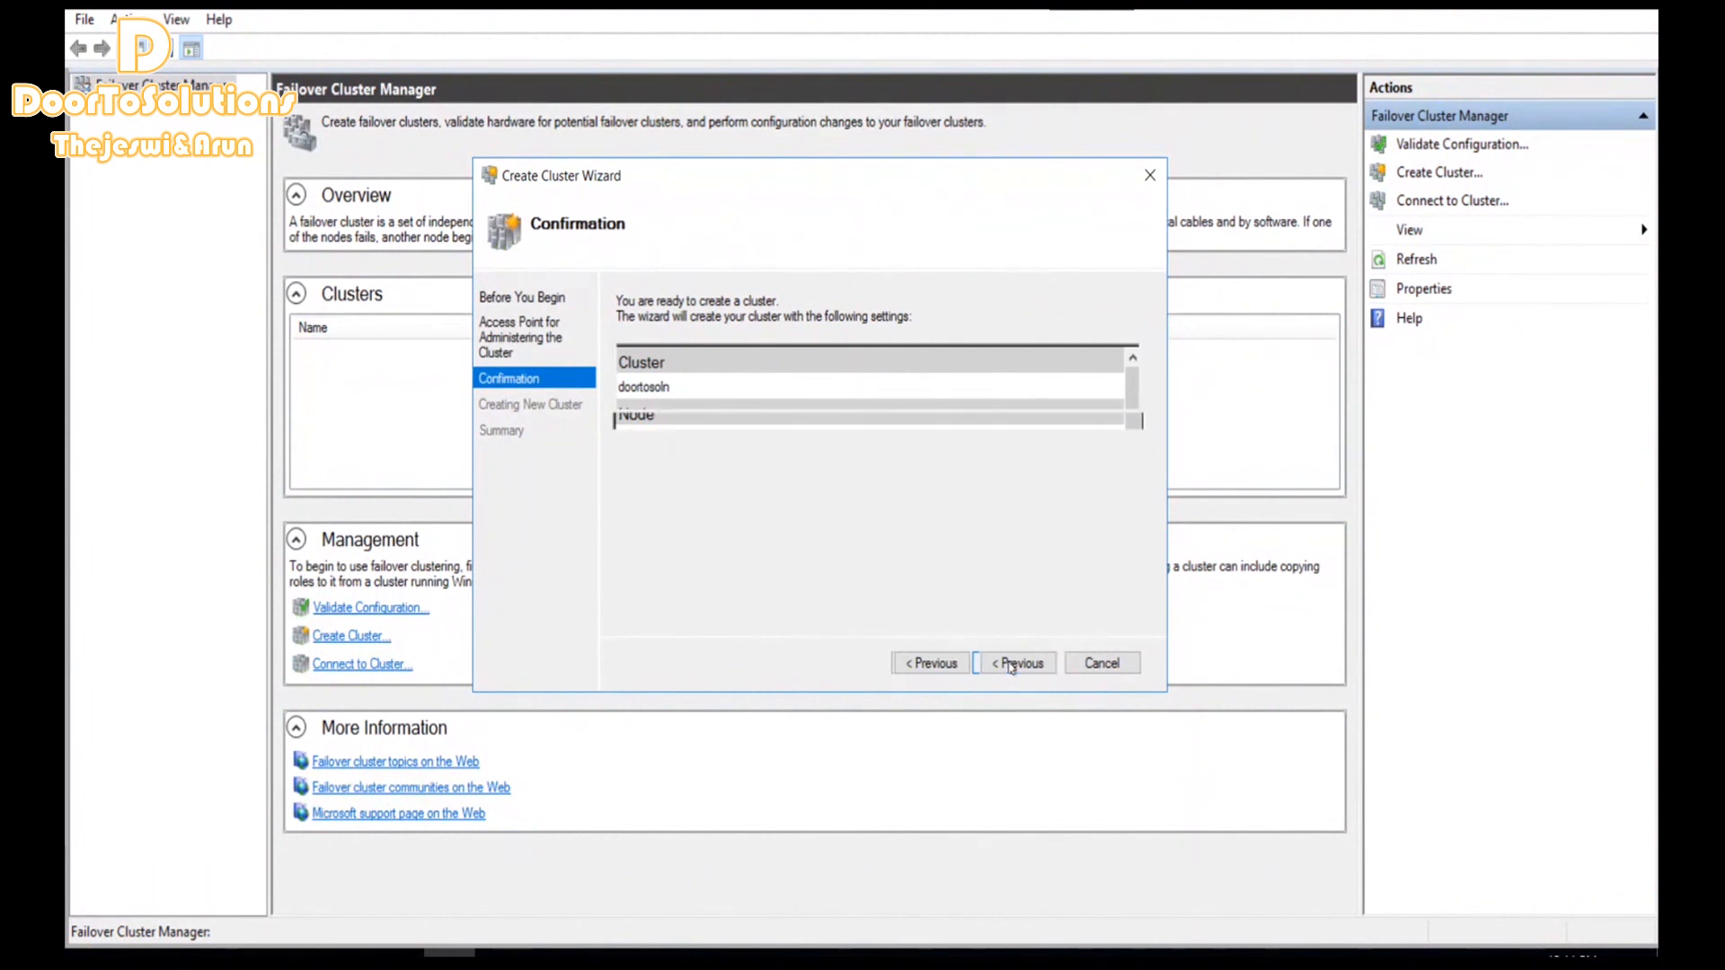
{"action": "left_click", "coordinate": [1013, 663]}
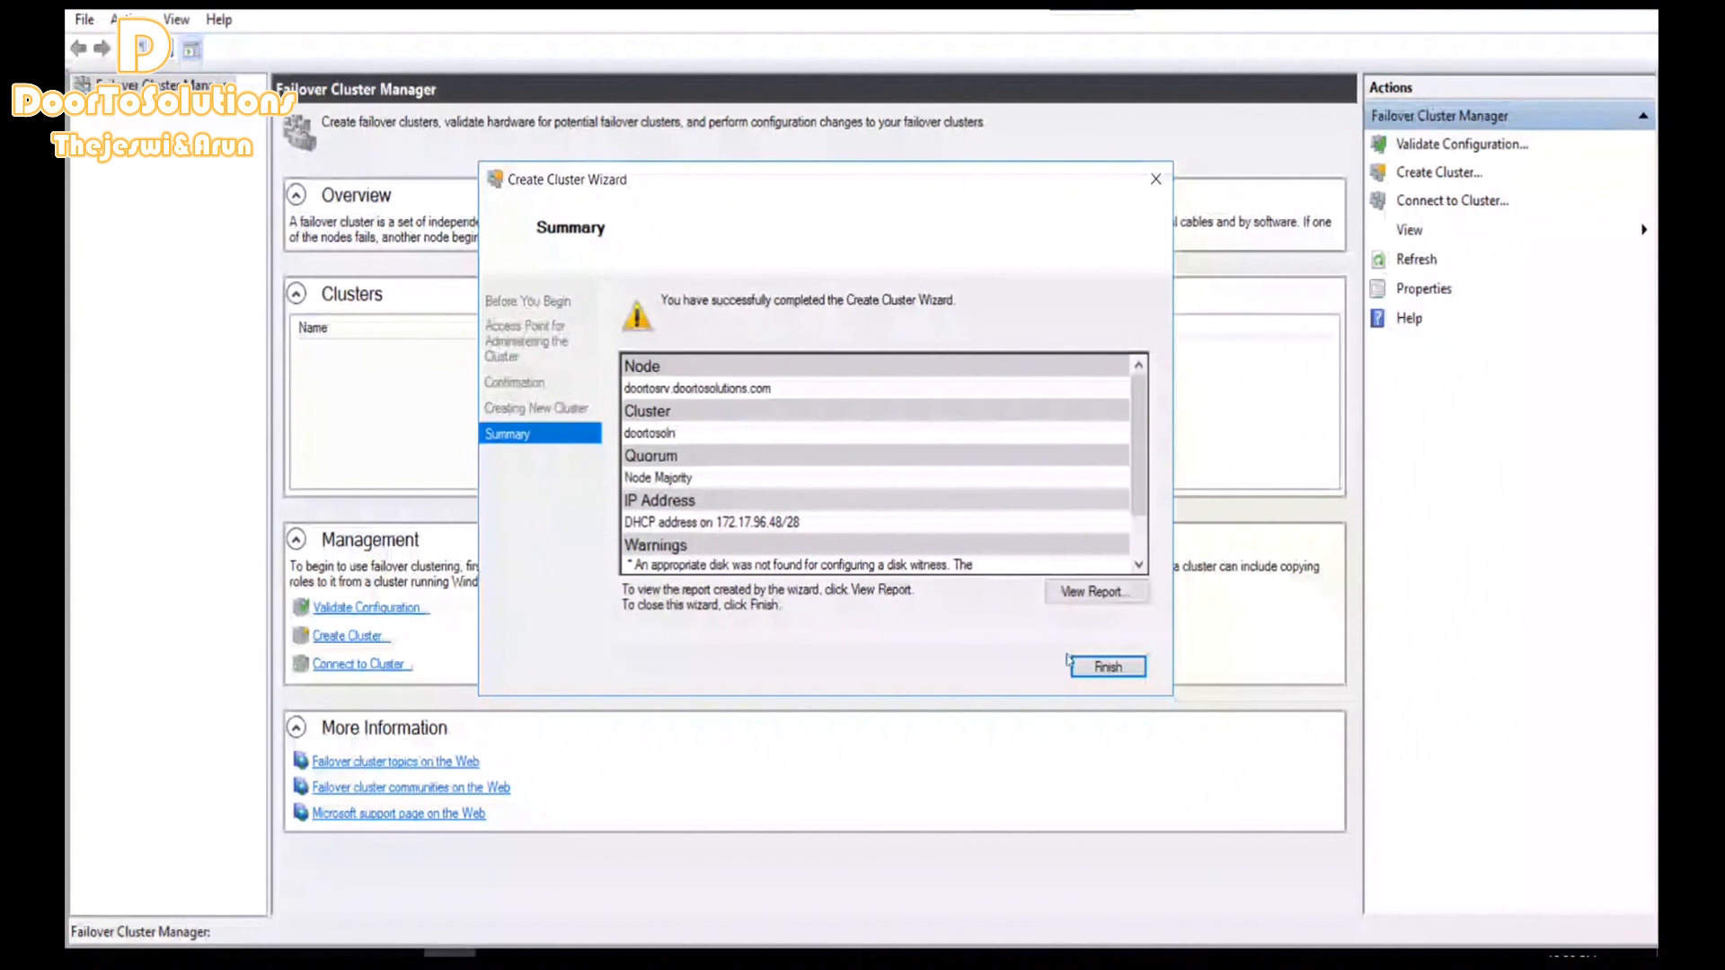
Finish the wizard so Failover Cluster Manager shows doortosoln's summary with 1 node, 0 roles
{"action": "left_click", "coordinate": [1108, 667]}
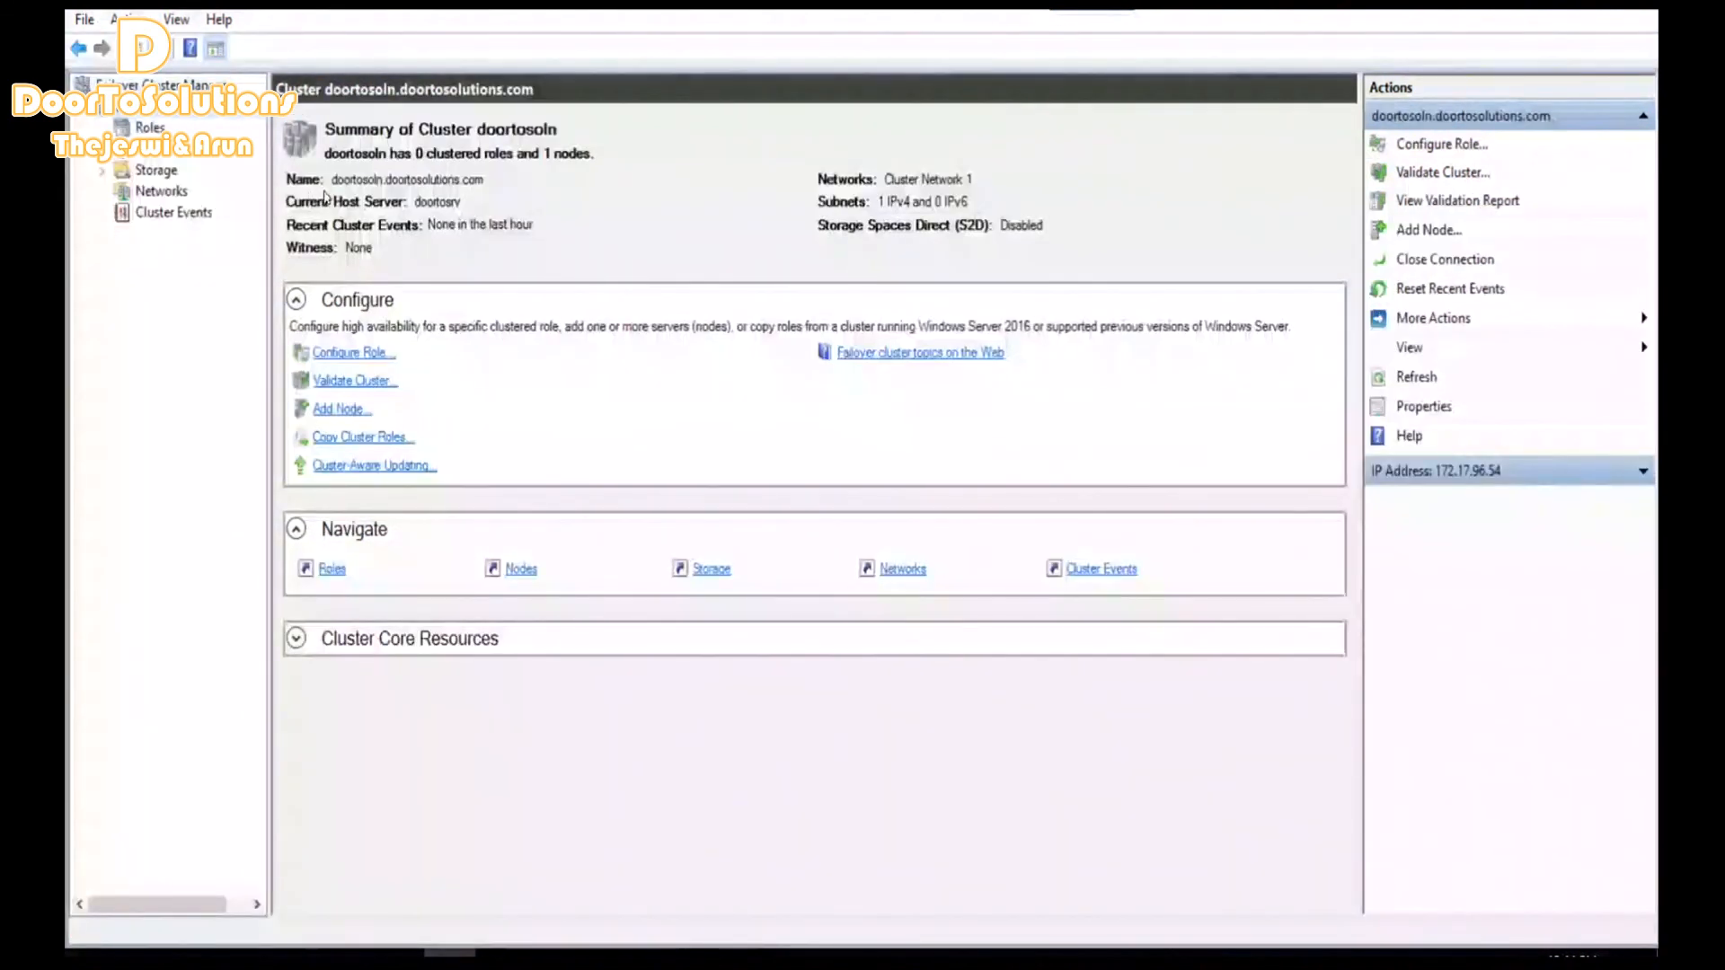
{"action": "mouse_move", "coordinate": [370, 193]}
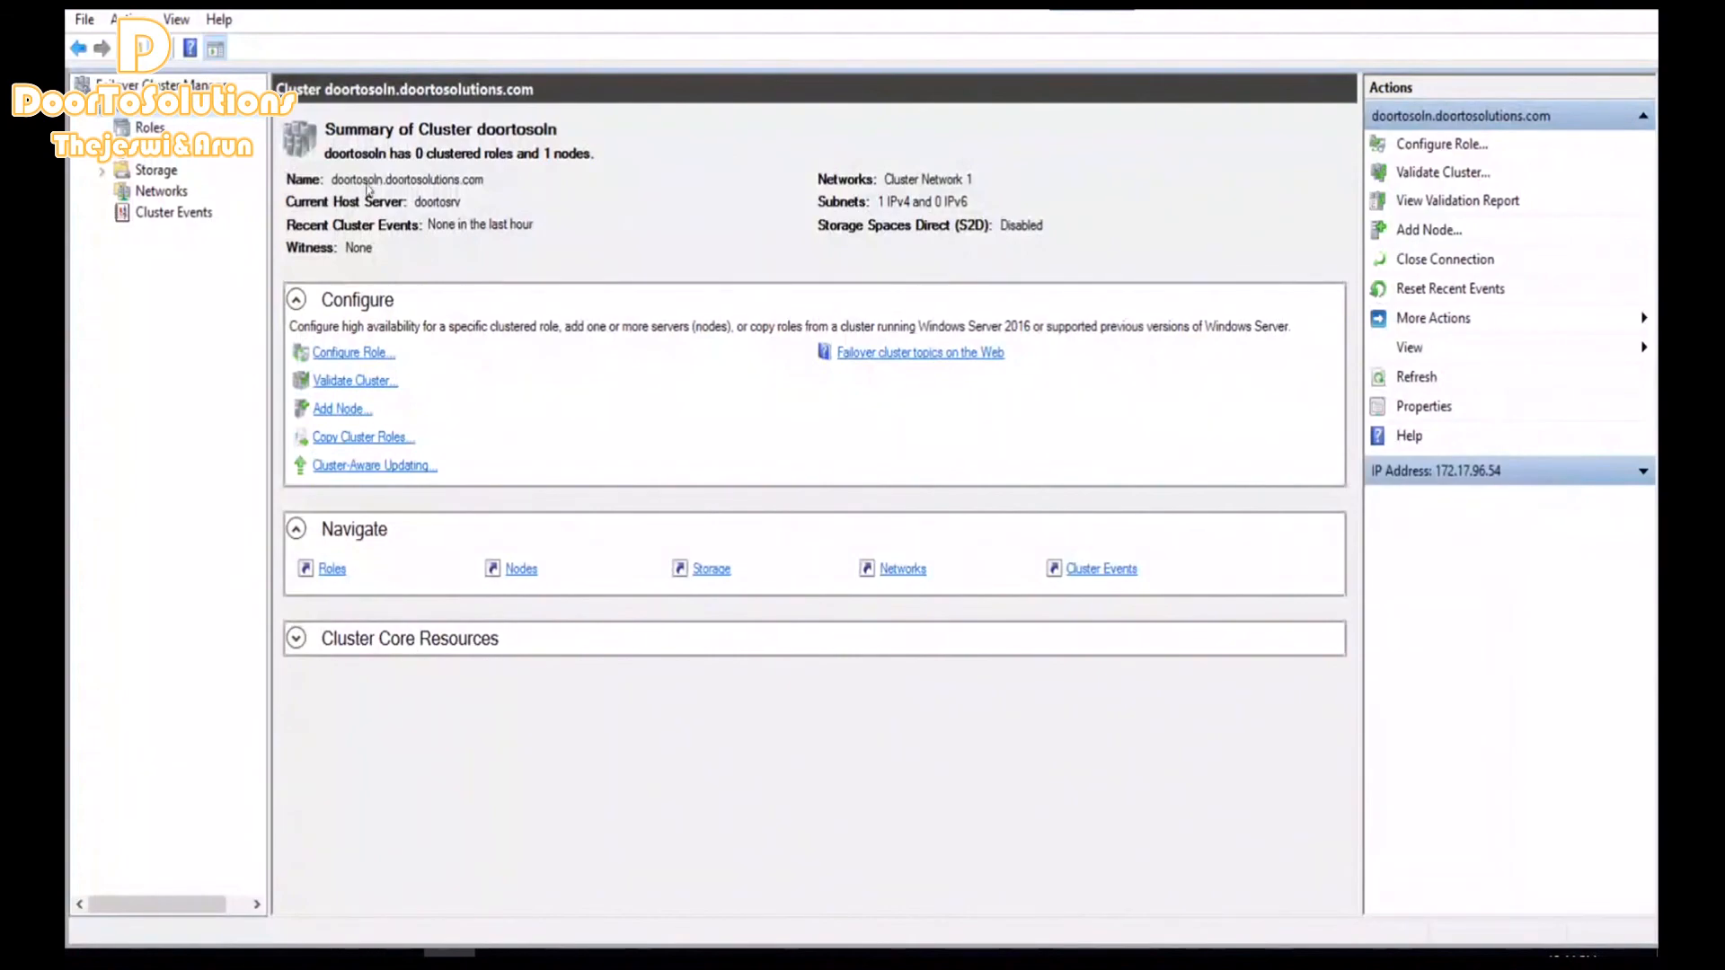